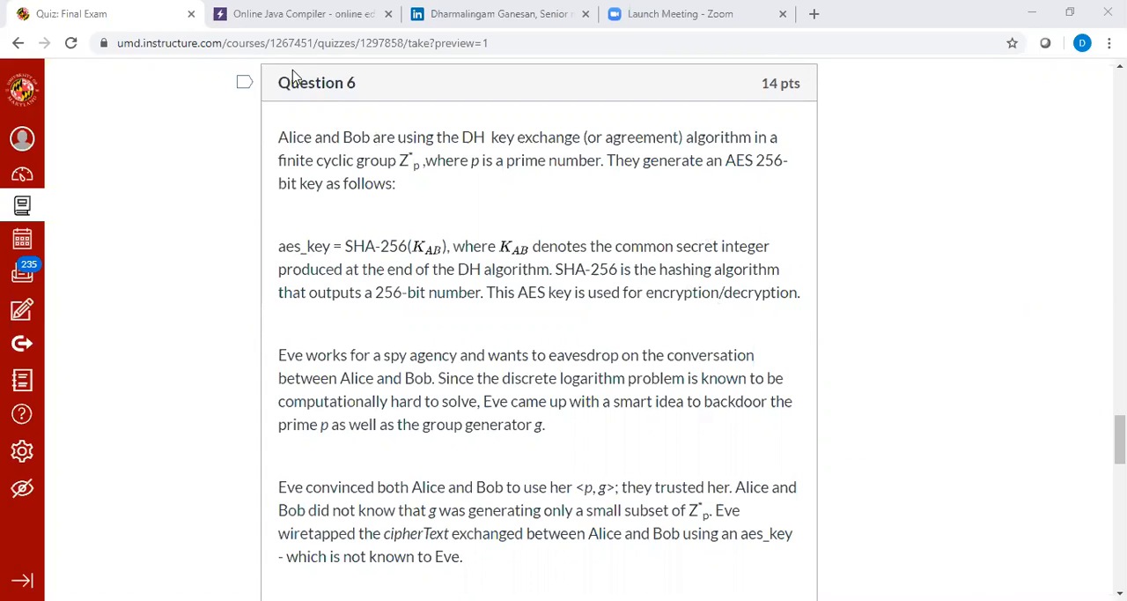
mouse_move(279, 148)
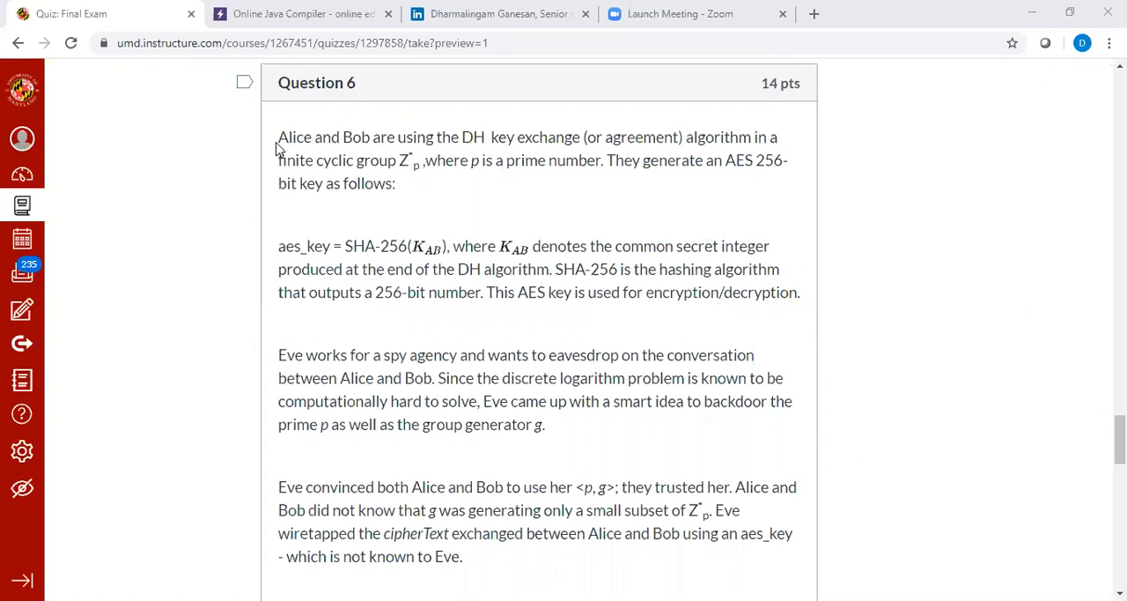
mouse_move(458, 233)
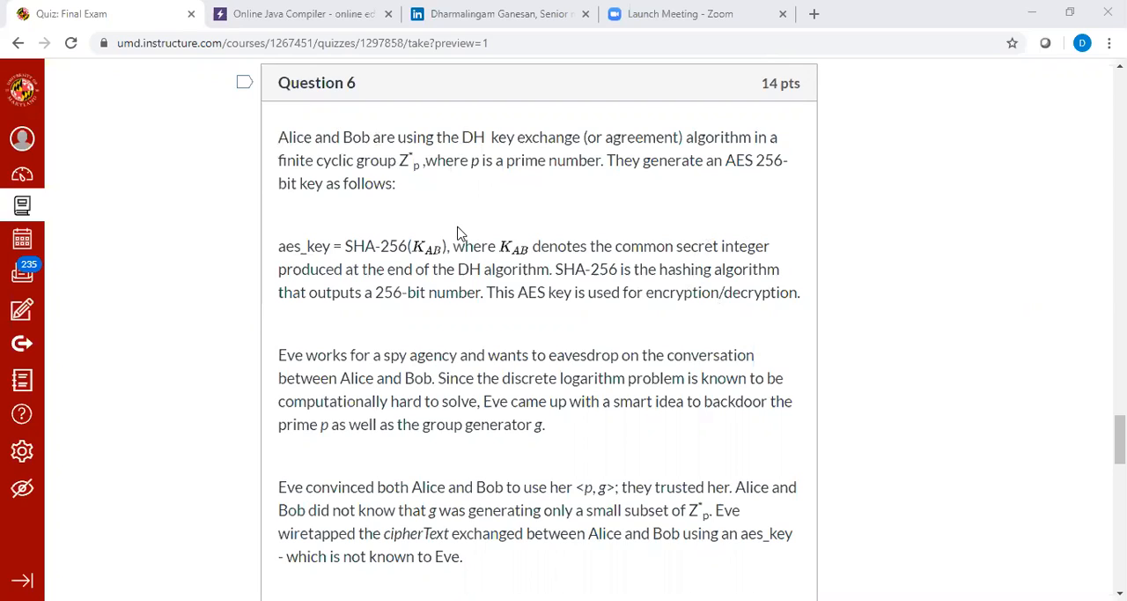
mouse_move(458, 213)
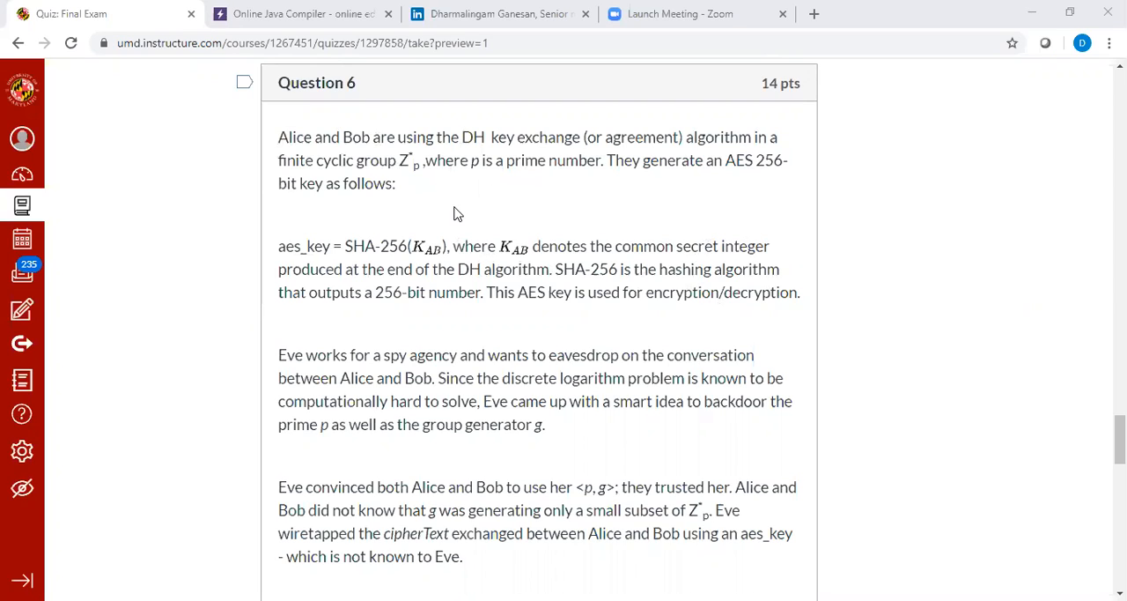
mouse_move(347, 210)
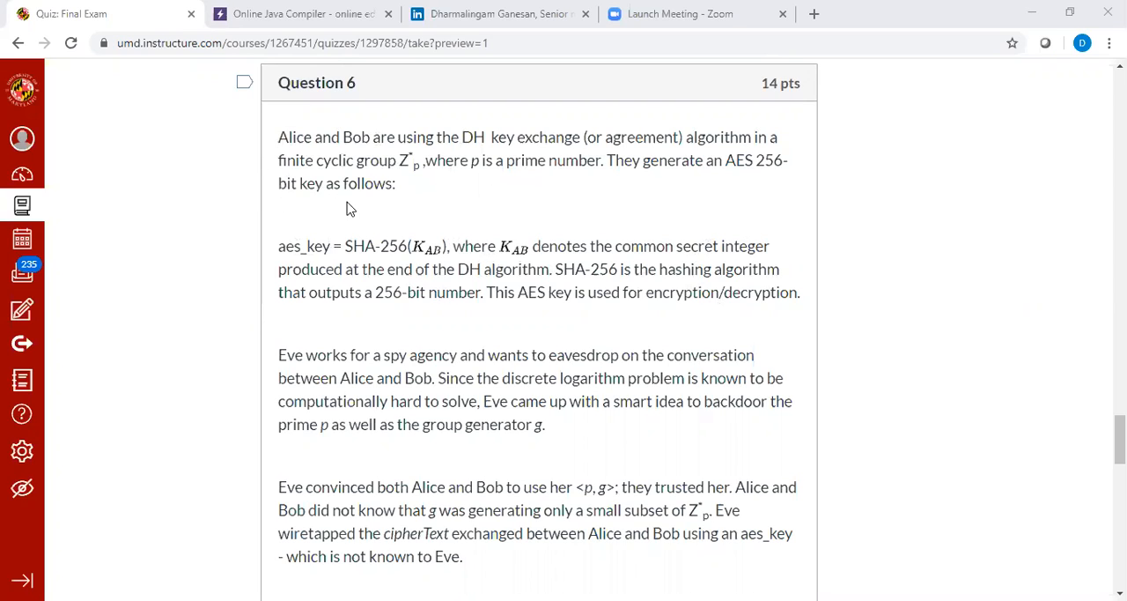
mouse_move(352, 157)
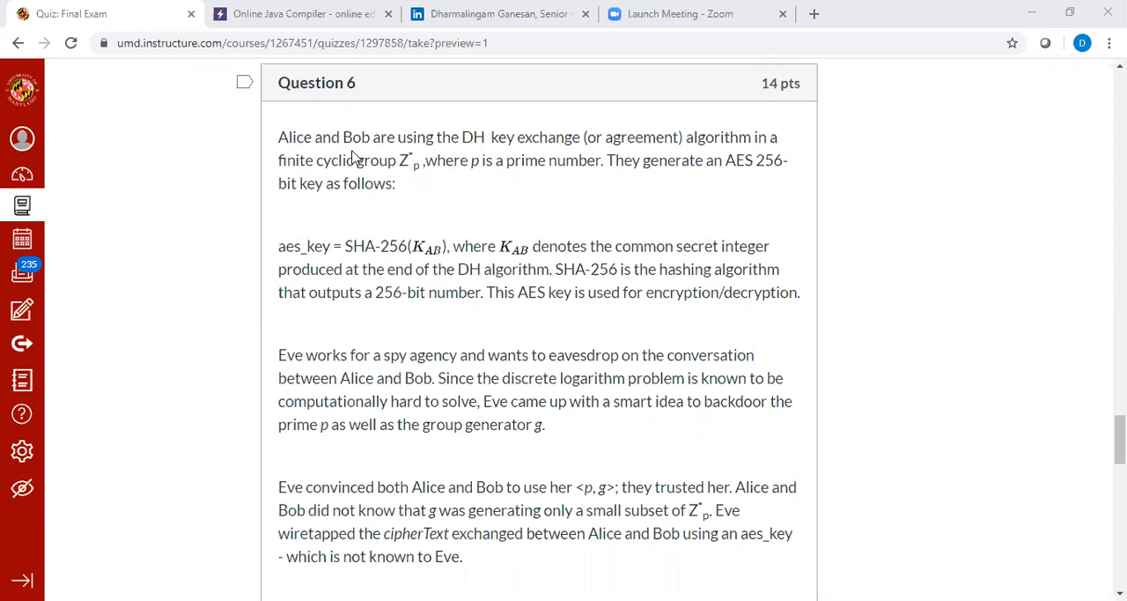
mouse_move(487, 155)
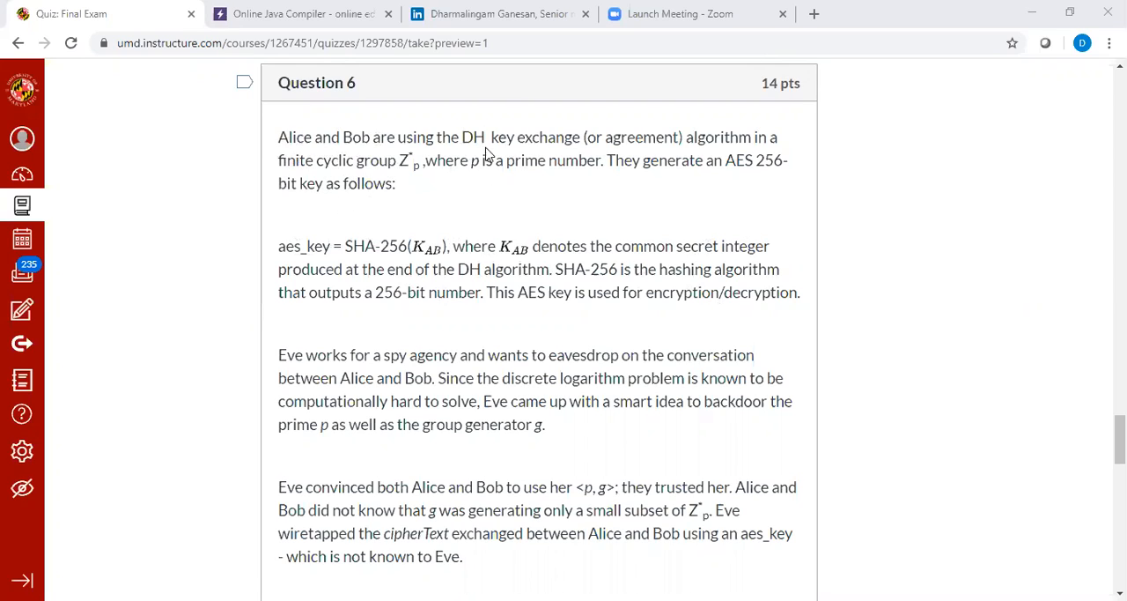
mouse_move(671, 233)
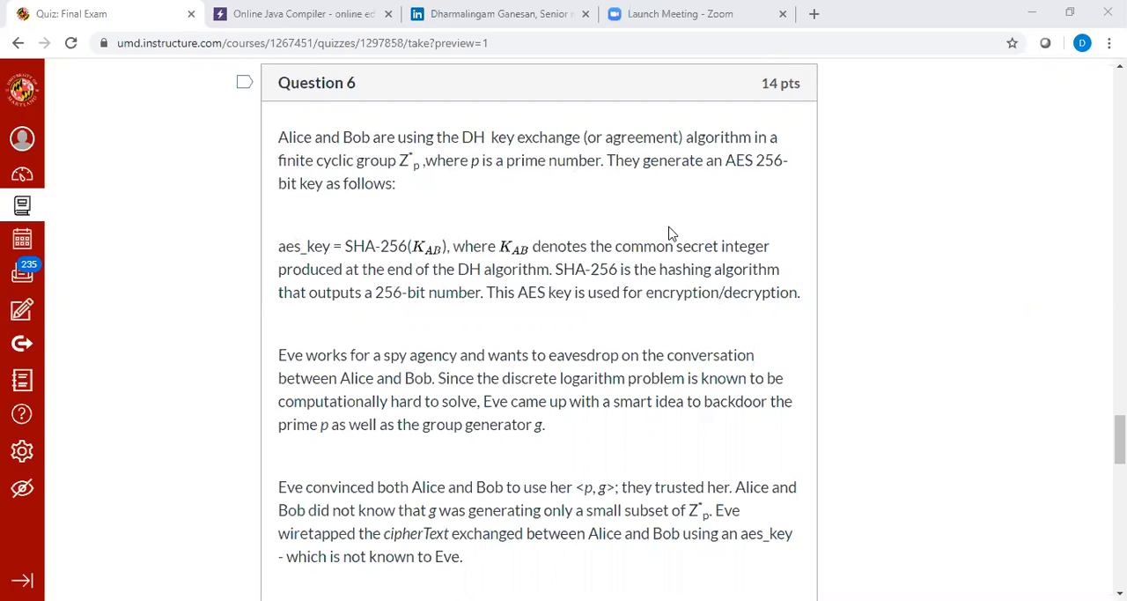
mouse_move(444, 264)
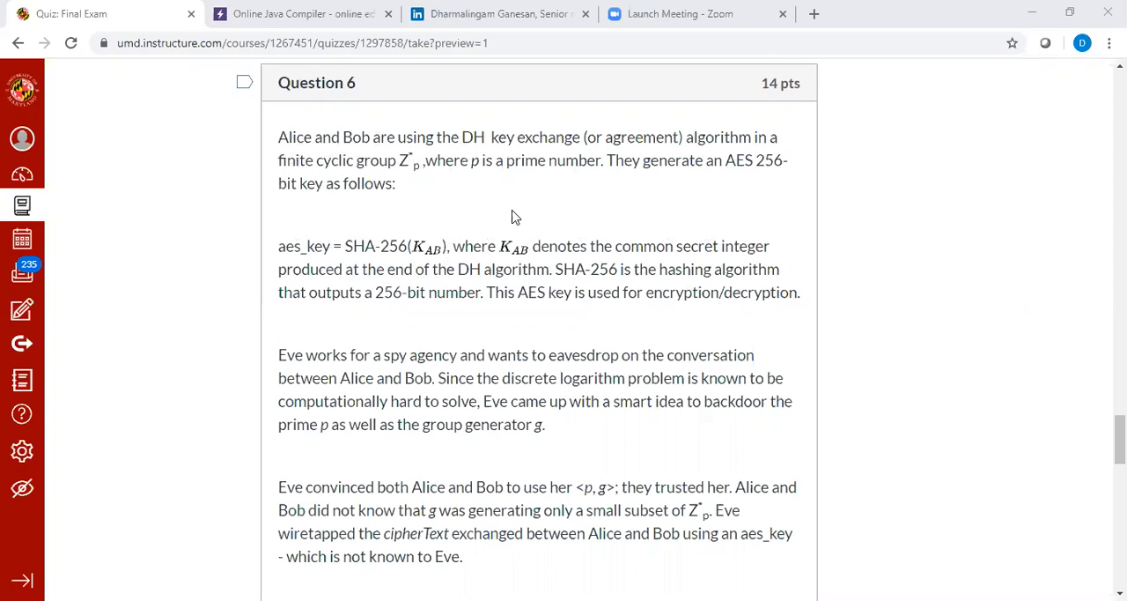
mouse_move(630, 239)
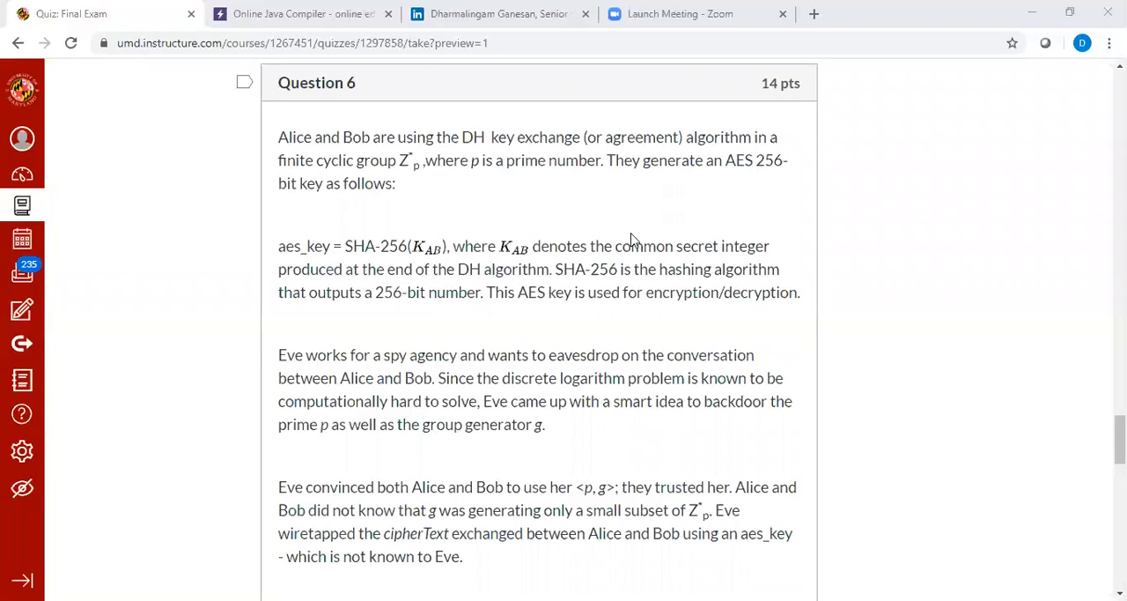
mouse_move(429, 222)
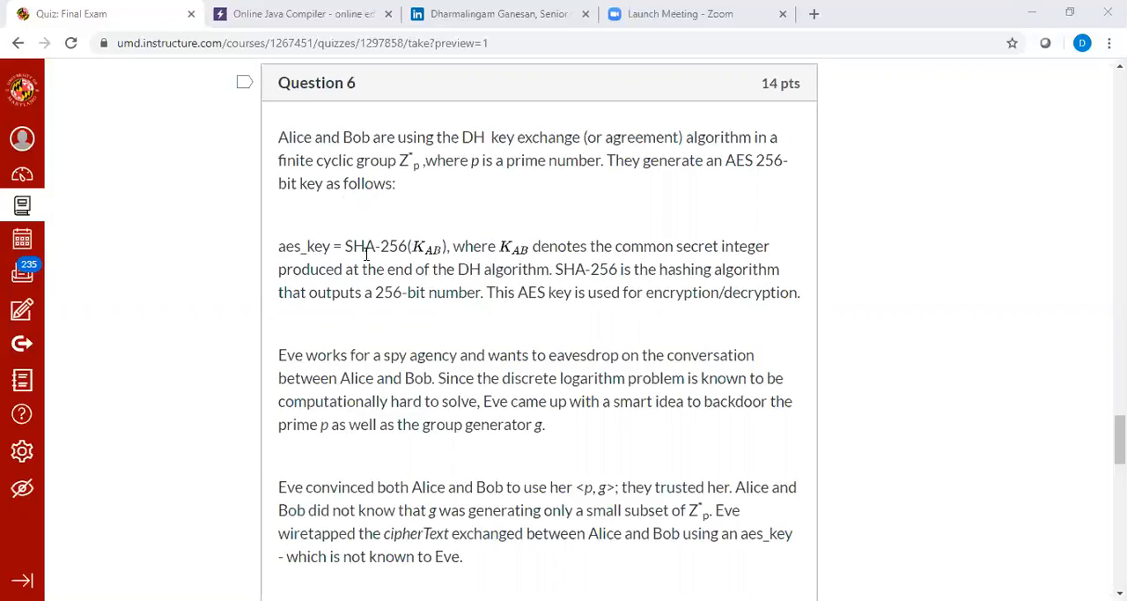
mouse_move(403, 246)
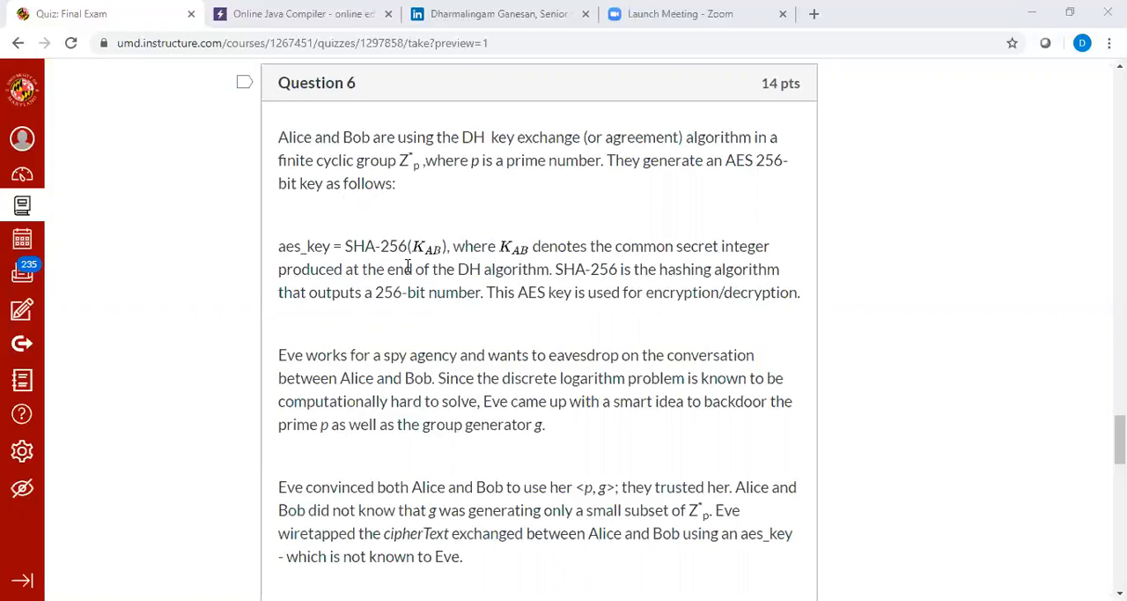
mouse_move(424, 250)
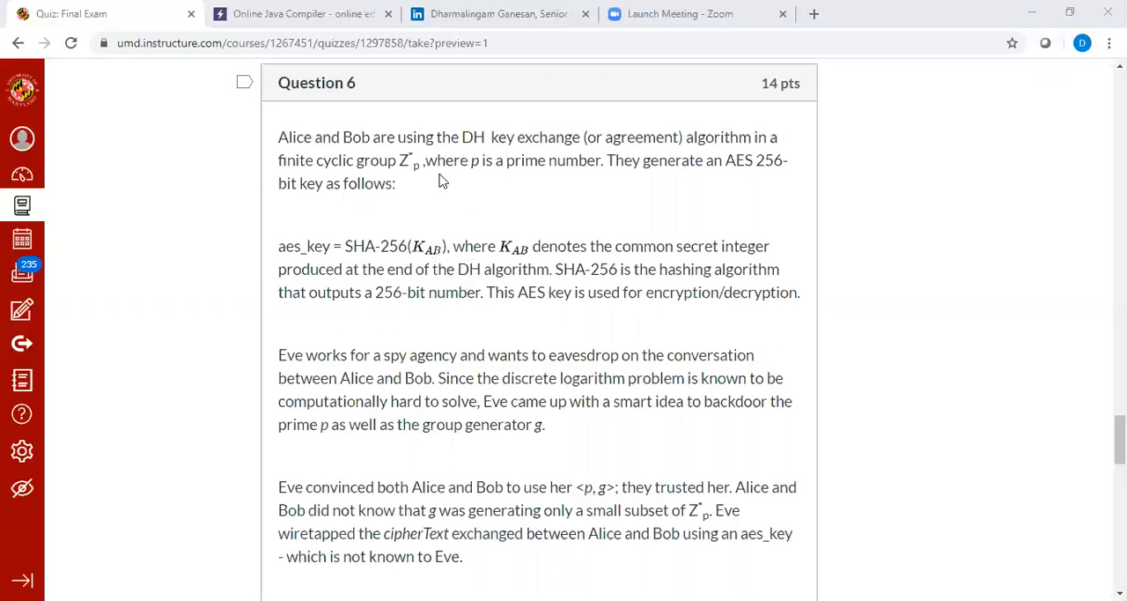
mouse_move(430, 250)
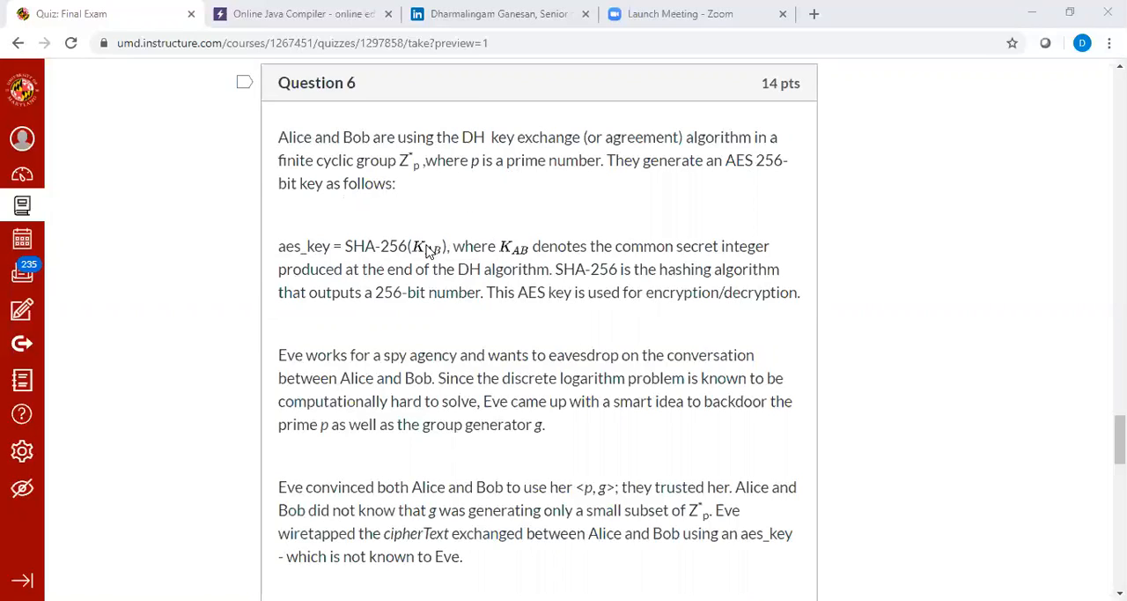
mouse_move(432, 250)
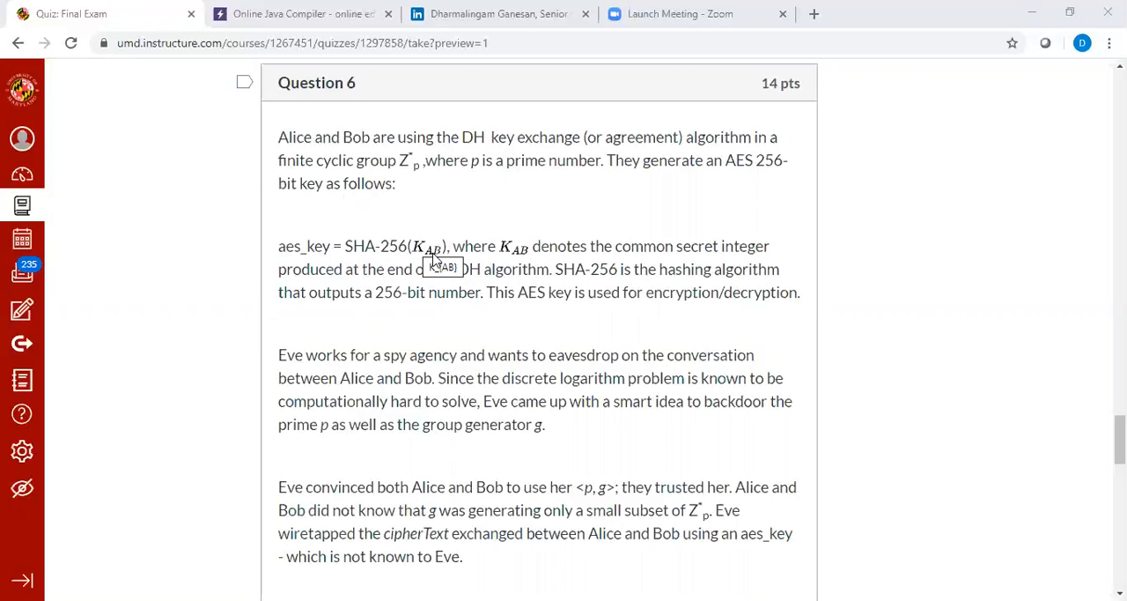
mouse_move(571, 261)
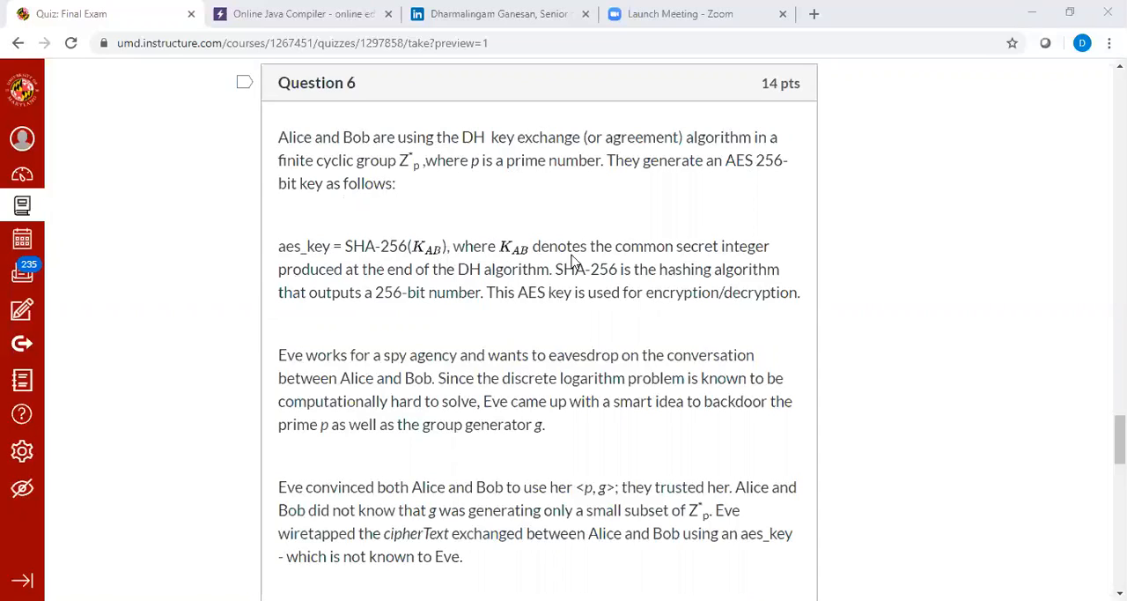
mouse_move(444, 233)
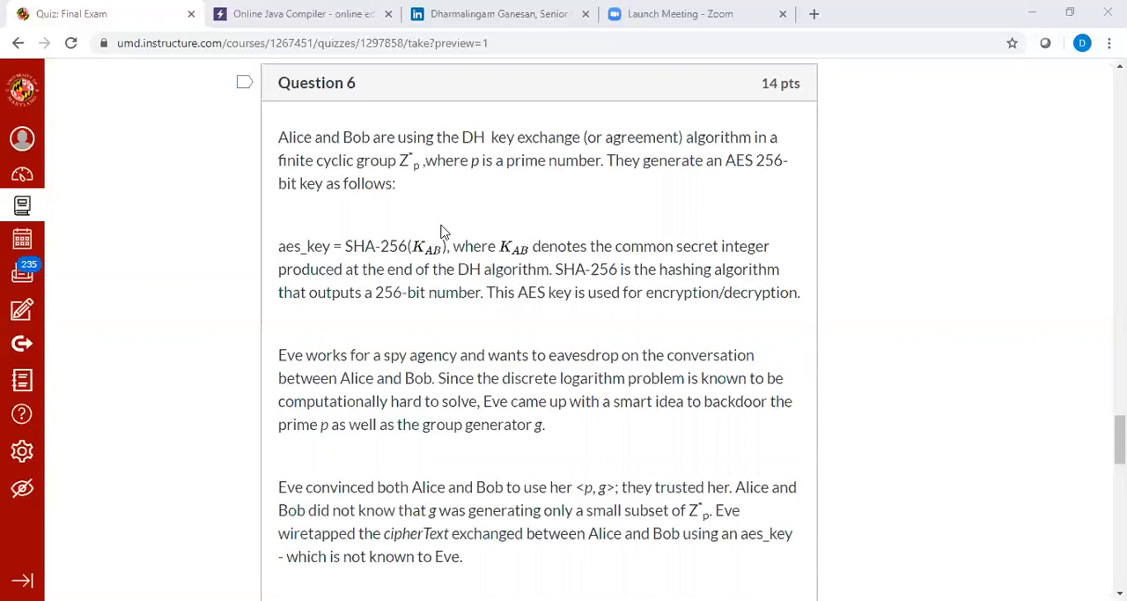
mouse_move(504, 167)
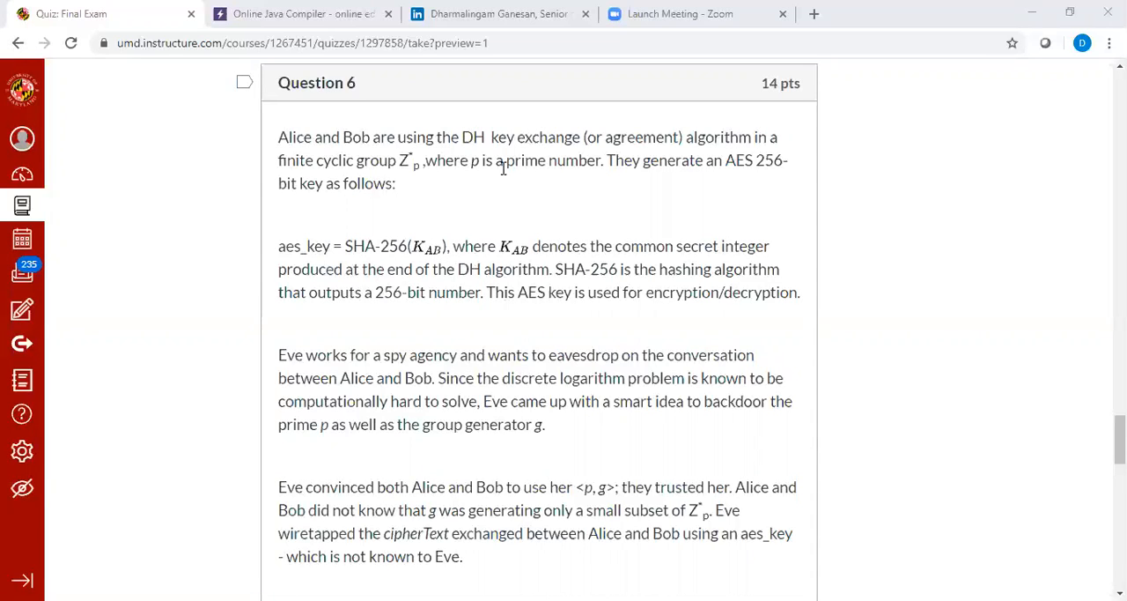
mouse_move(558, 174)
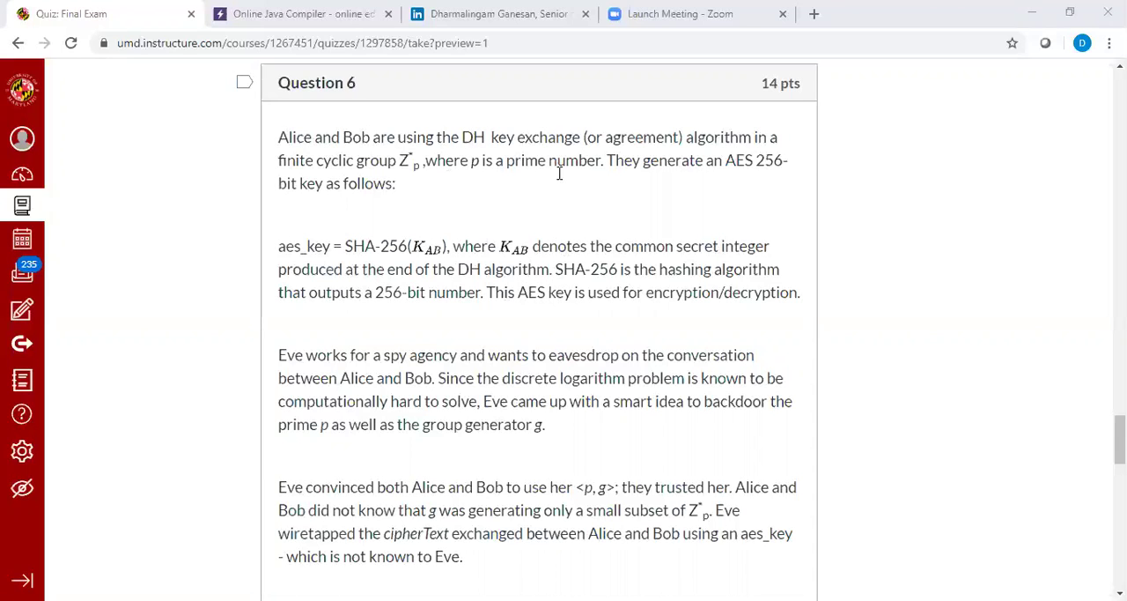
Step: Review the problem's known plaintext word "Everything" and the Part A iv and cipherText inputs
scroll("down", 3)
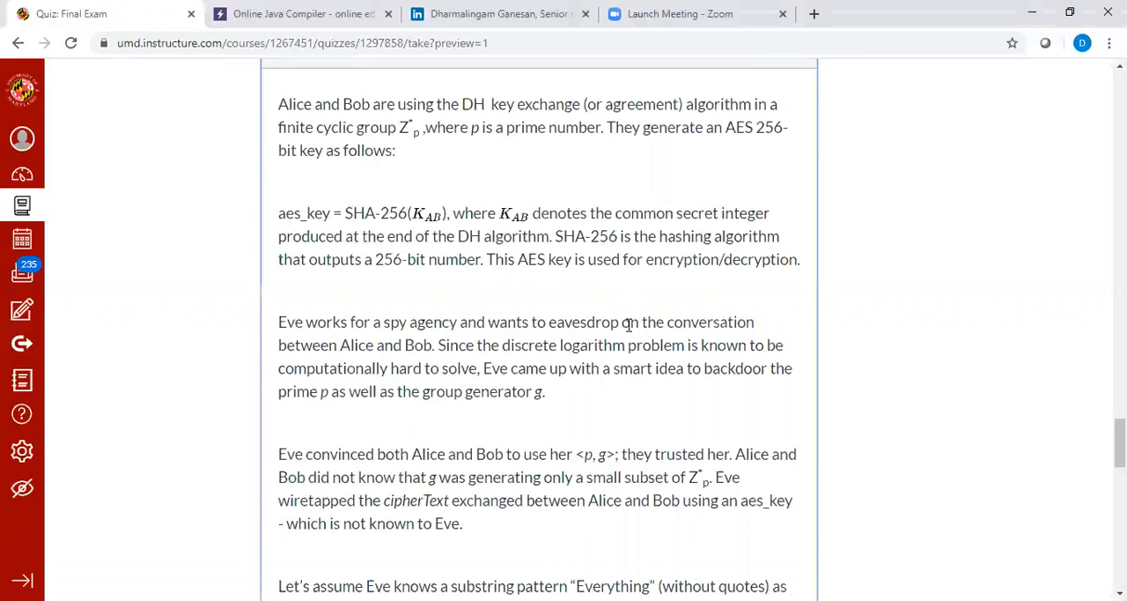
scroll("down", 3)
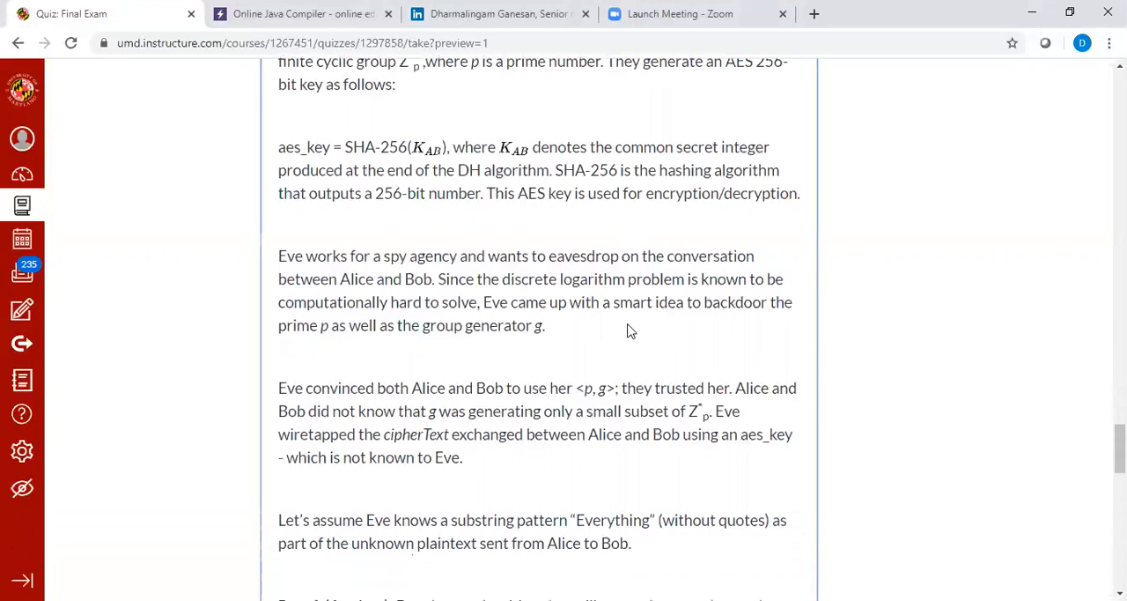
mouse_move(433, 284)
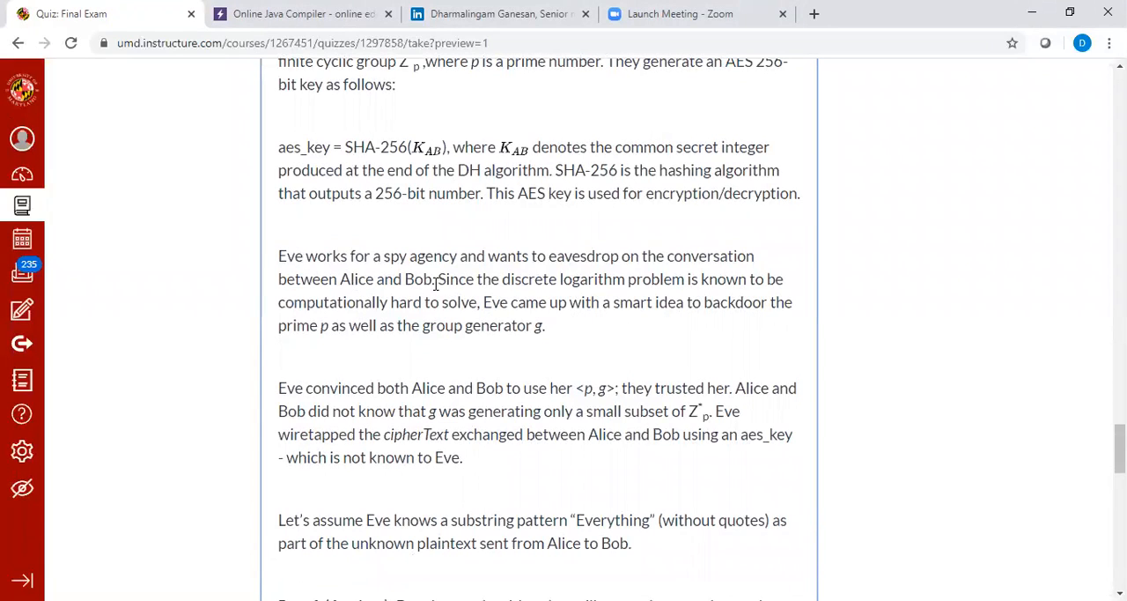
mouse_move(447, 265)
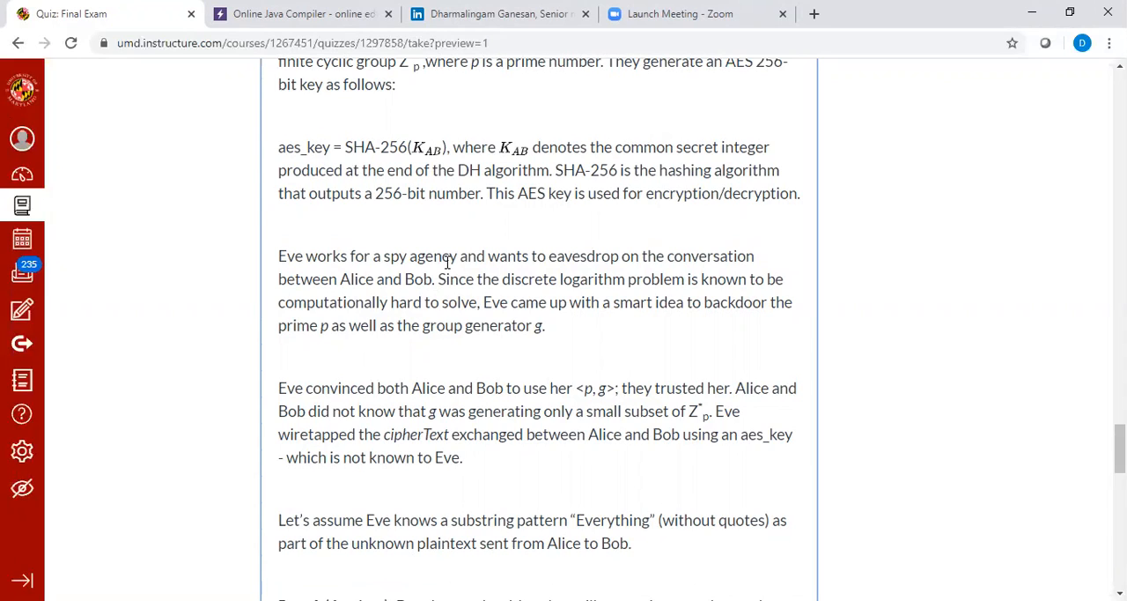
mouse_move(664, 310)
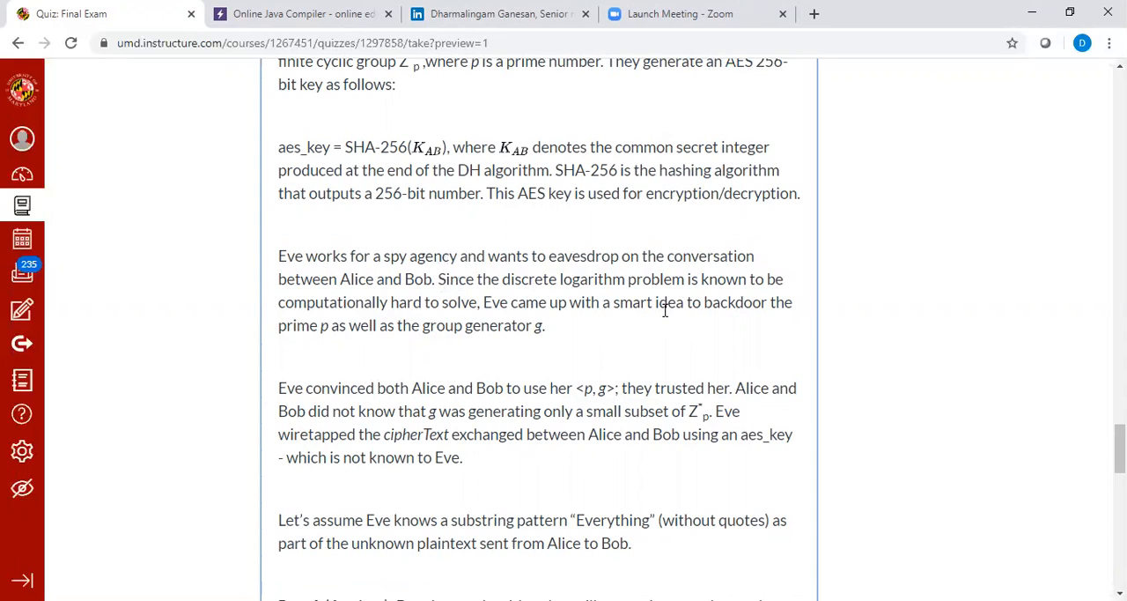
mouse_move(409, 310)
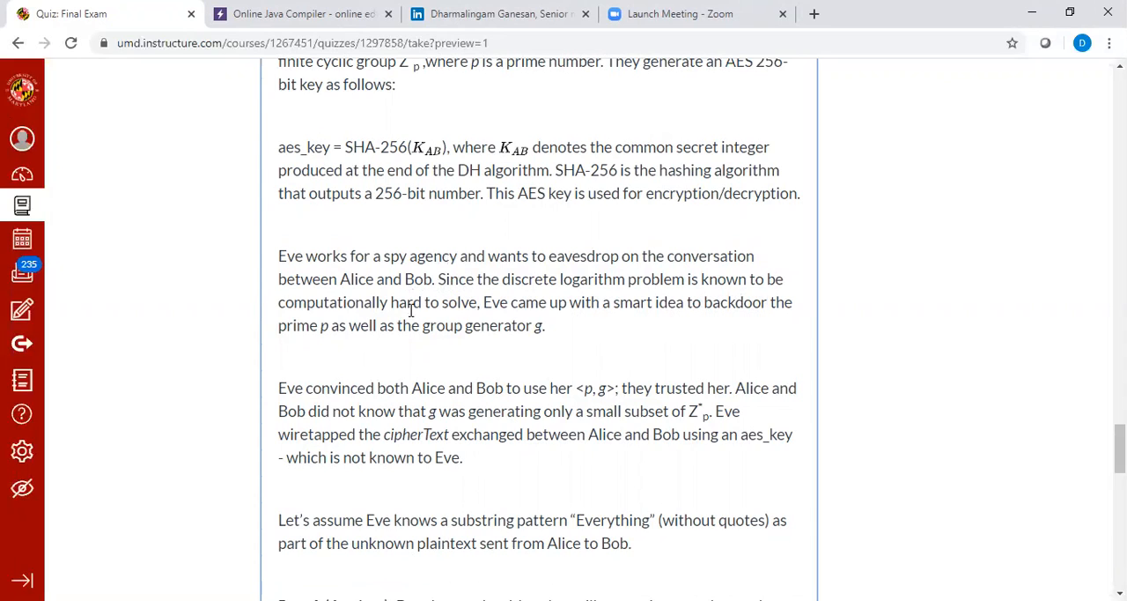
mouse_move(564, 345)
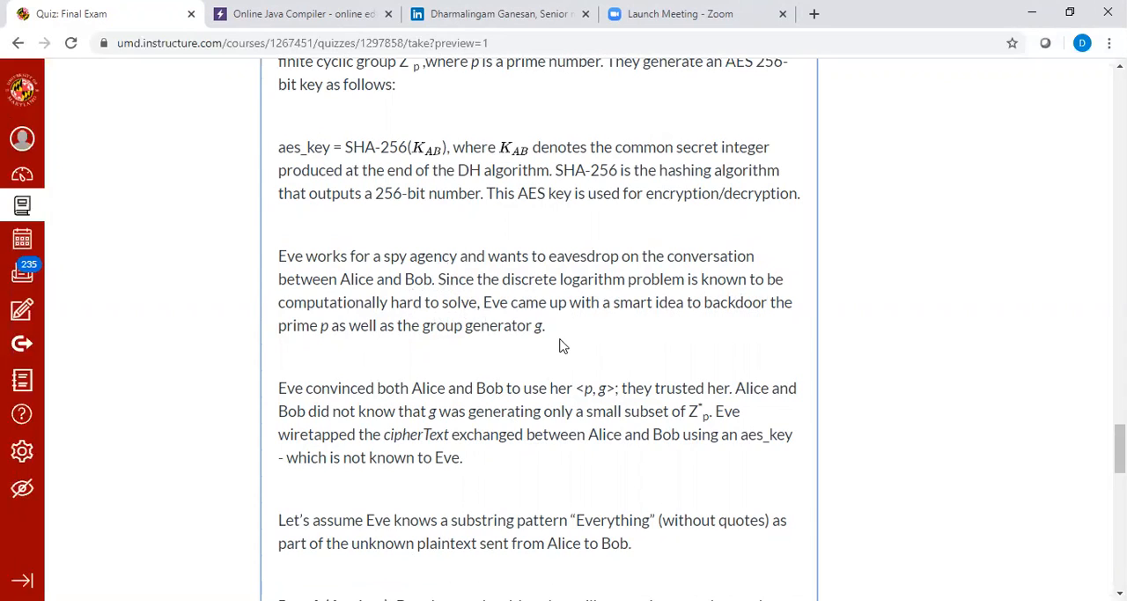
mouse_move(782, 343)
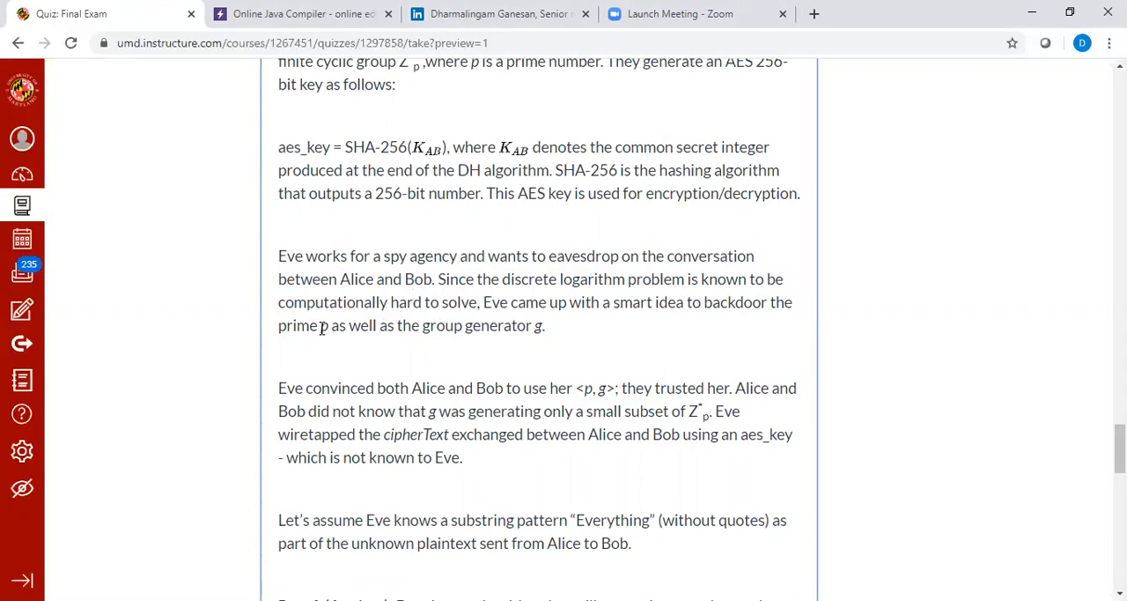
mouse_move(549, 335)
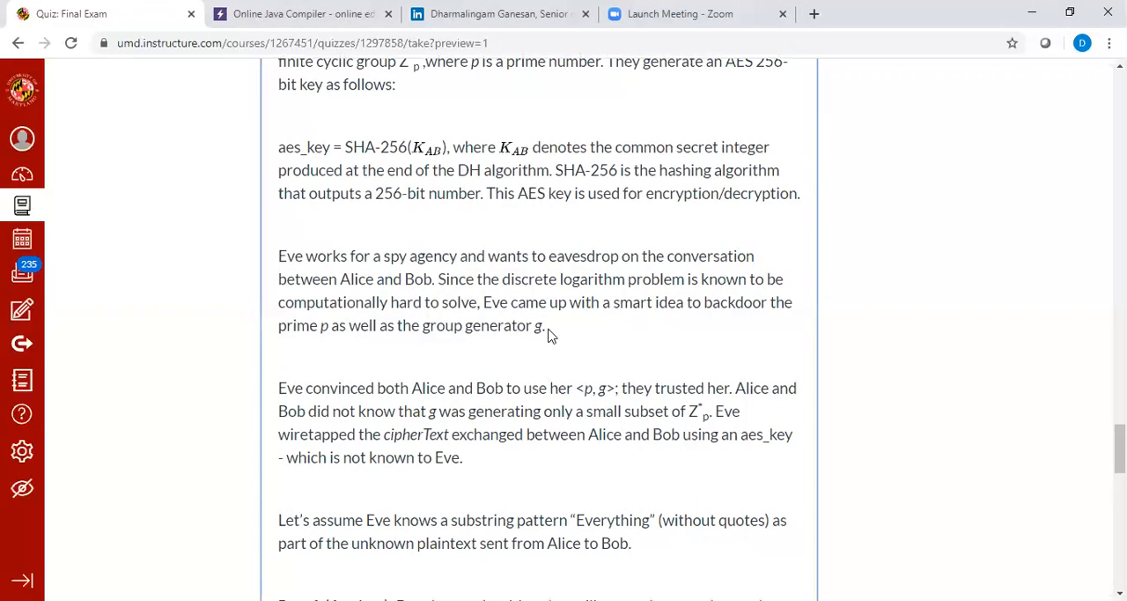
scroll("down", 3)
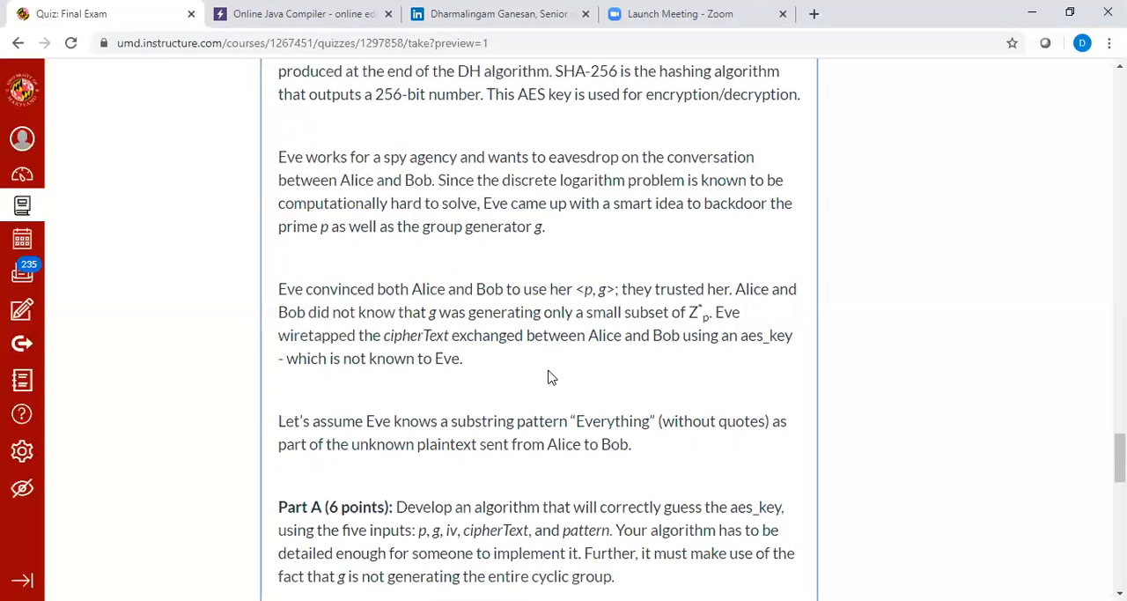
mouse_move(651, 333)
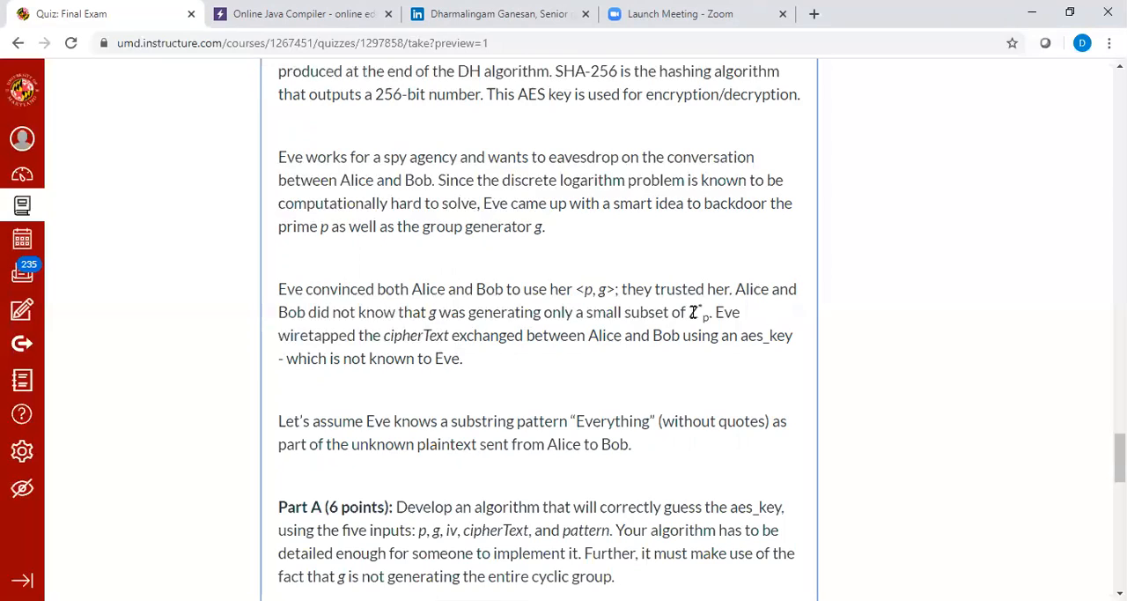
mouse_move(665, 370)
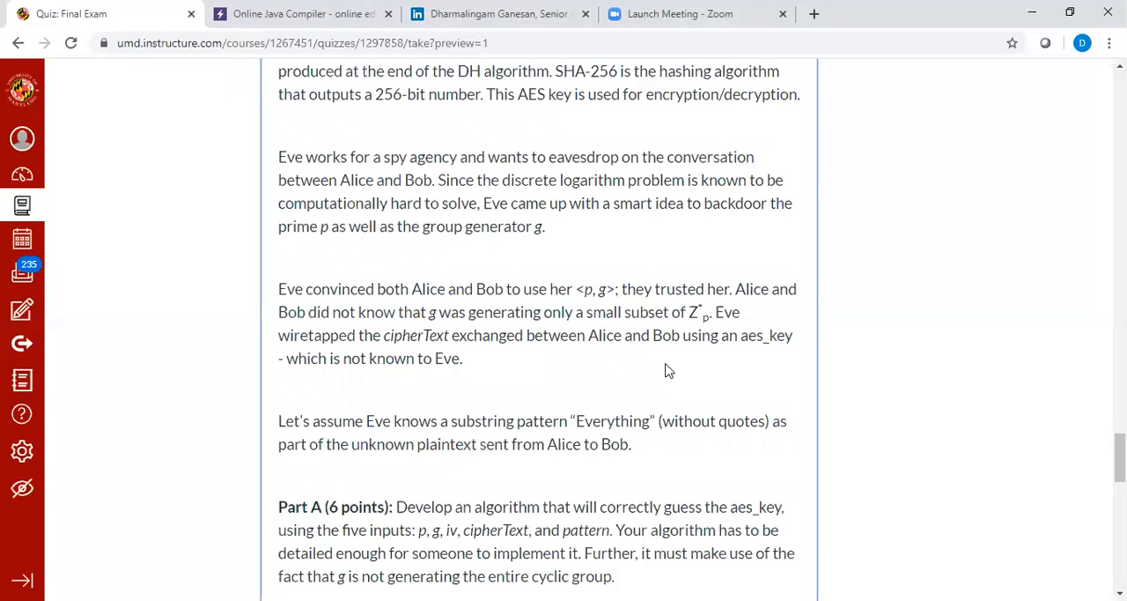
mouse_move(747, 334)
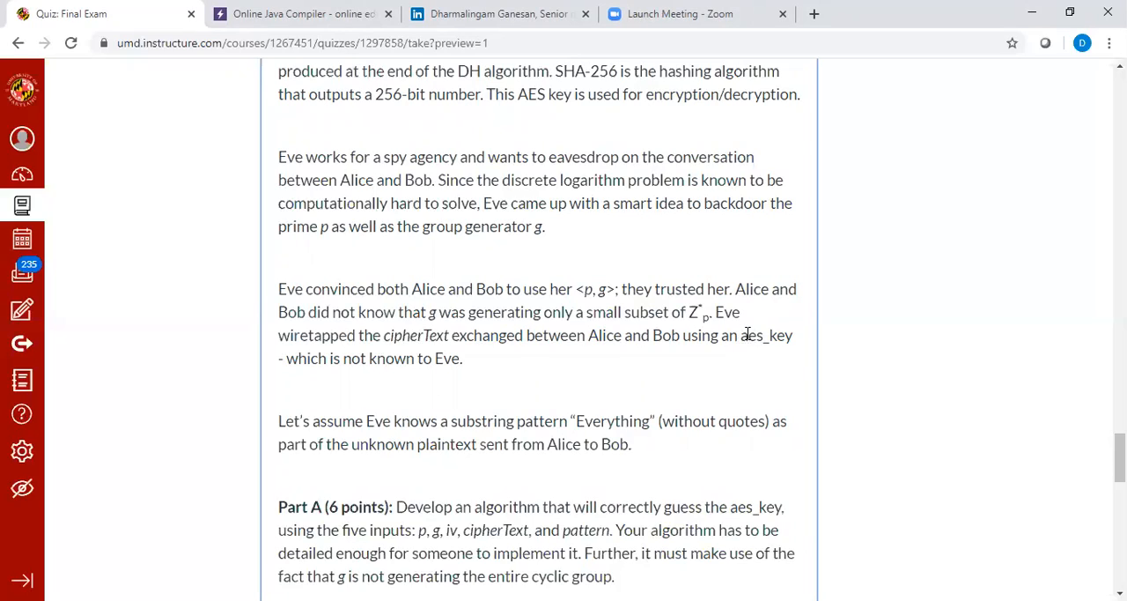
mouse_move(842, 355)
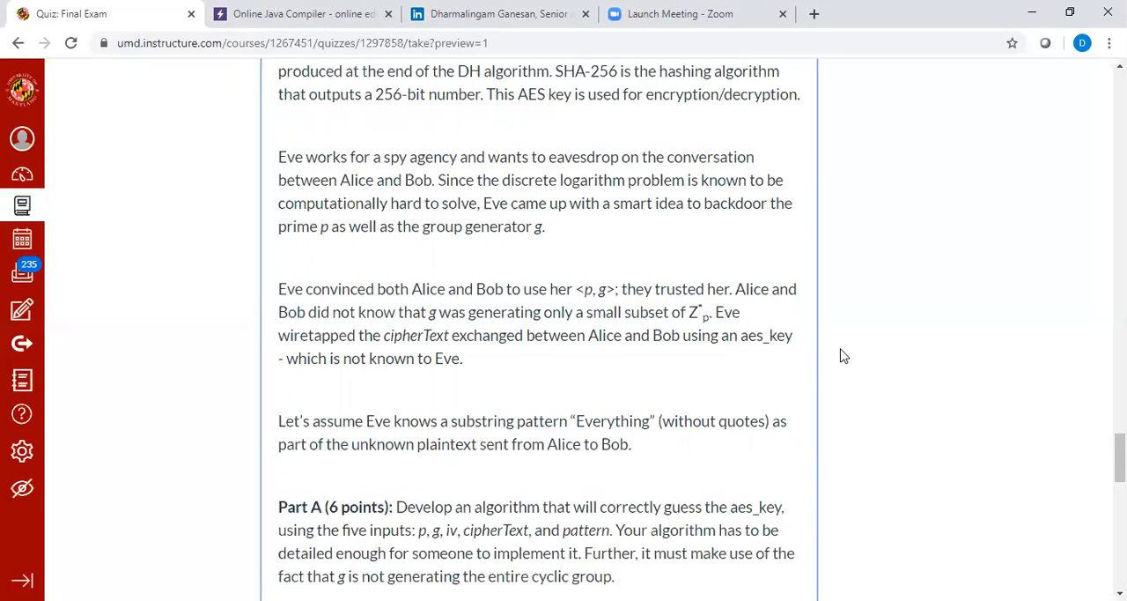
mouse_move(679, 366)
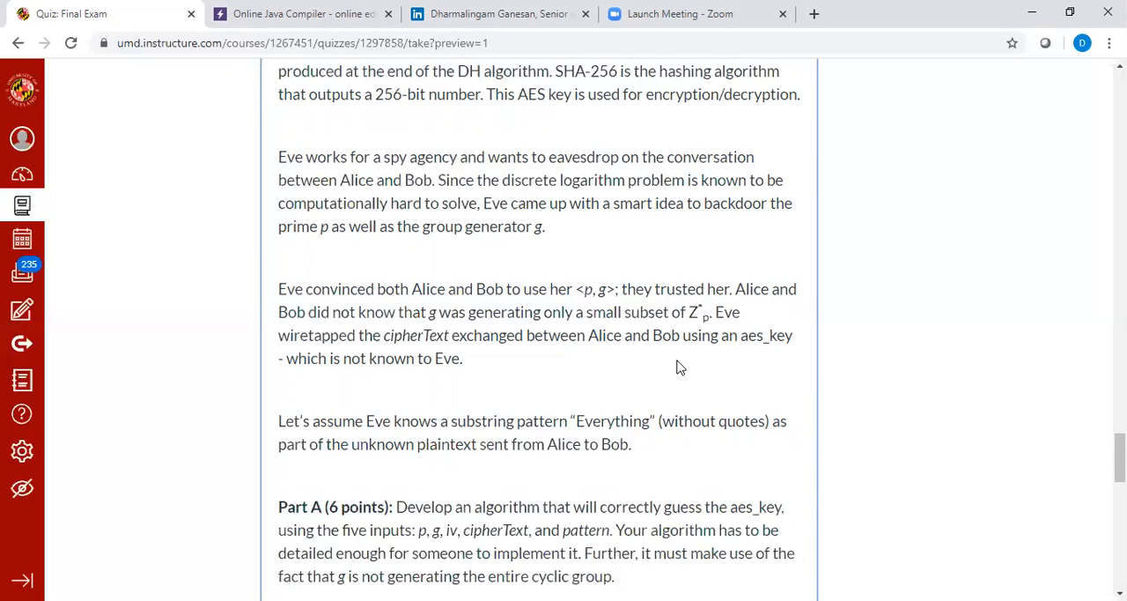
scroll("down", 3)
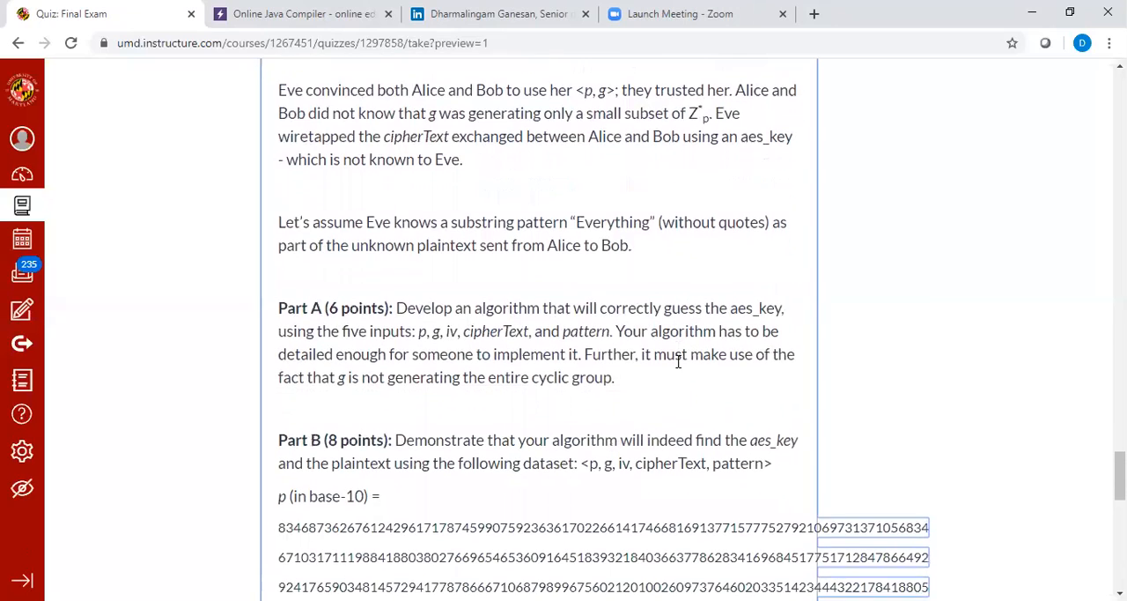
scroll("down", 3)
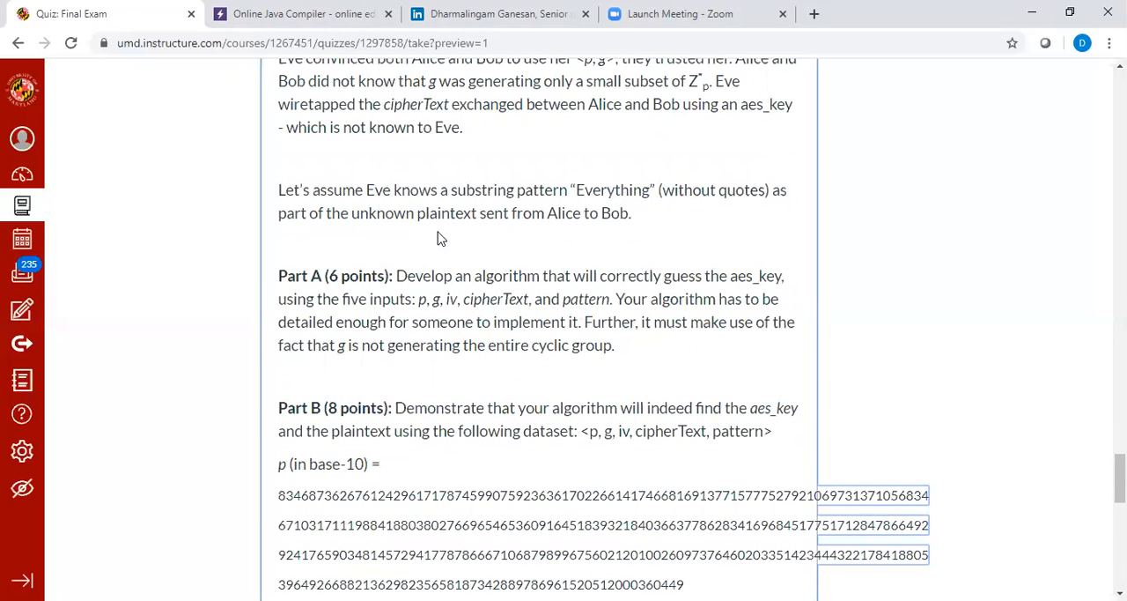
mouse_move(363, 190)
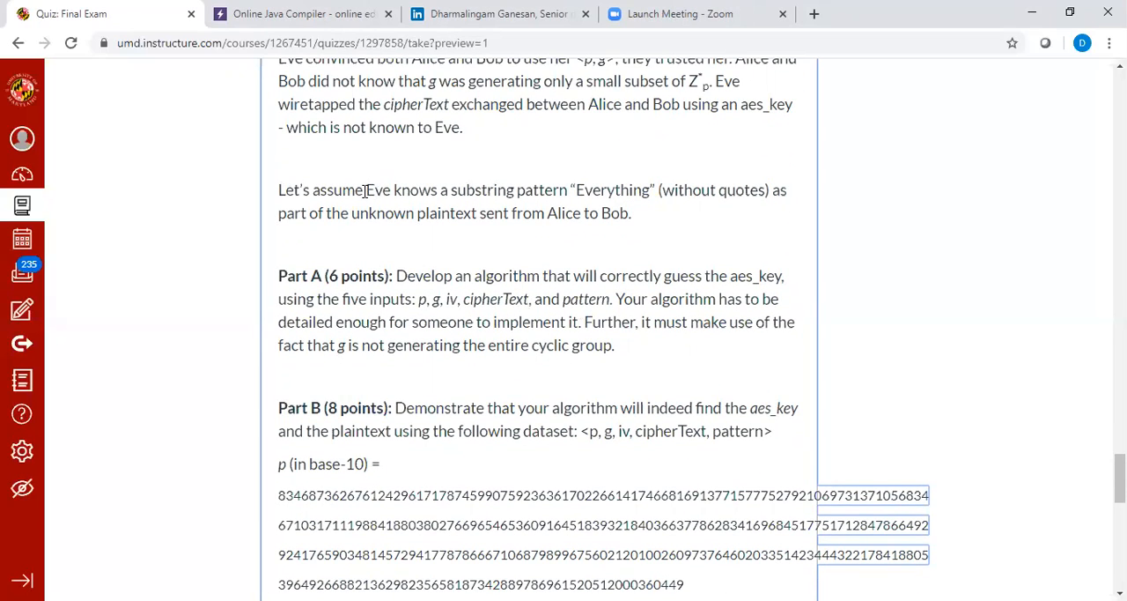
mouse_move(555, 207)
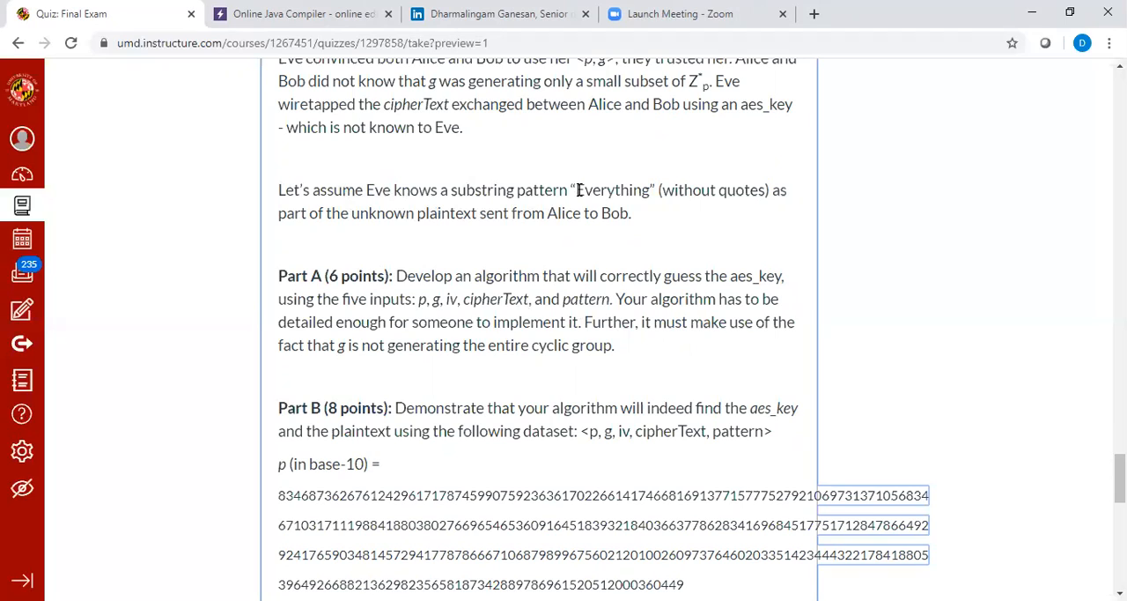
double_click(609, 190)
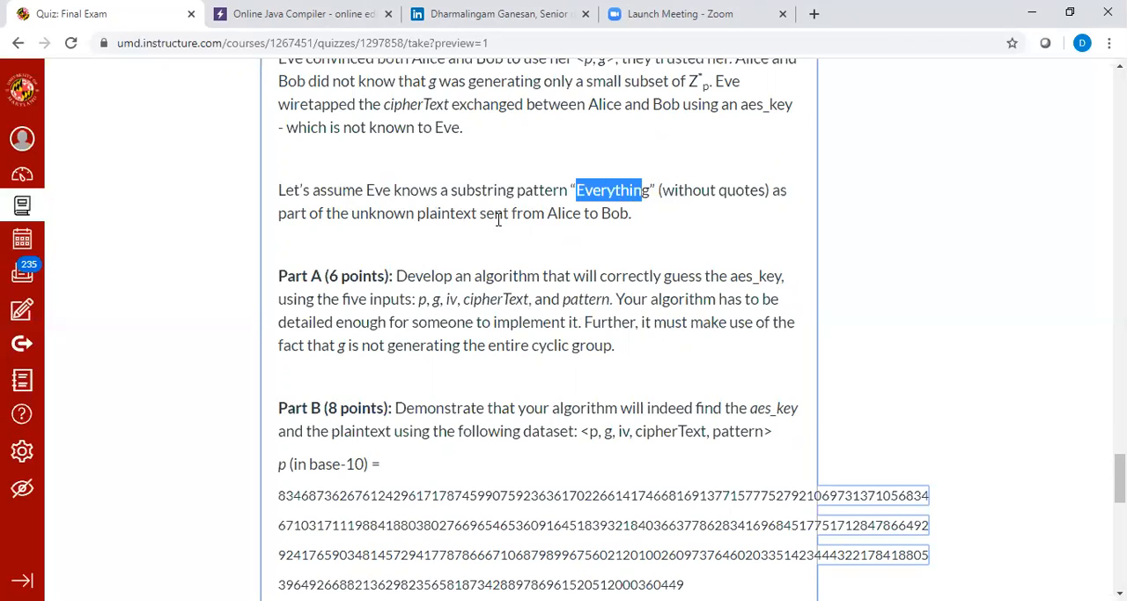
left_click(638, 247)
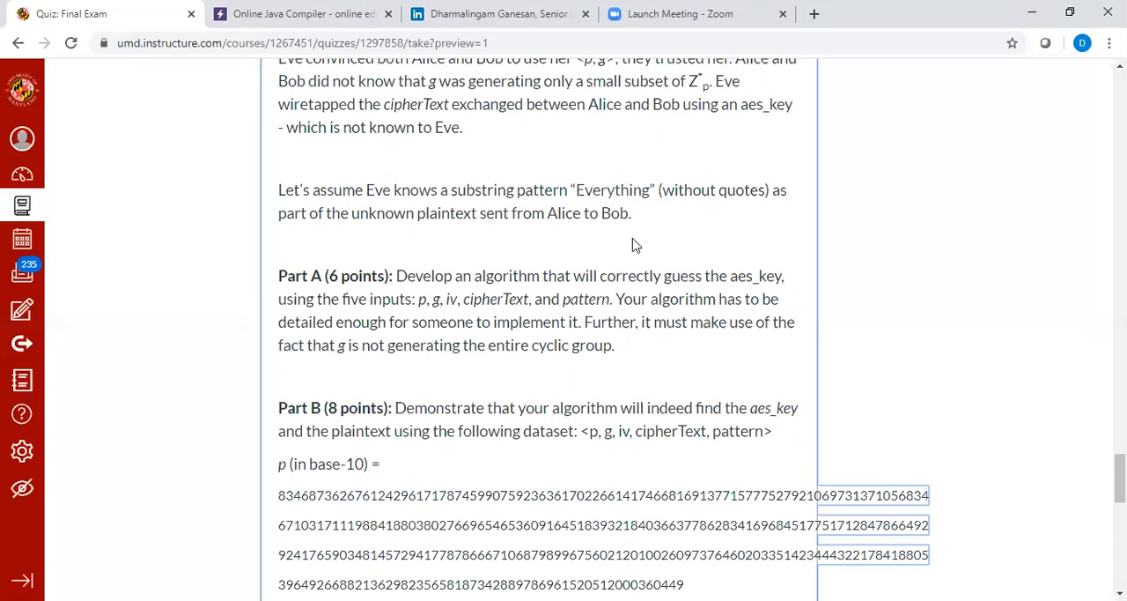
mouse_move(764, 271)
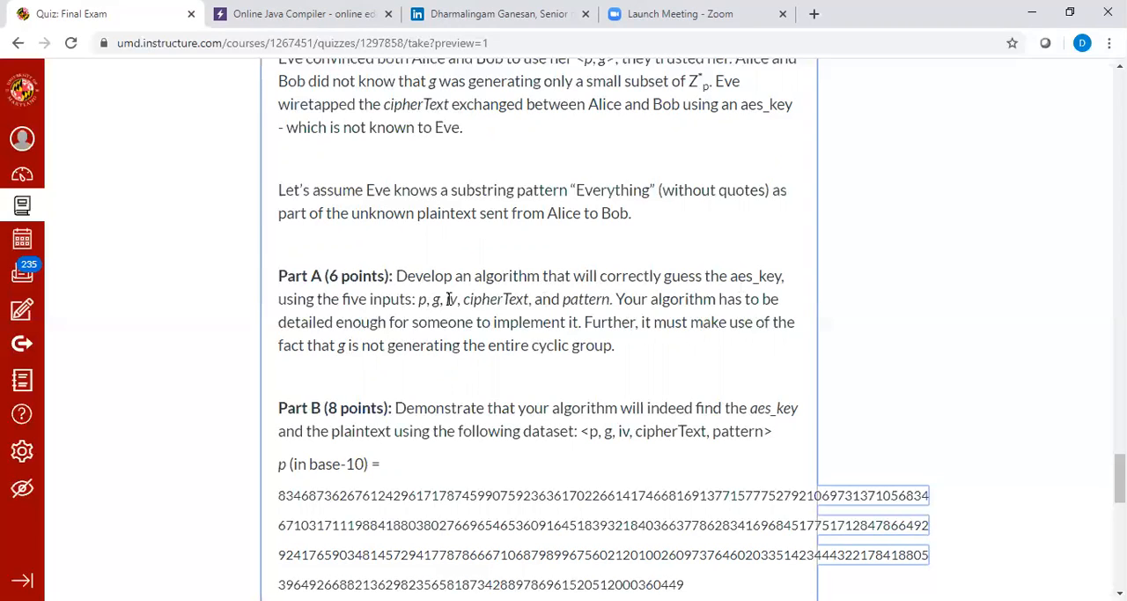
double_click(450, 300)
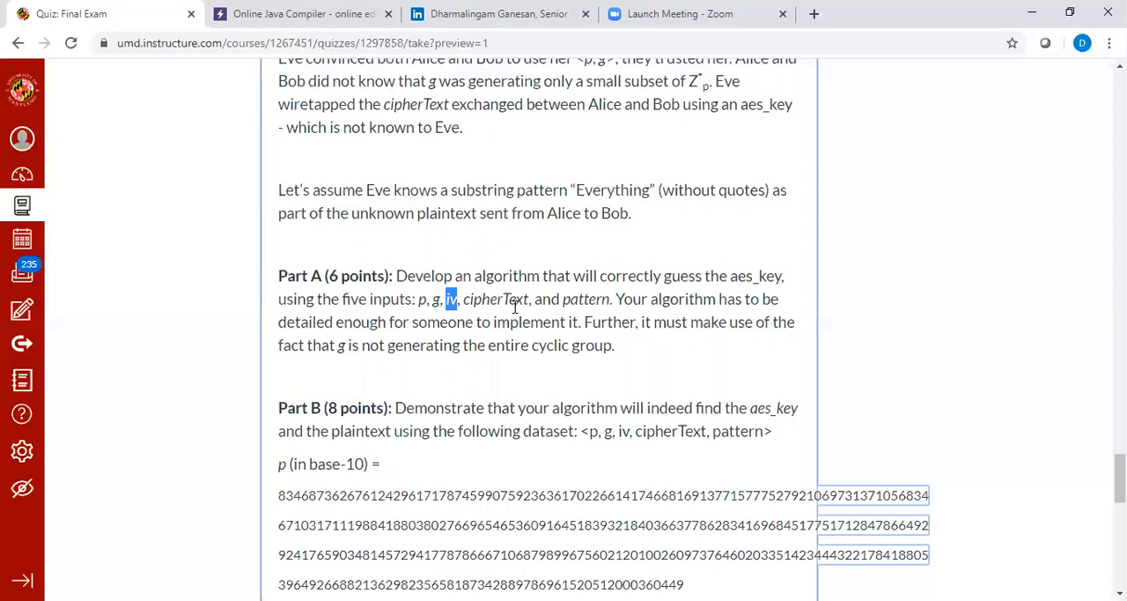
double_click(495, 300)
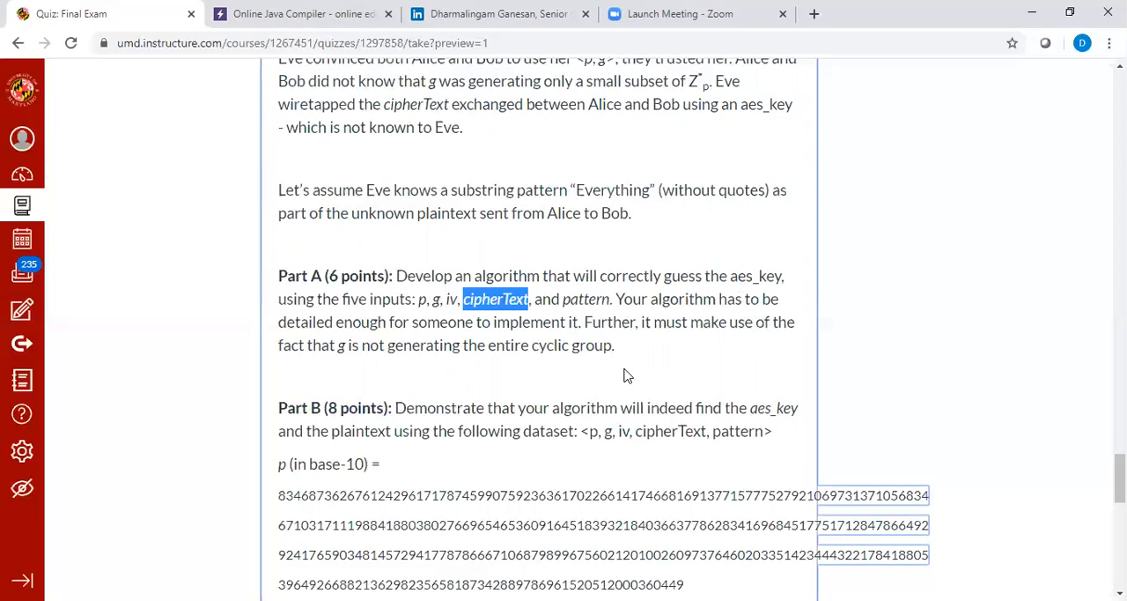
mouse_move(467, 264)
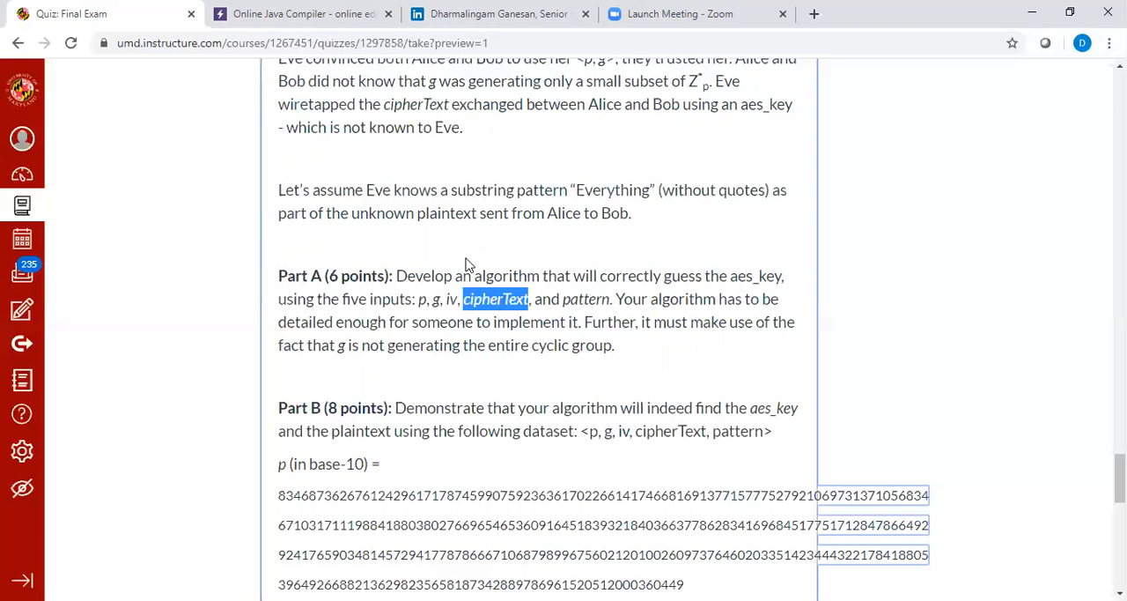
mouse_move(581, 298)
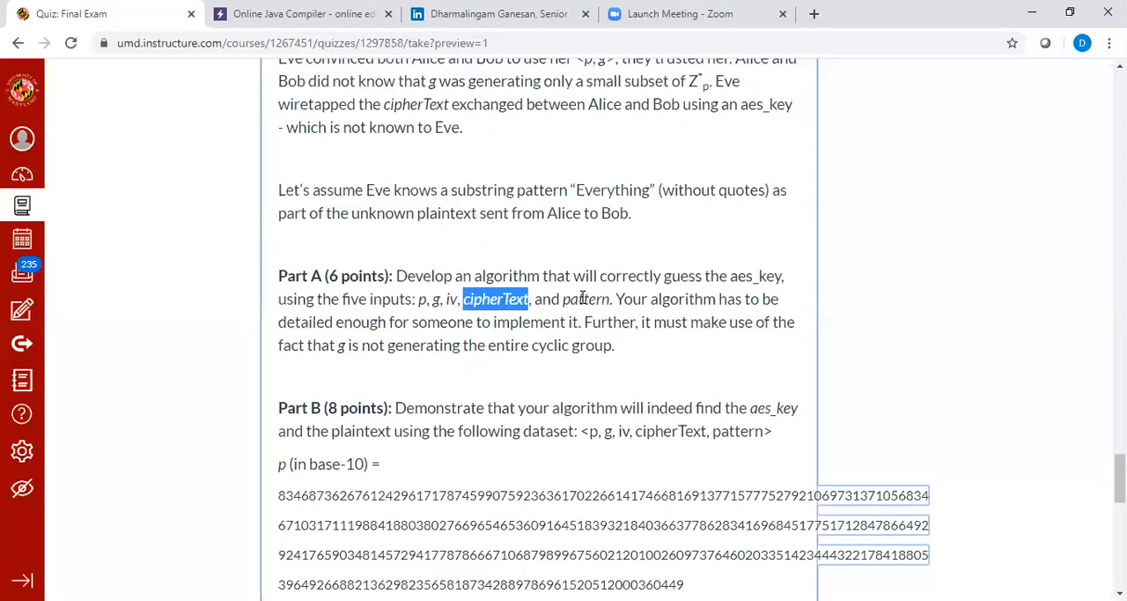
double_click(613, 190)
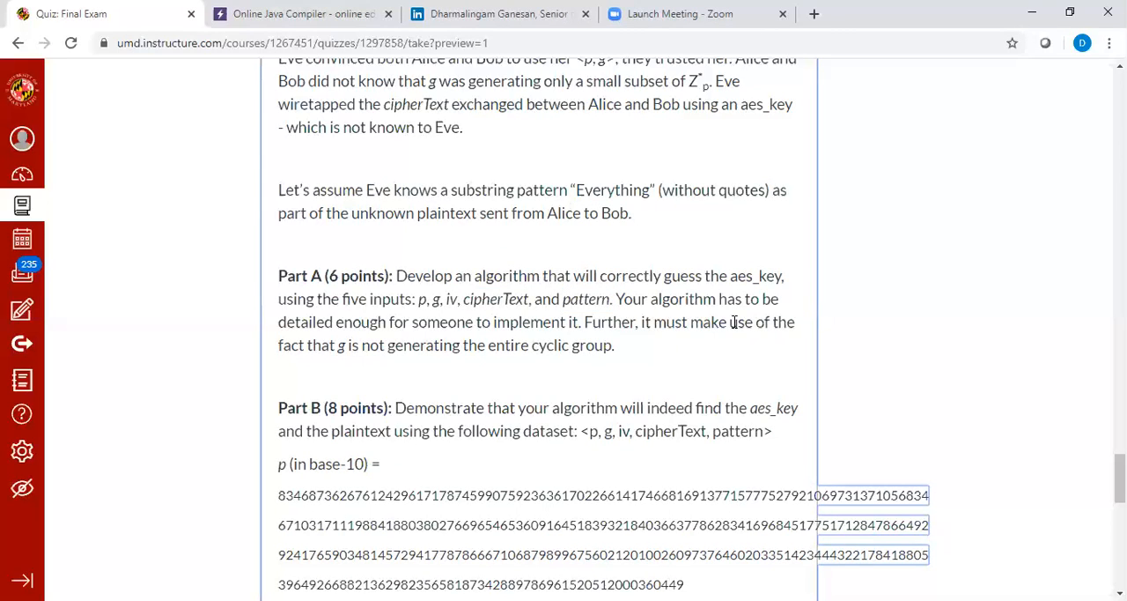
mouse_move(691, 373)
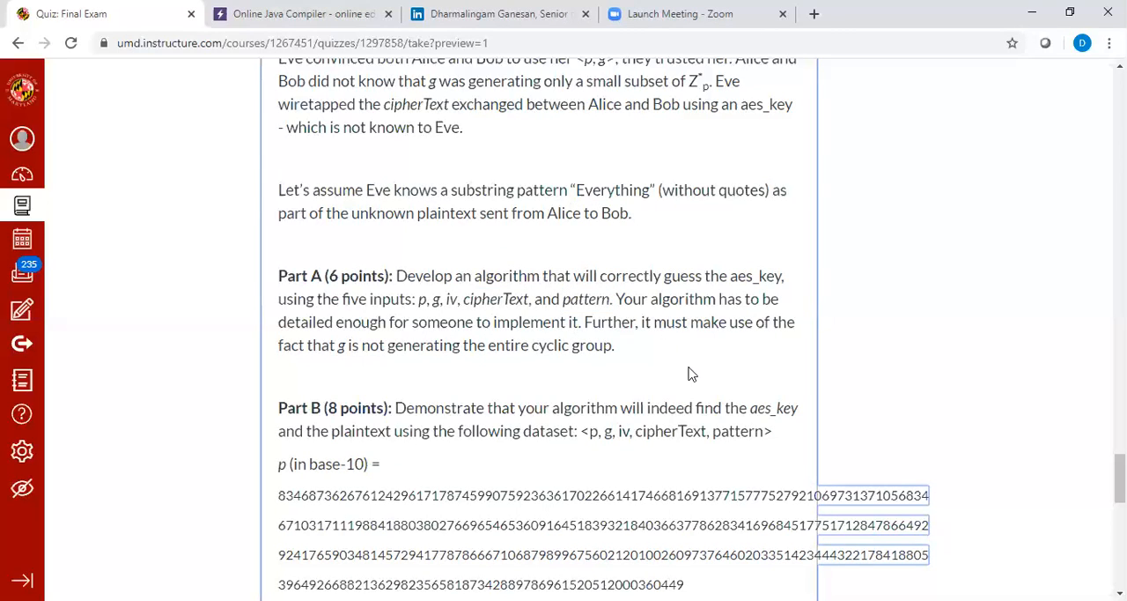
mouse_move(444, 437)
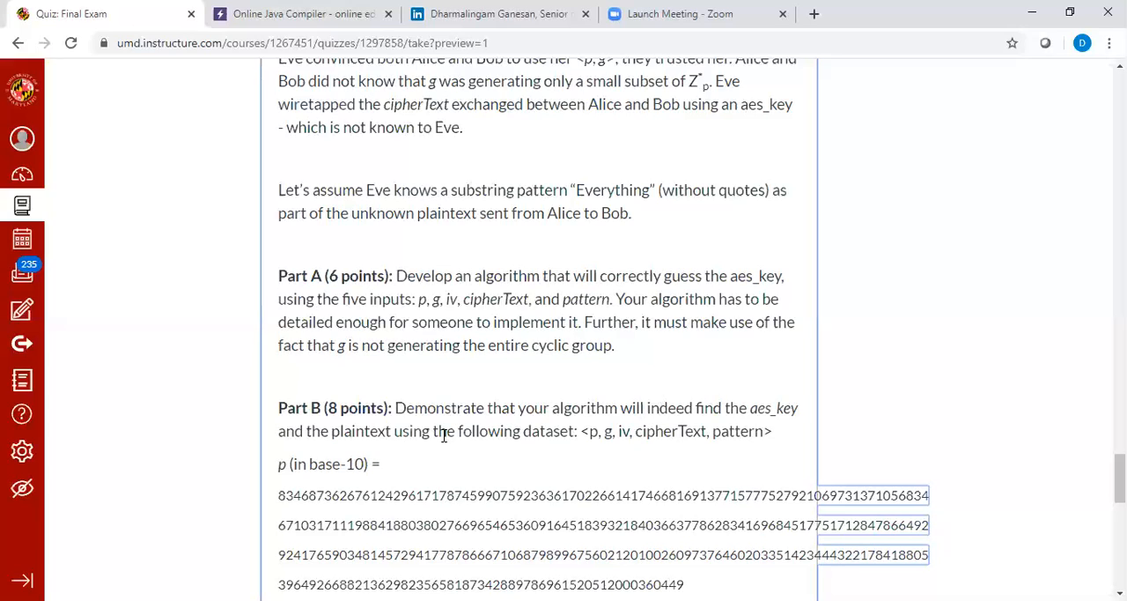
Step: Scroll further down through the problem statement
scroll("down", 3)
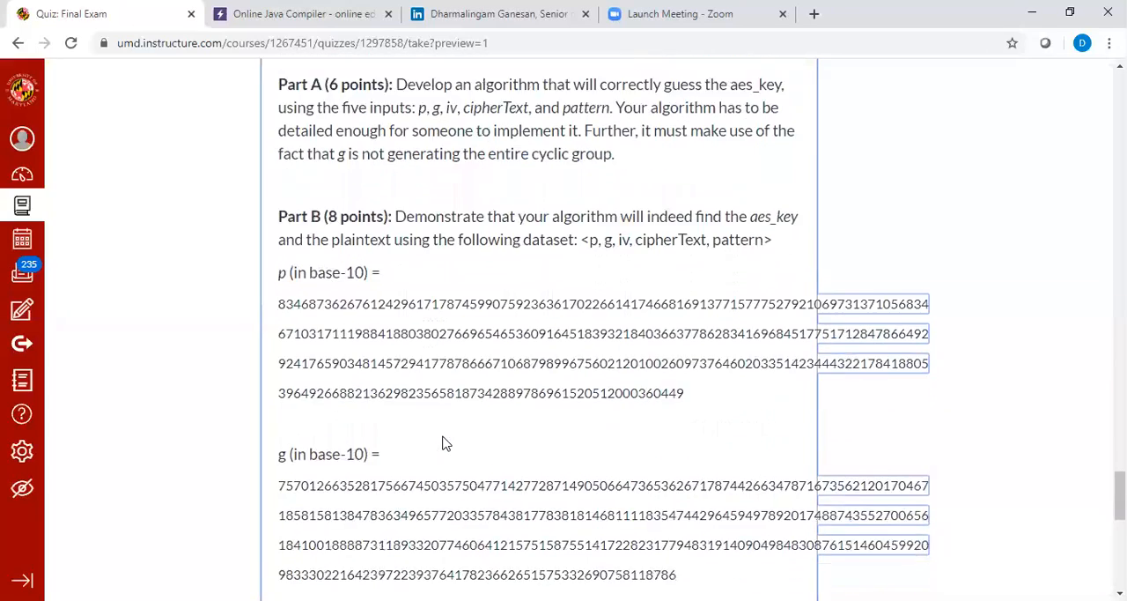
scroll("down", 3)
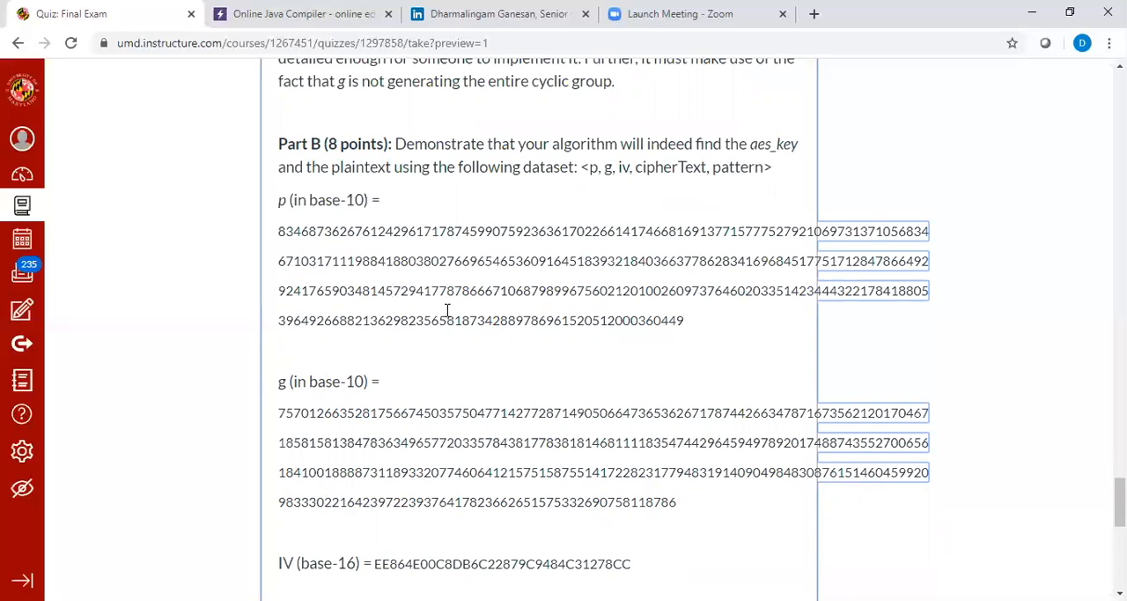
mouse_move(679, 321)
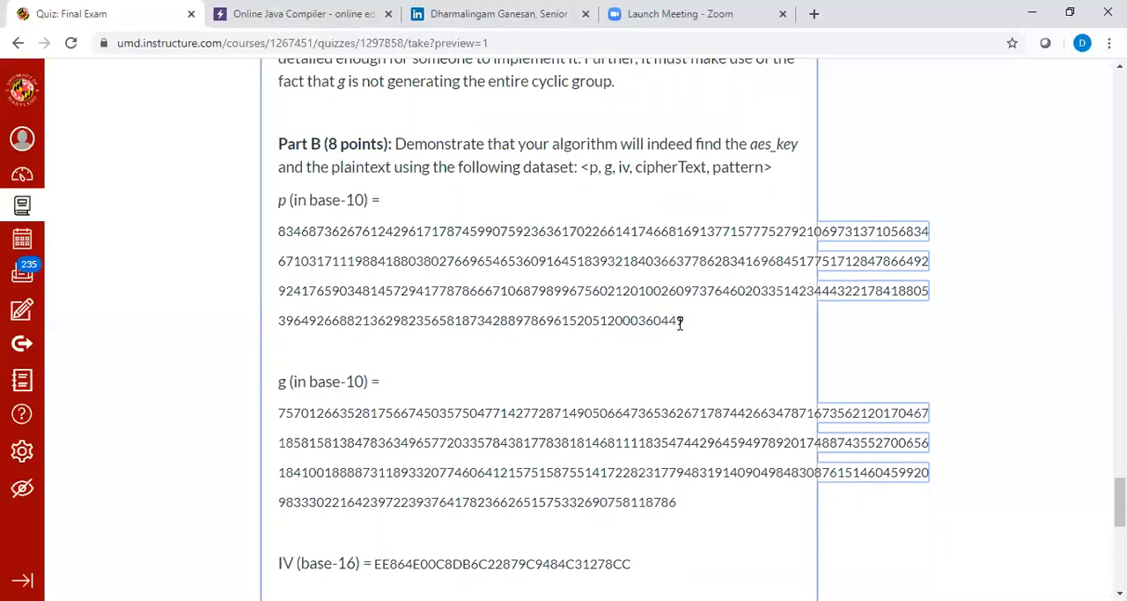
scroll("down", 3)
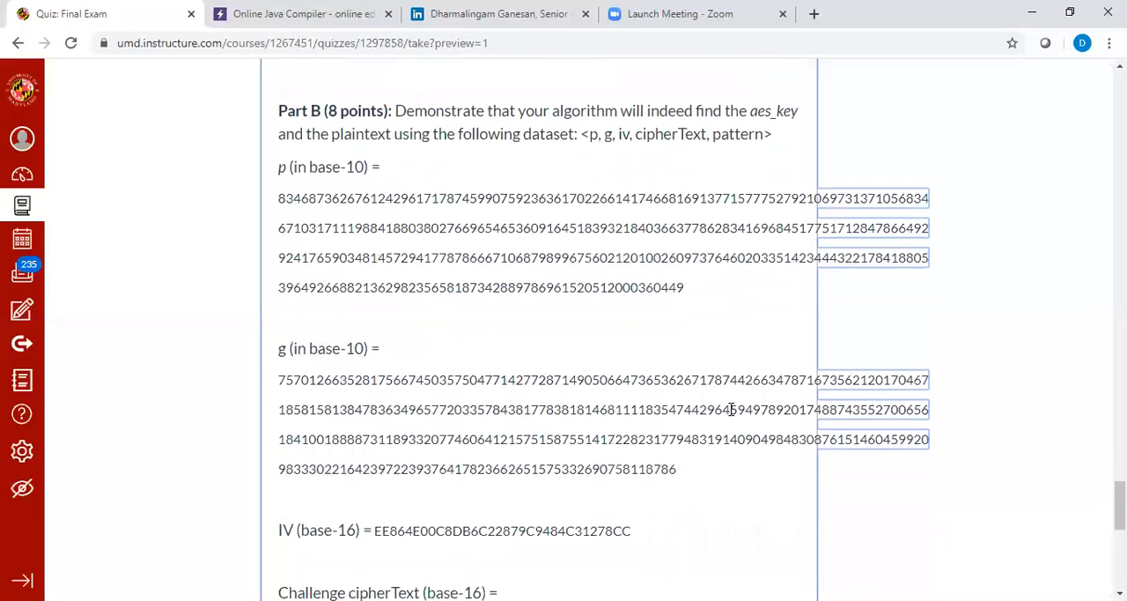
mouse_move(306, 347)
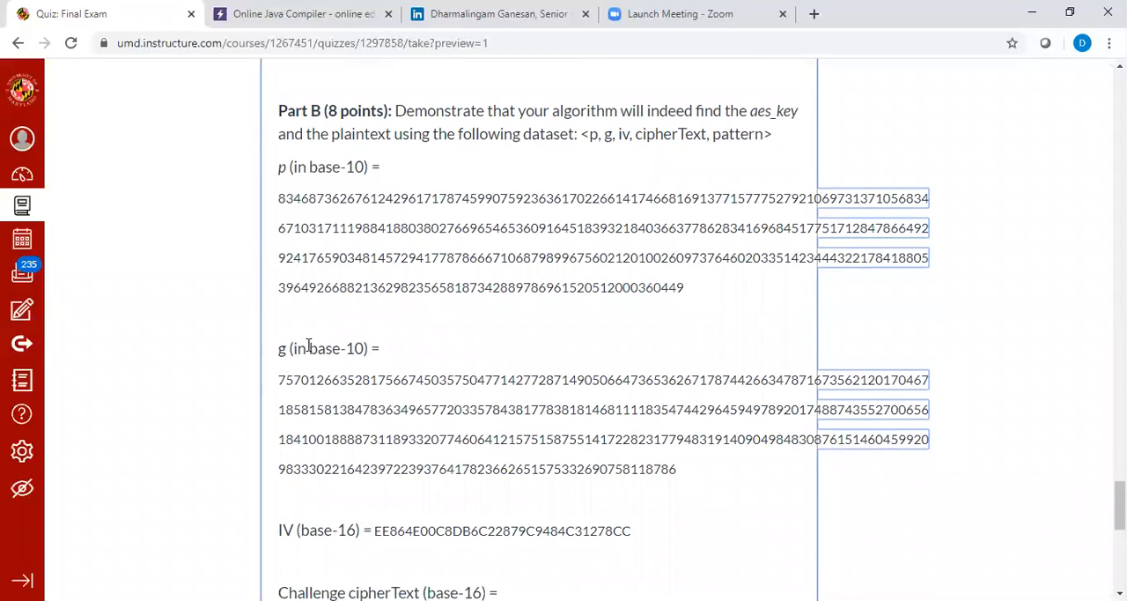
mouse_move(397, 370)
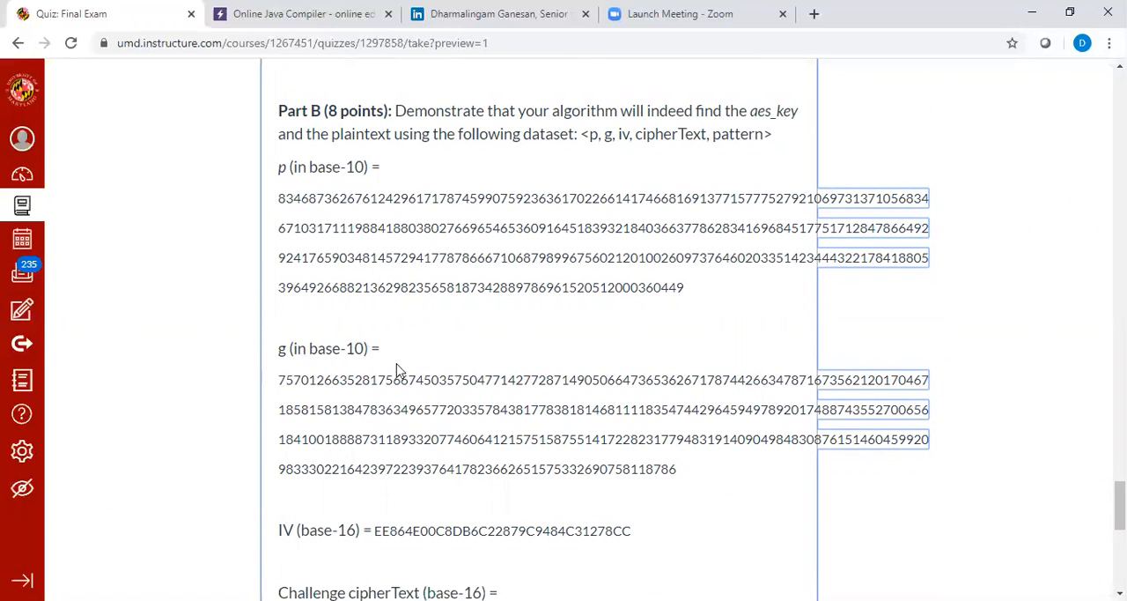
mouse_move(282, 356)
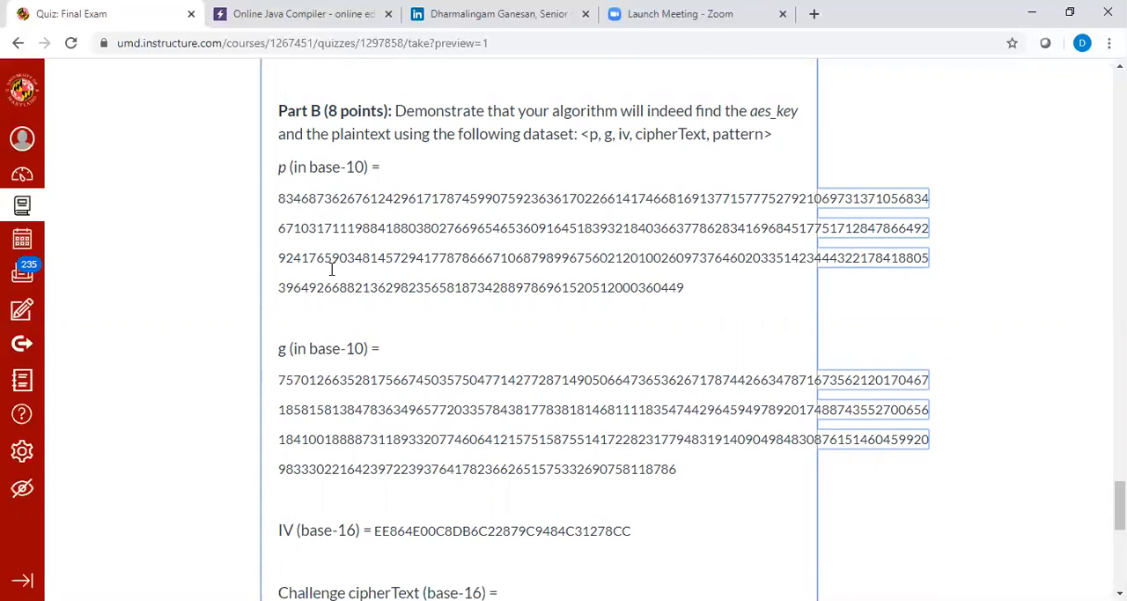
mouse_move(368, 294)
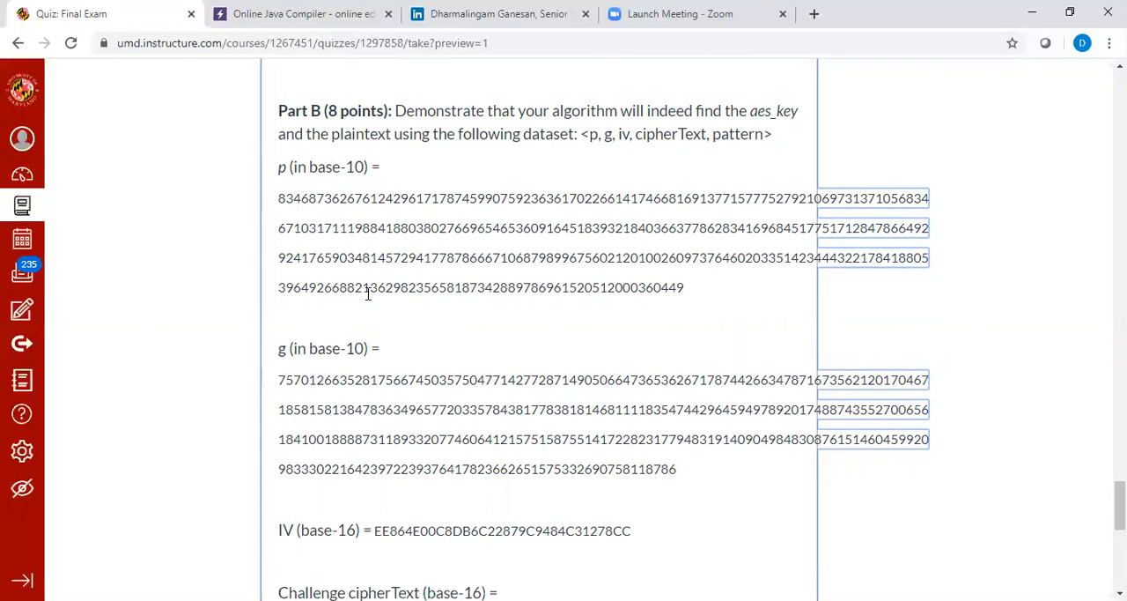
scroll("down", 3)
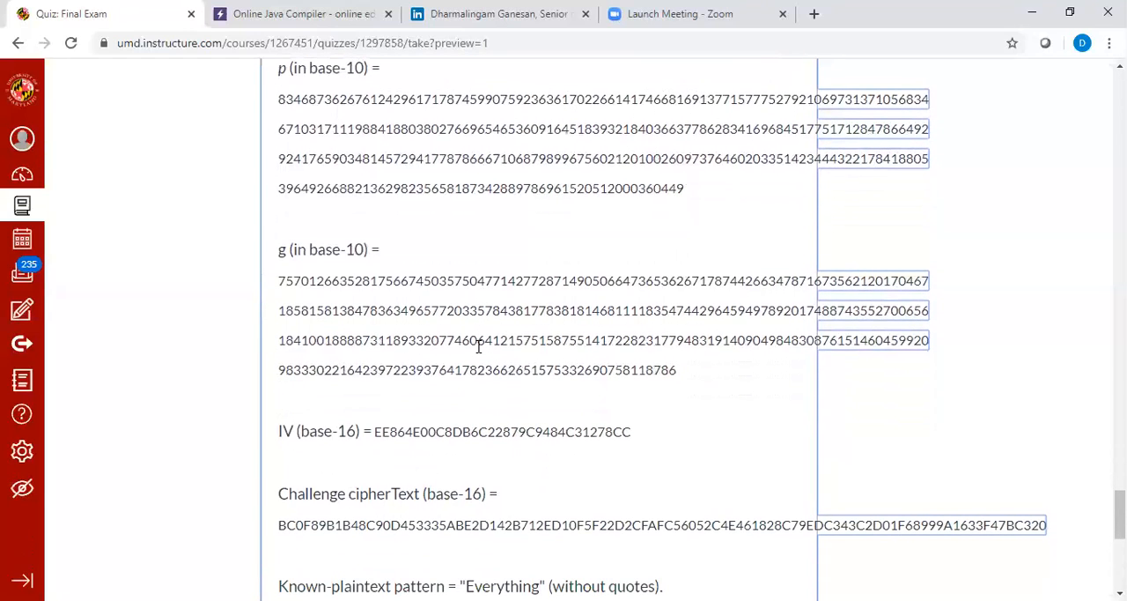
scroll("down", 3)
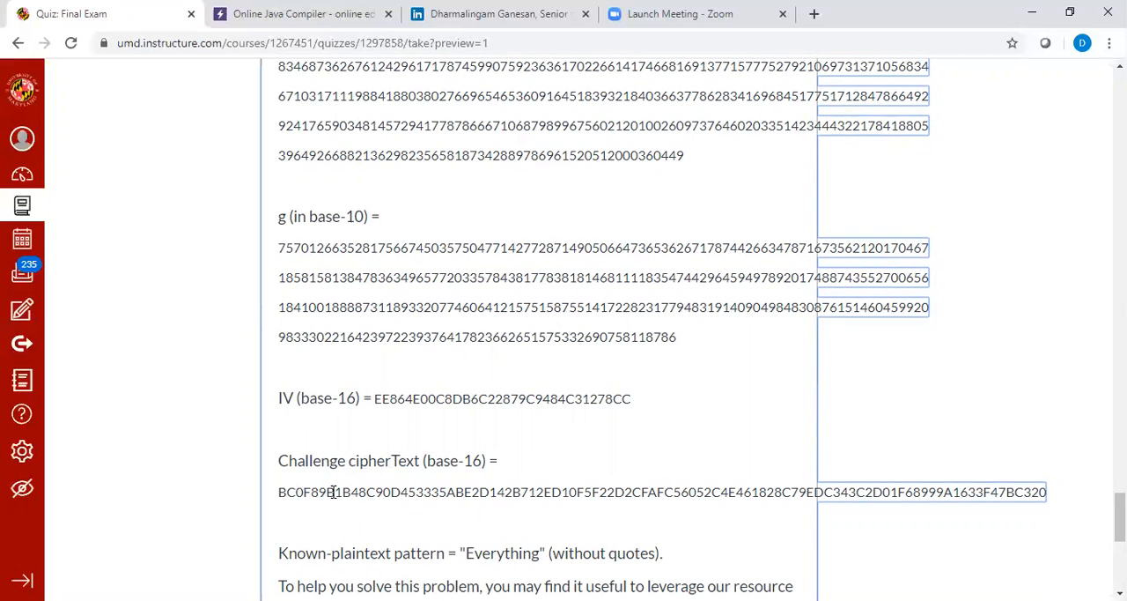
scroll("down", 3)
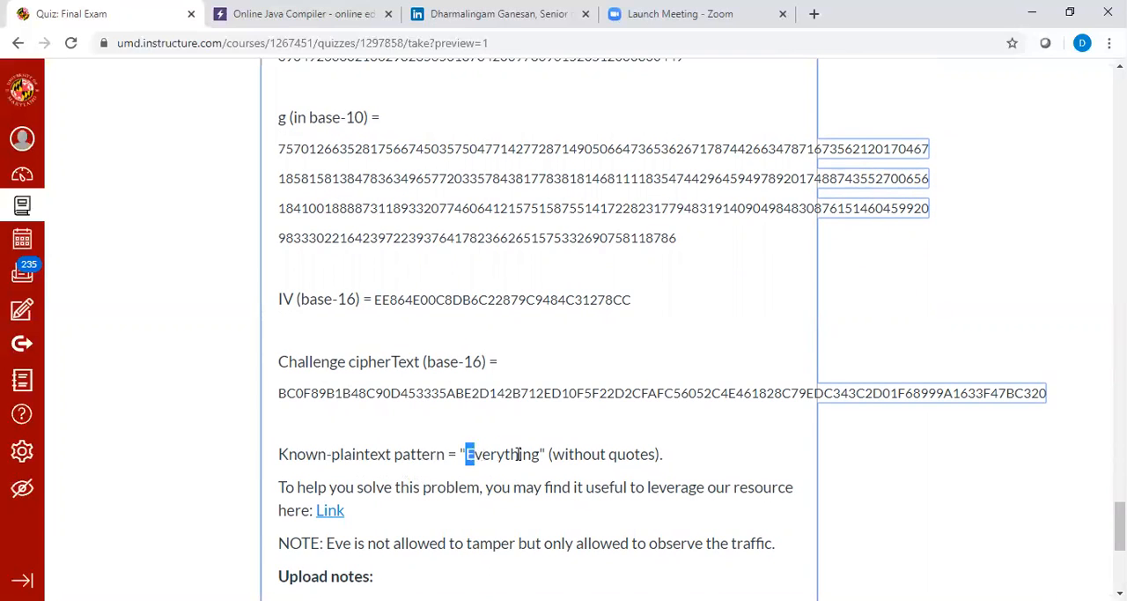
scroll("down", 3)
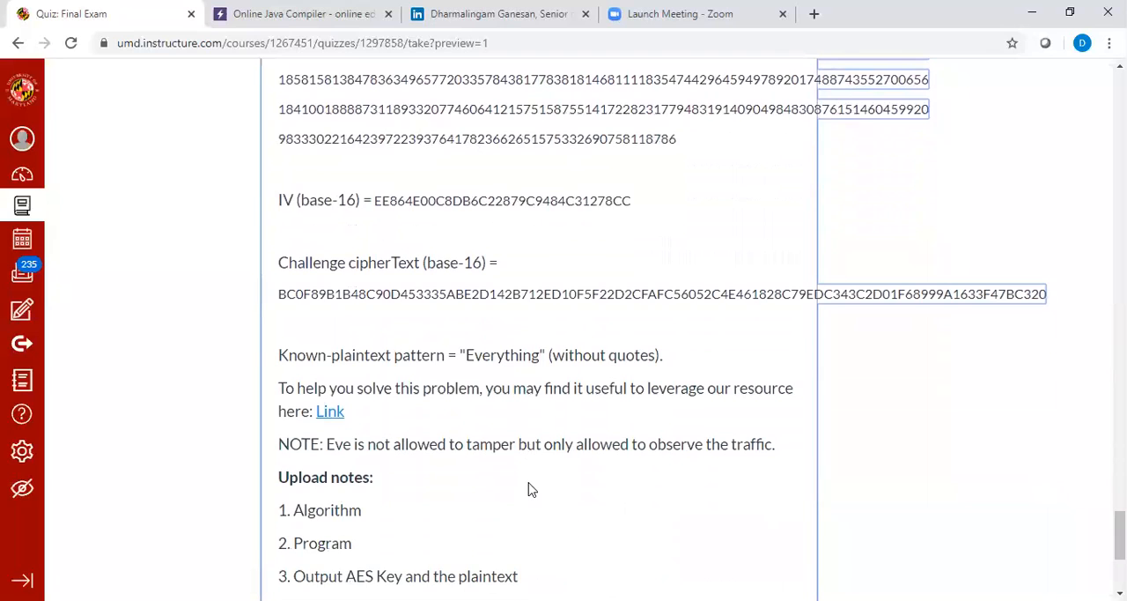
scroll("down", 3)
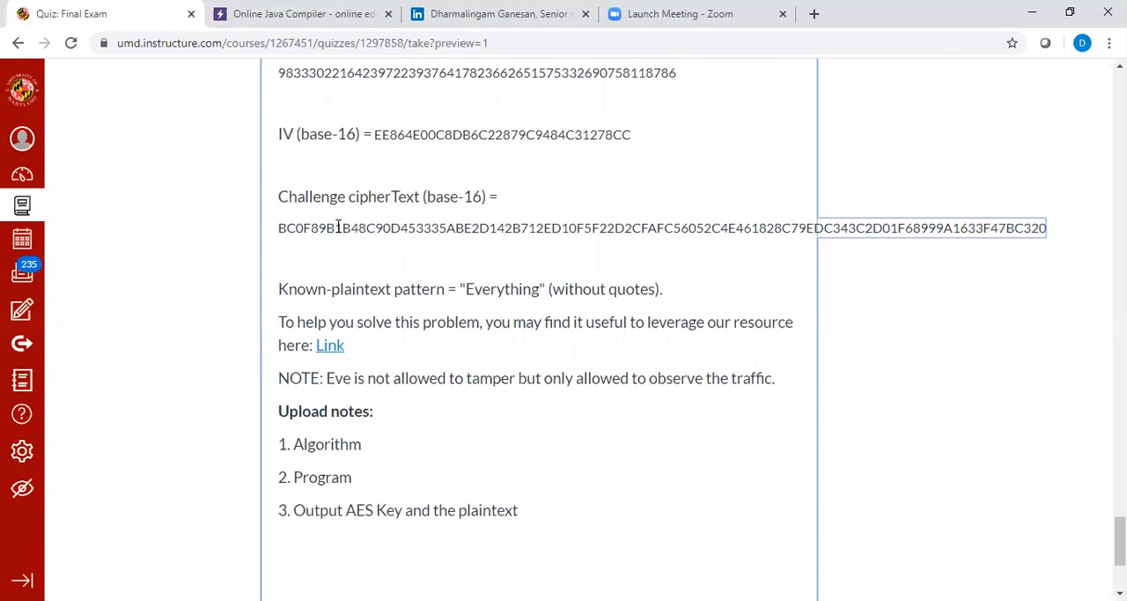
scroll("up", 3)
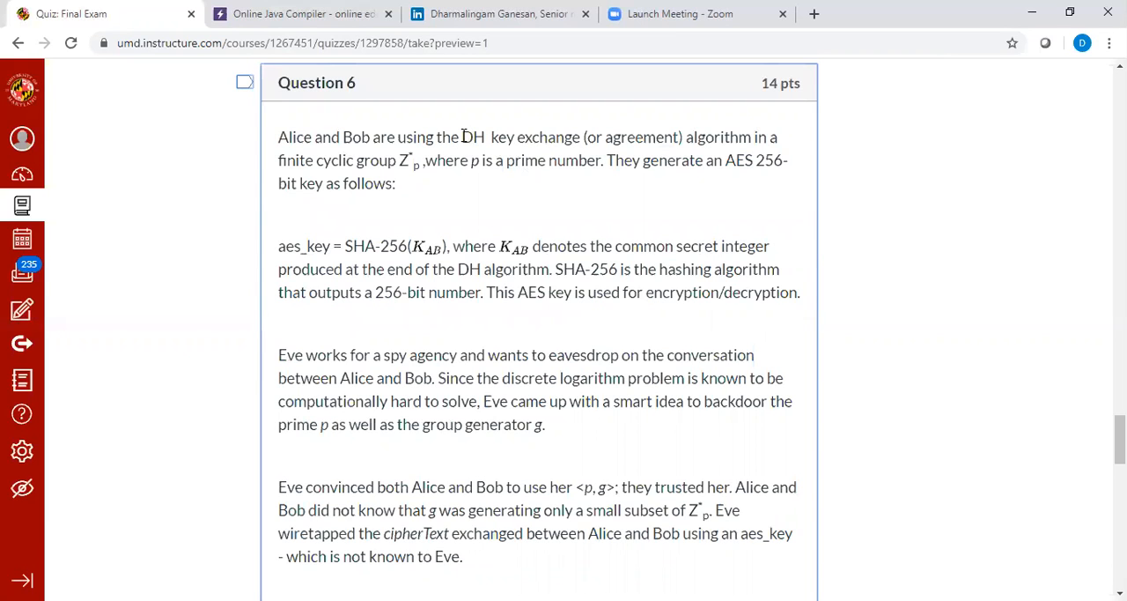
scroll("down", 3)
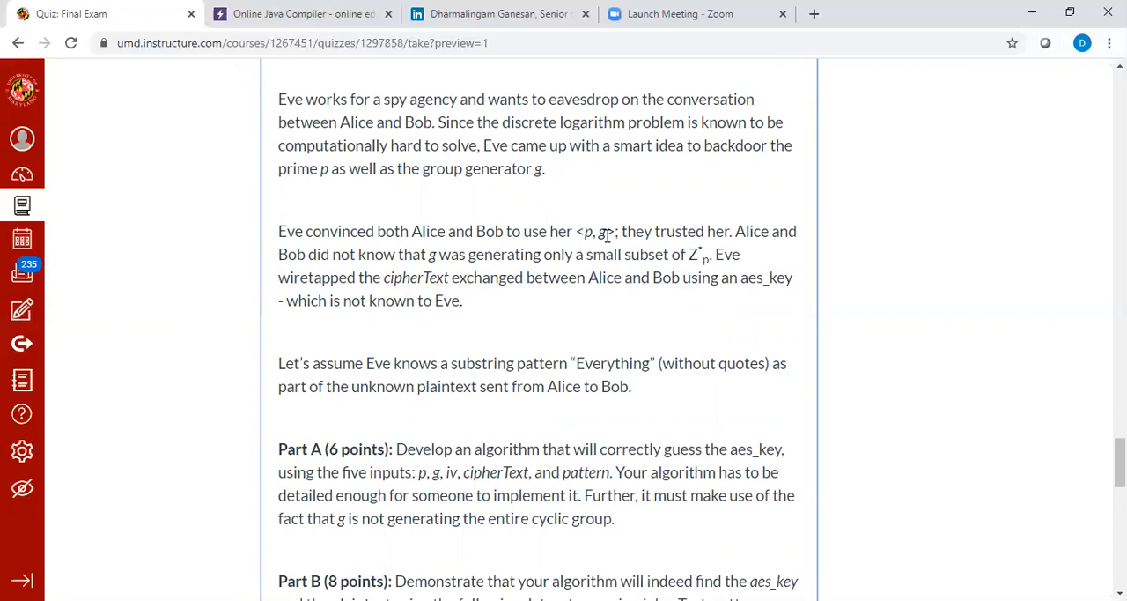
mouse_move(483, 407)
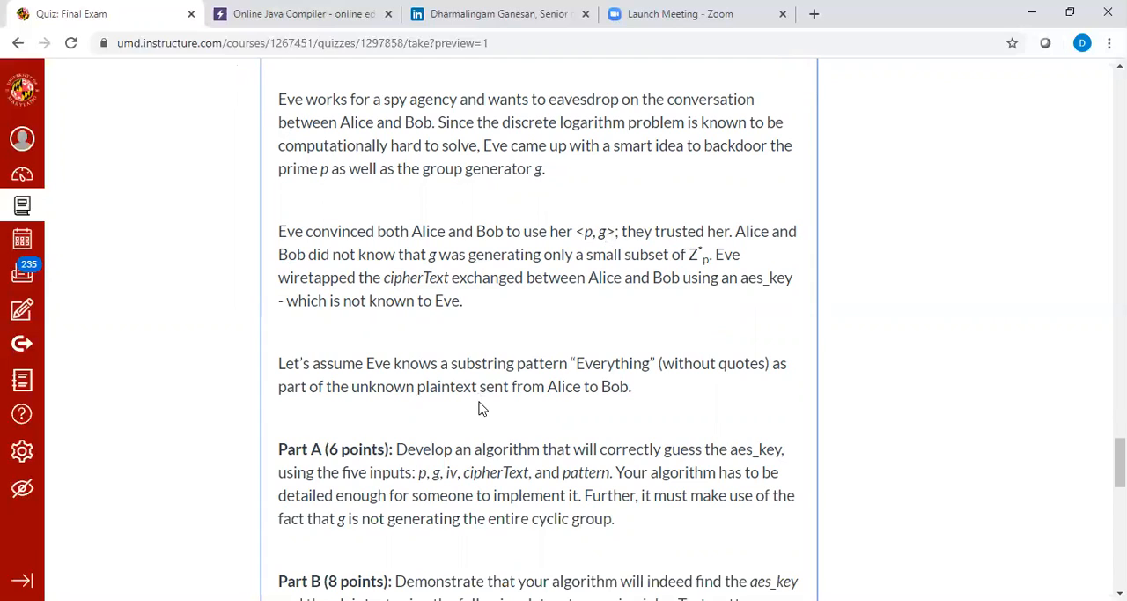
mouse_move(502, 347)
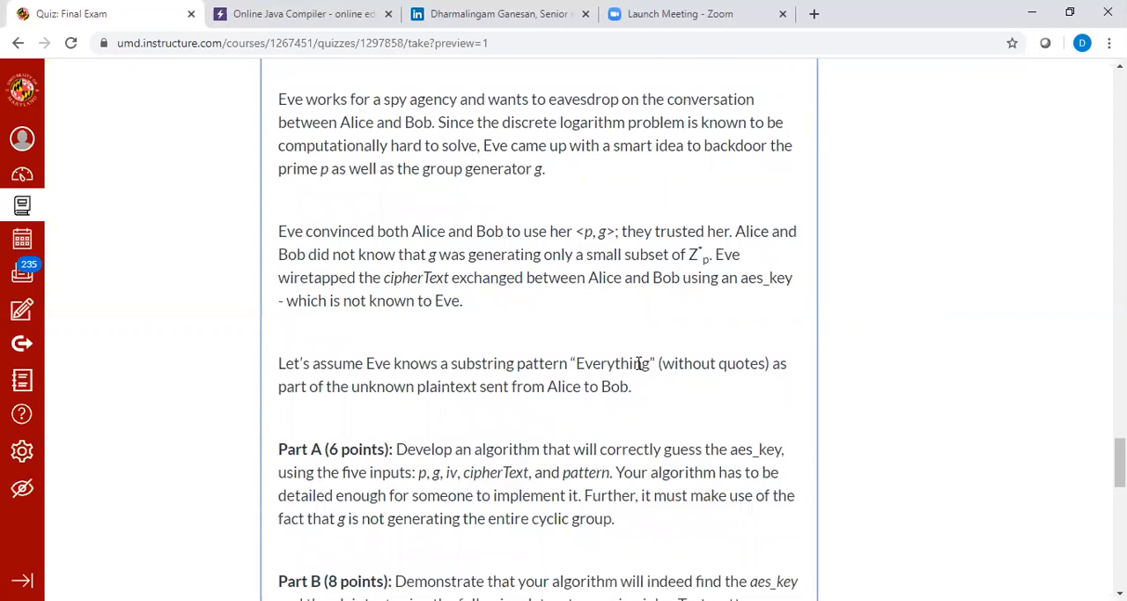
Step: Note the known pattern word "Everything" used to recognise a correct decryption
double_click(612, 363)
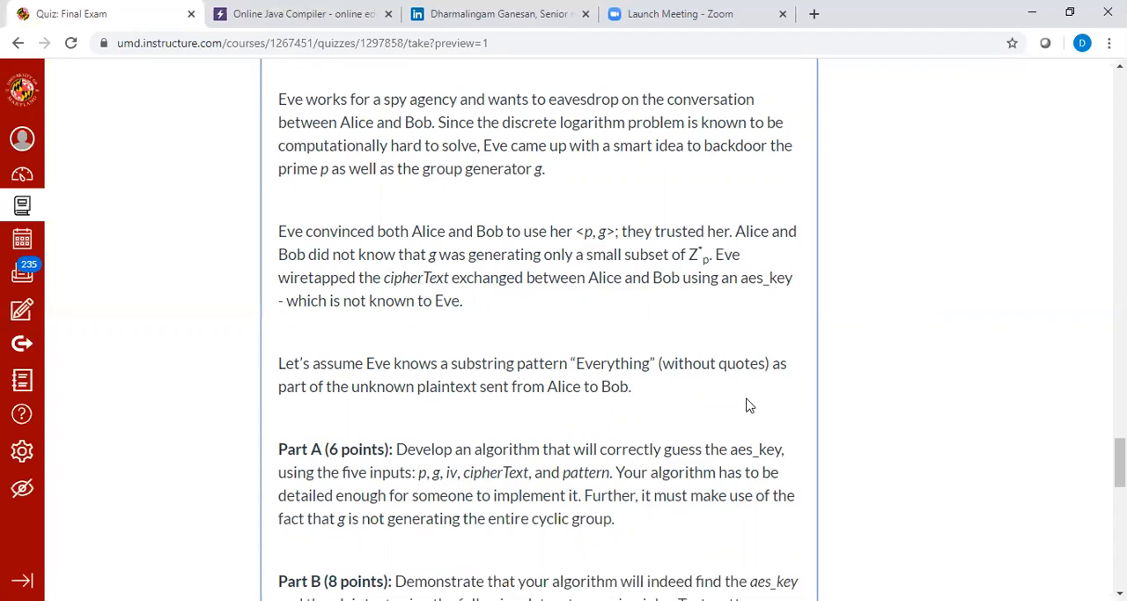
double_click(613, 362)
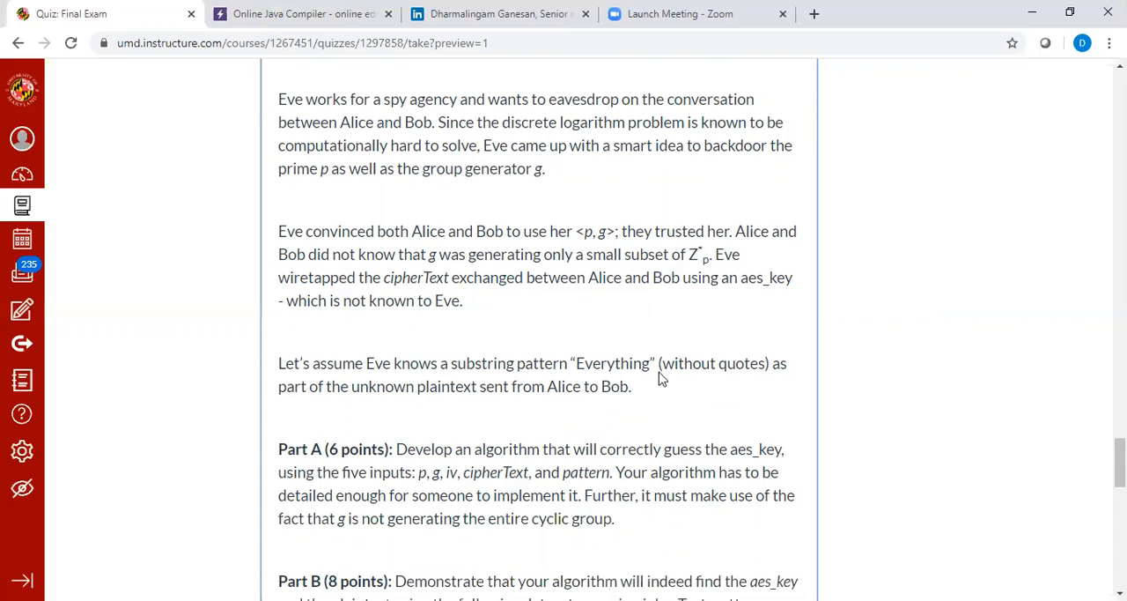
mouse_move(581, 361)
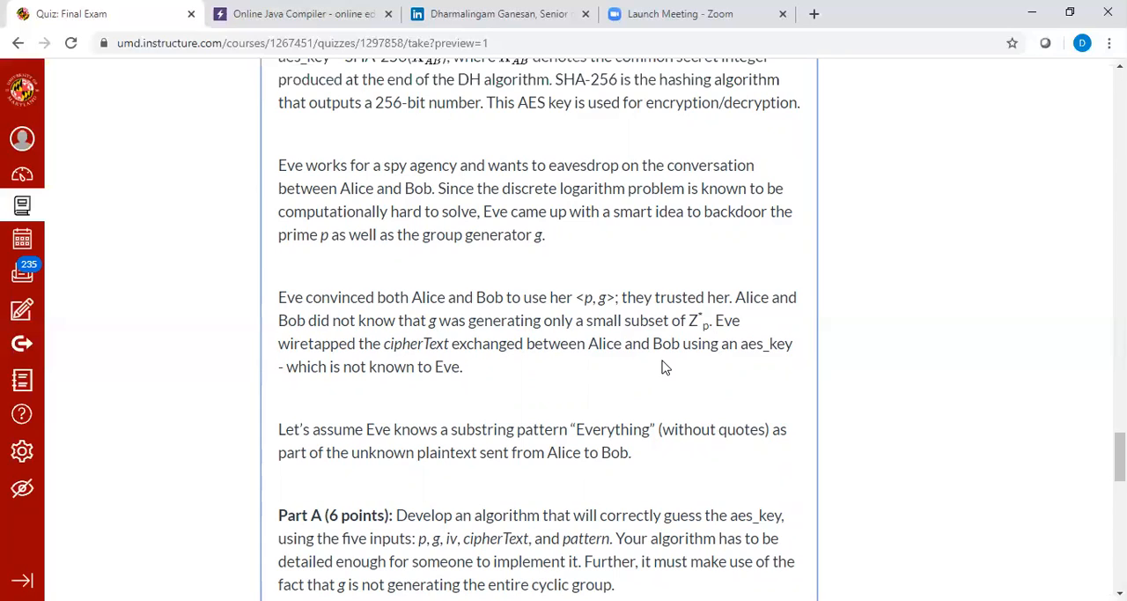
mouse_move(433, 320)
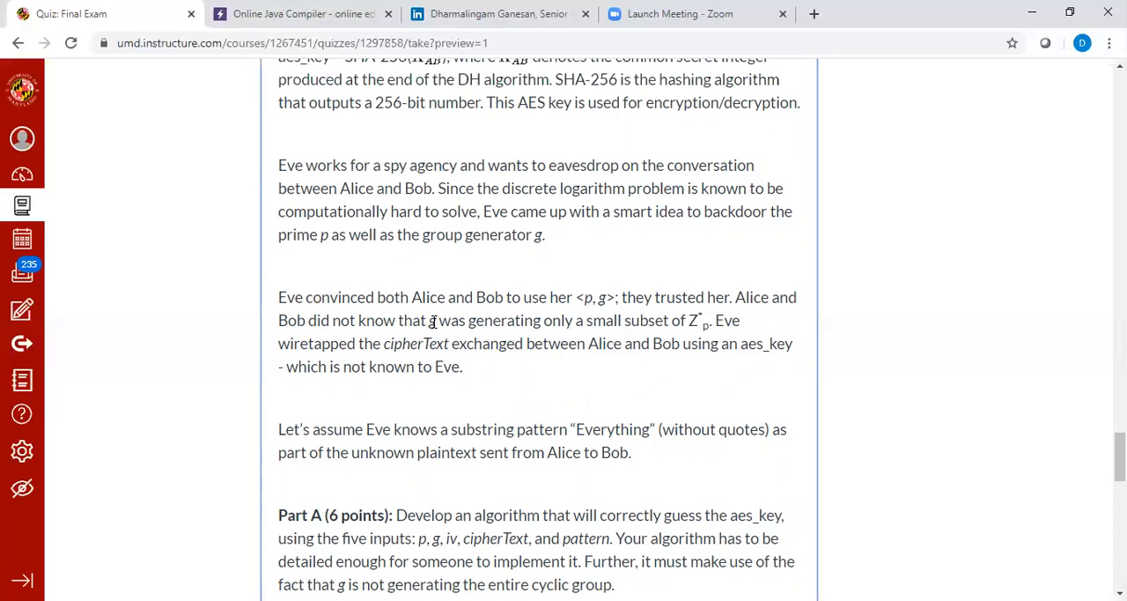
mouse_move(1096, 453)
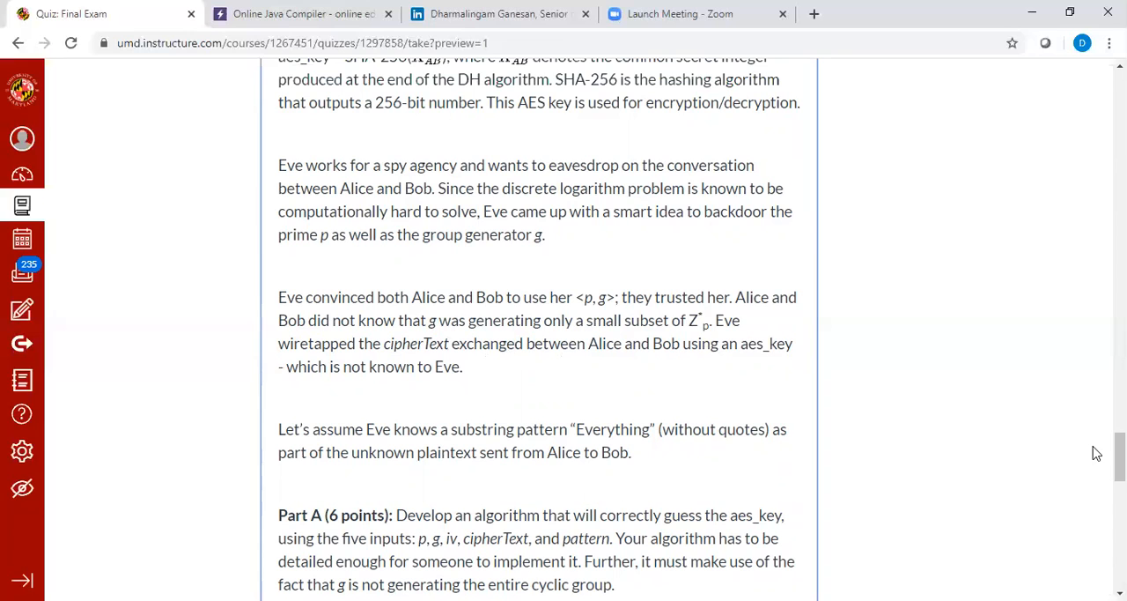
scroll("down", 3)
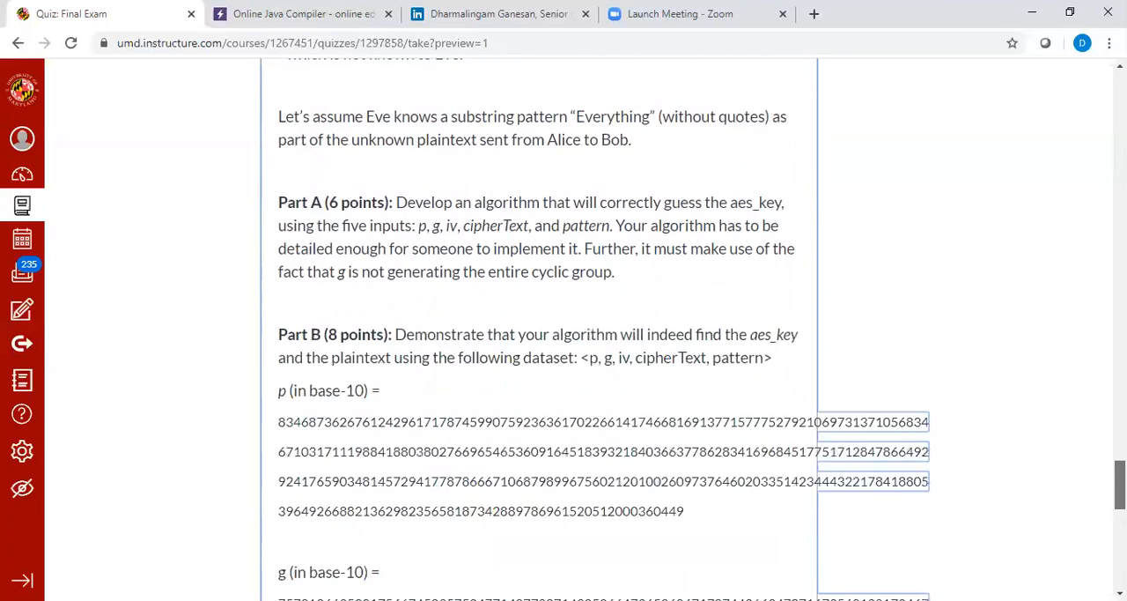
scroll("down", 3)
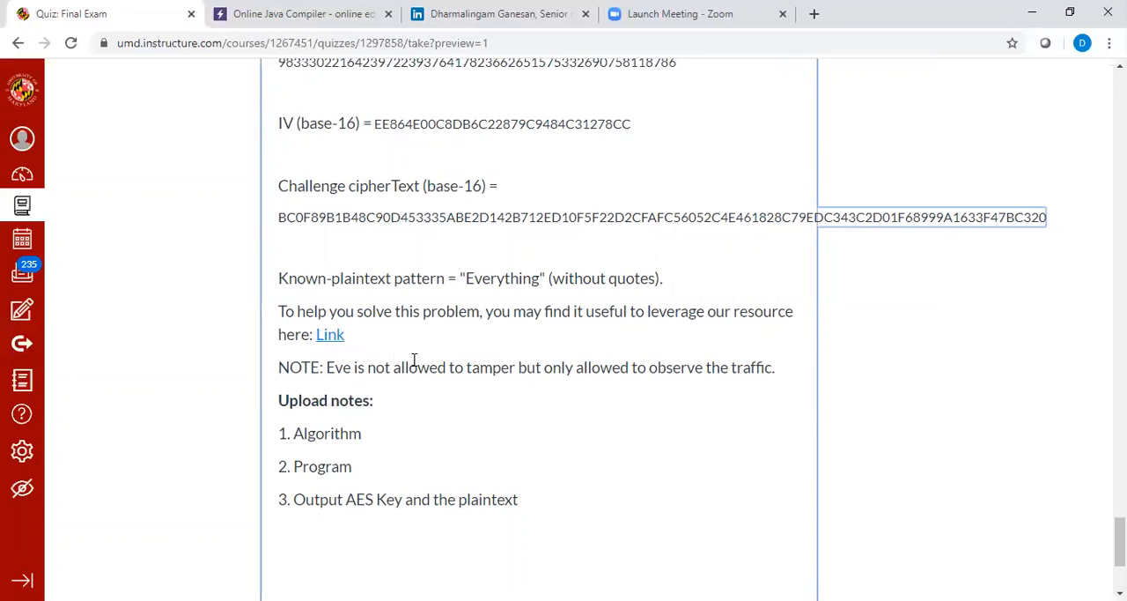
mouse_move(476, 316)
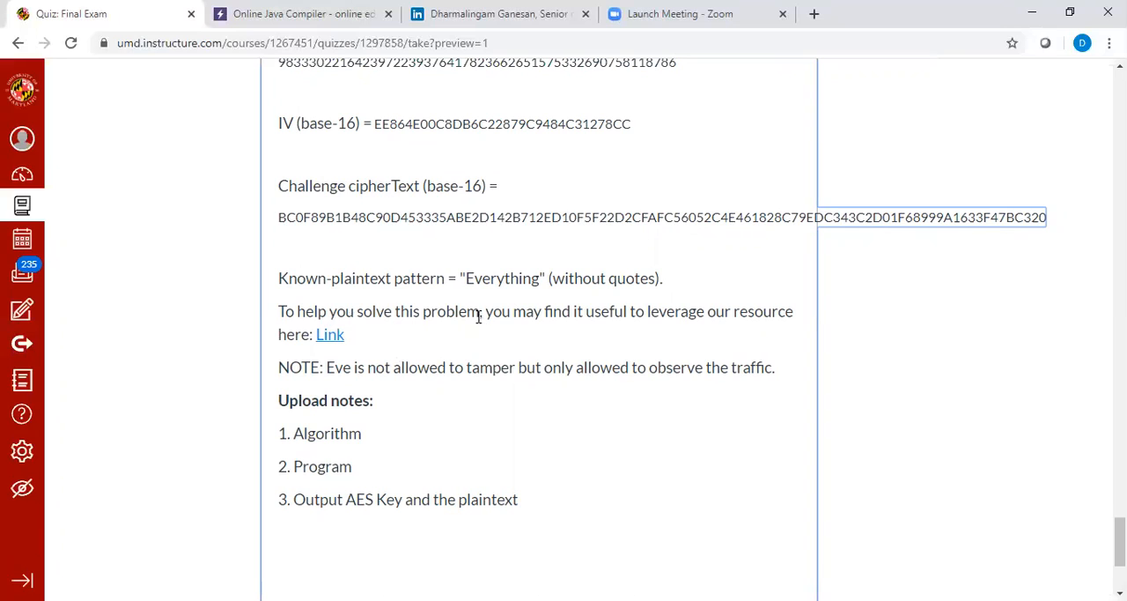
mouse_move(644, 328)
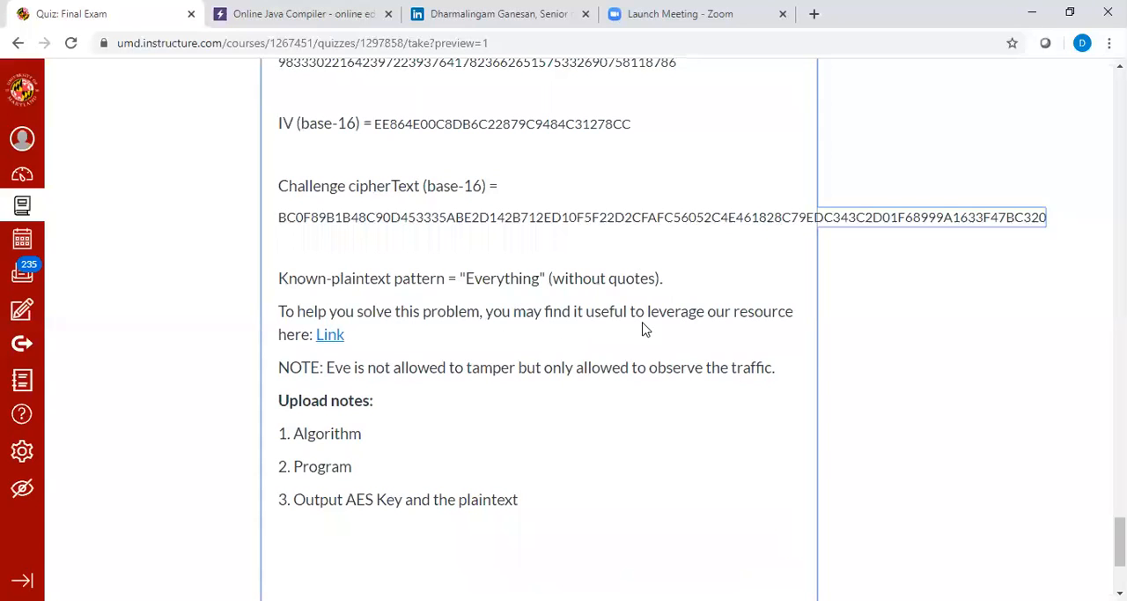
mouse_move(330, 333)
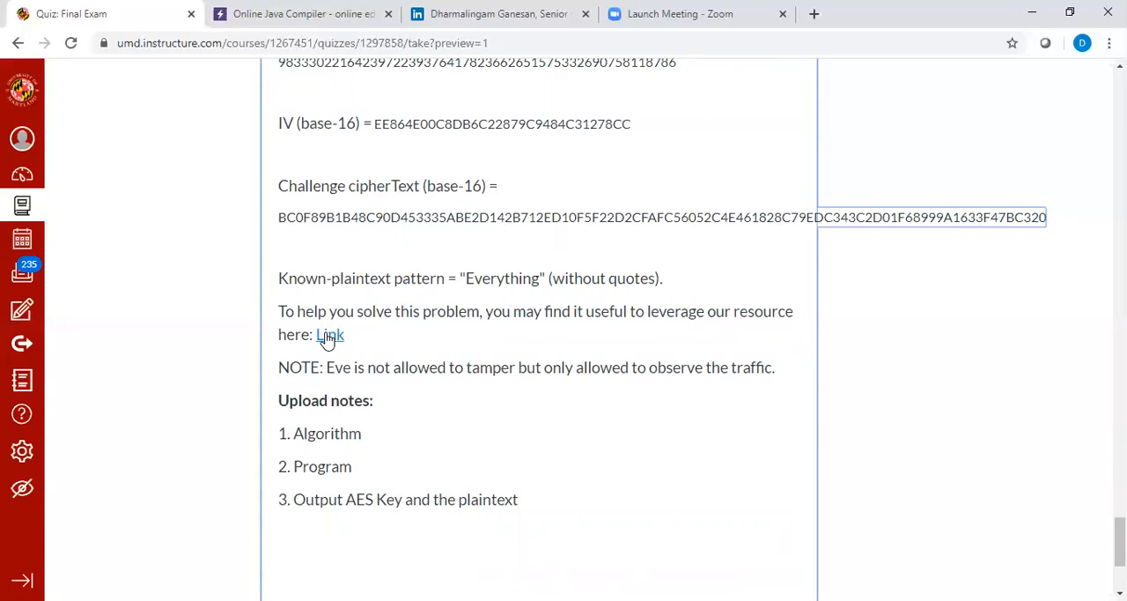
Step: Open the linked helper file and review the AES encrypt key and decrypt IV parameters
left_click(329, 334)
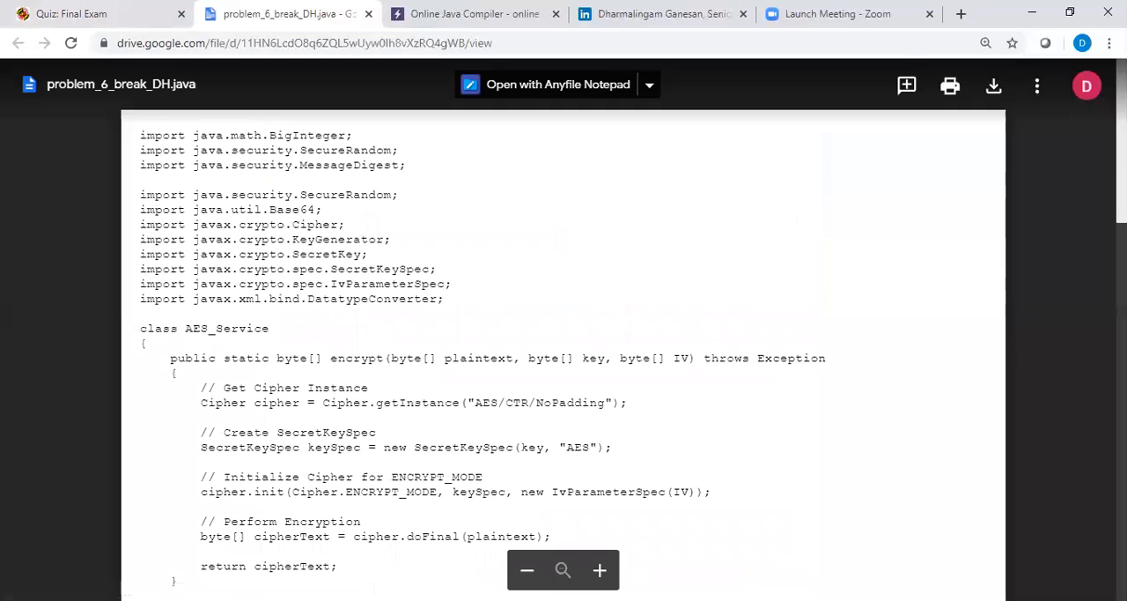
scroll("down", 3)
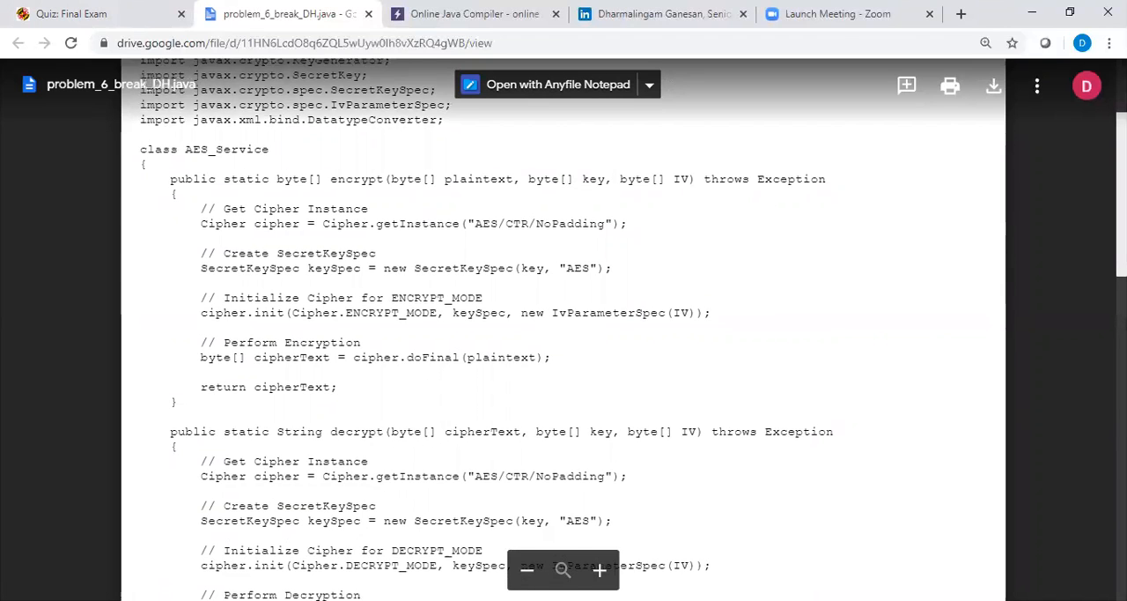
scroll("up", 3)
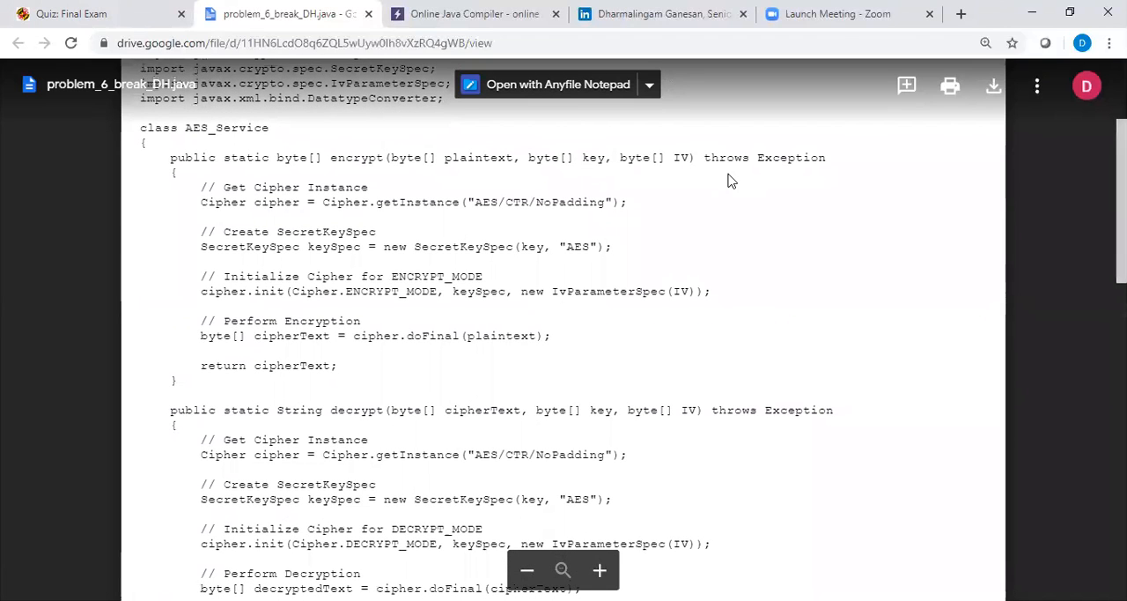
double_click(592, 159)
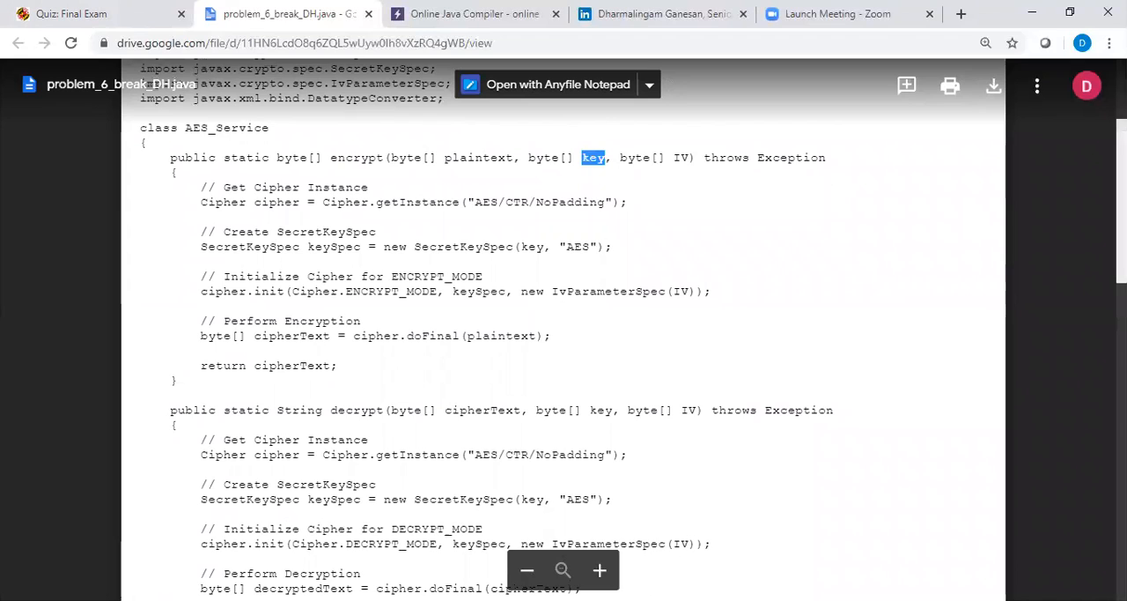
scroll("down", 3)
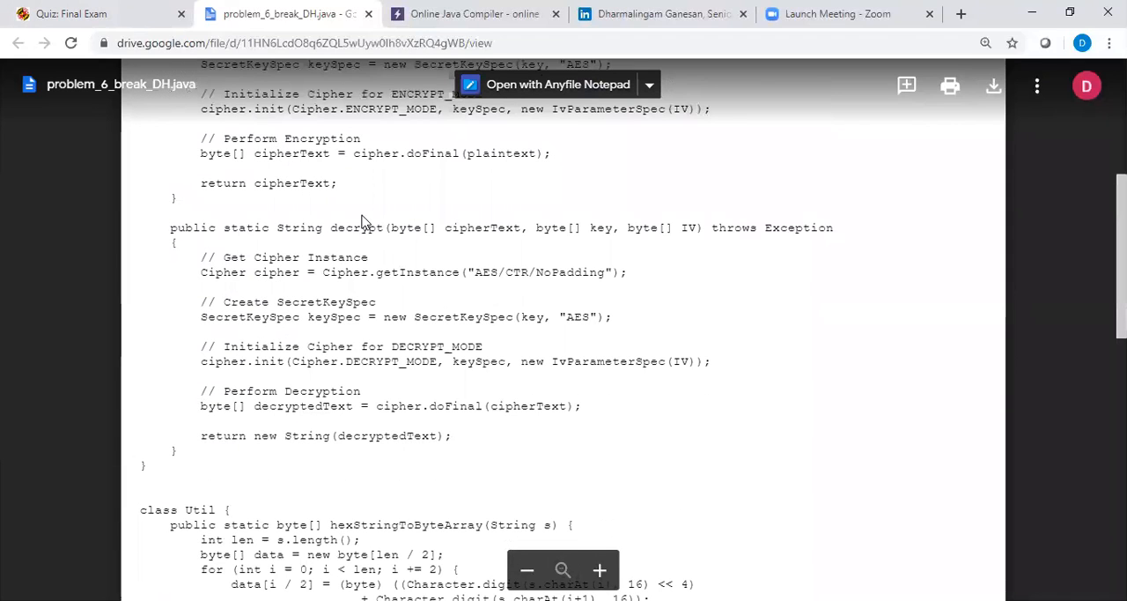
double_click(356, 227)
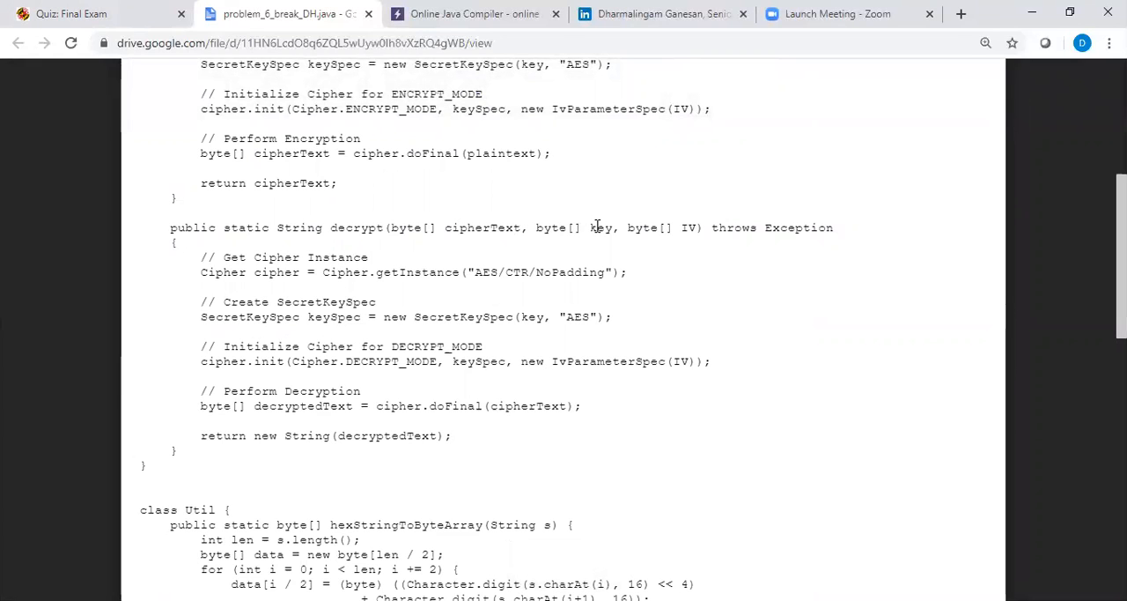
double_click(687, 227)
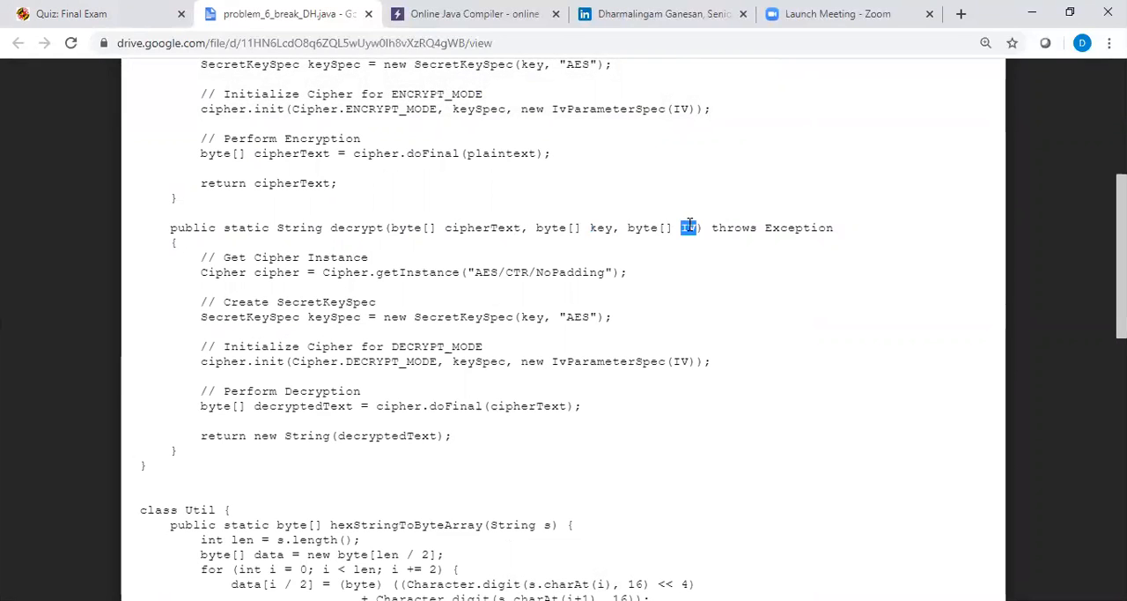
Step: Review toByteArray's BigInteger-to-byte conversion and the sha_256(kInt) helper
scroll("down", 3)
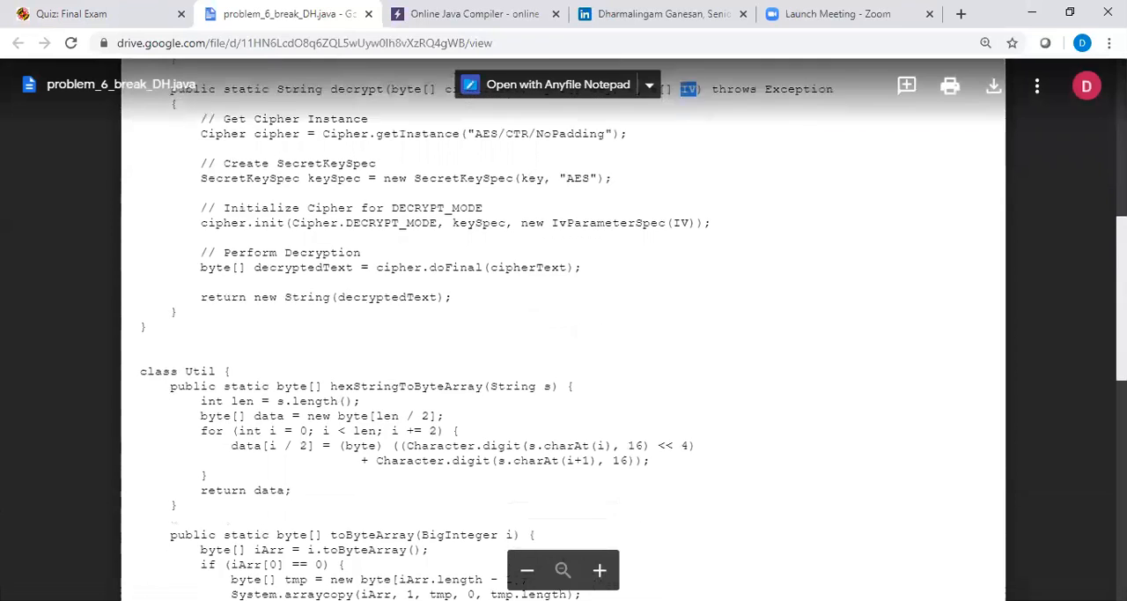
scroll("down", 3)
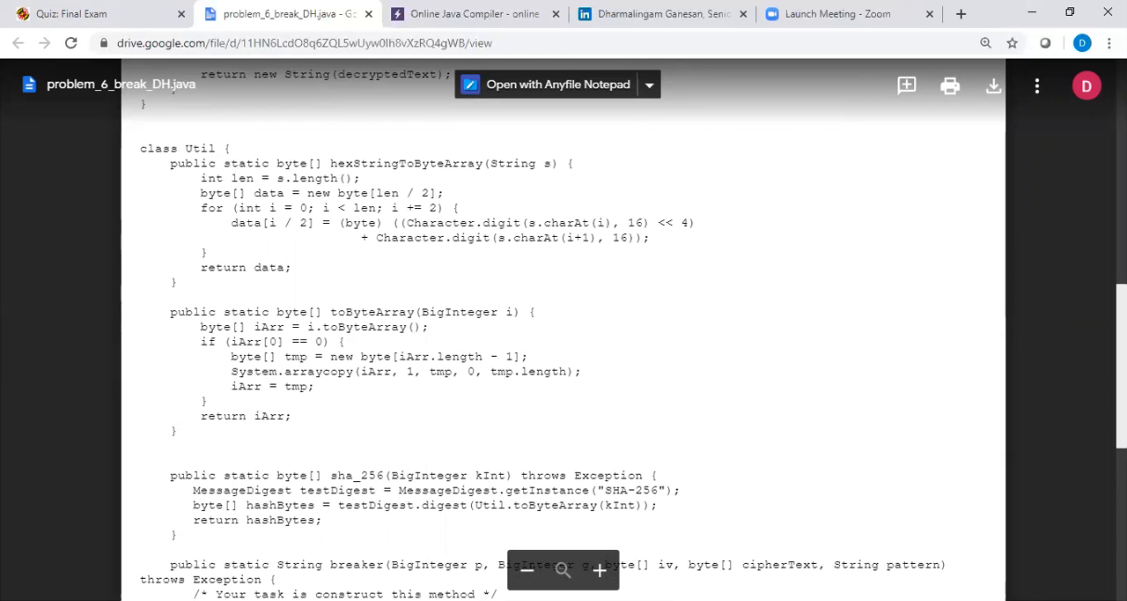
scroll("up", 3)
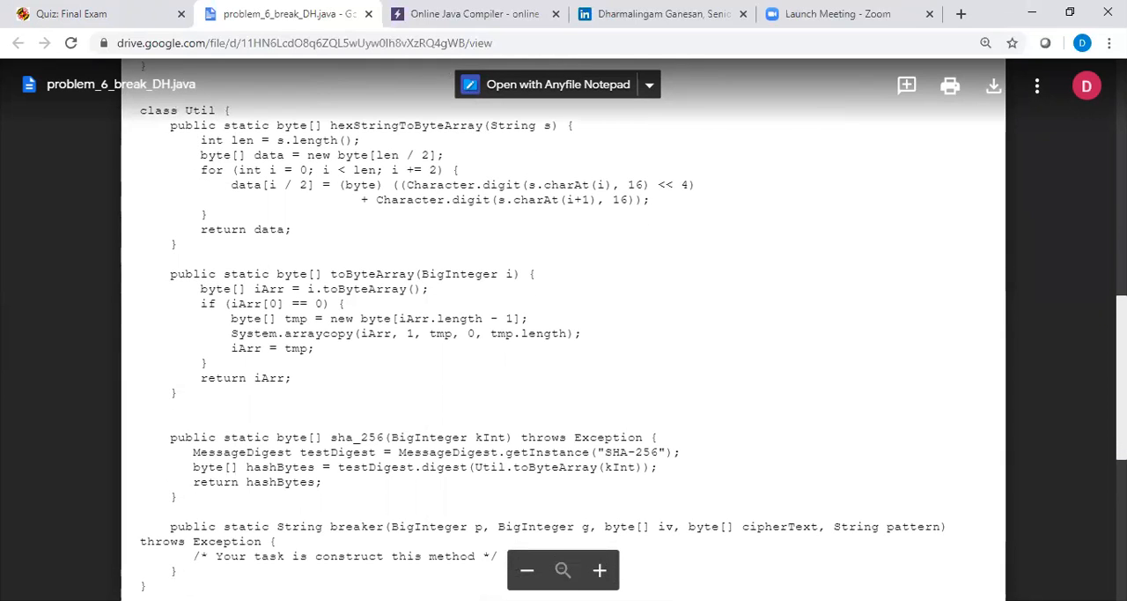
scroll("up", 3)
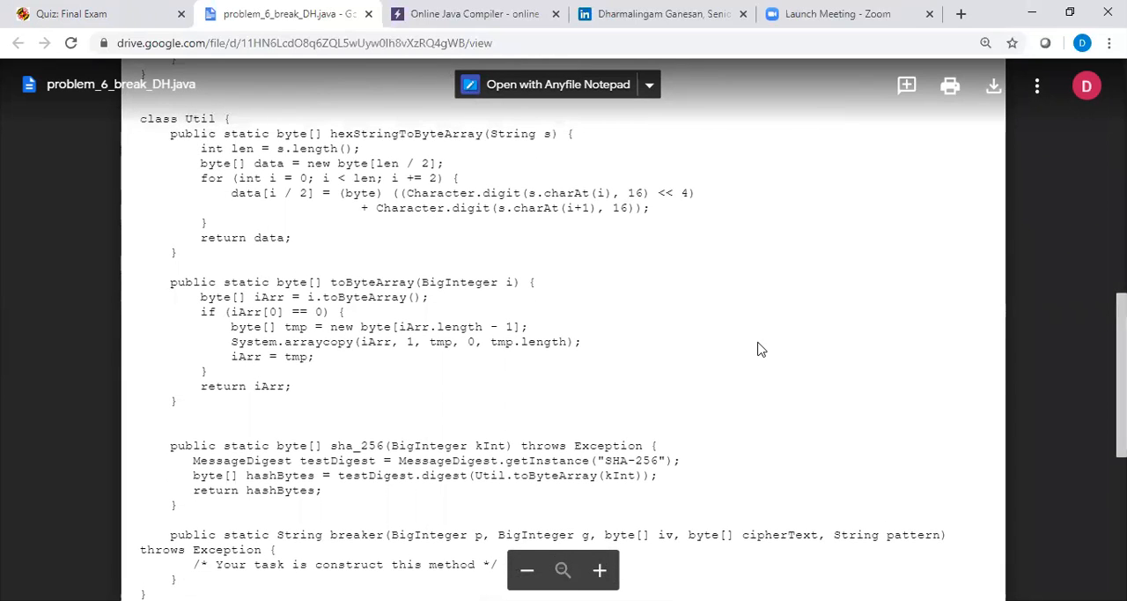
double_click(461, 282)
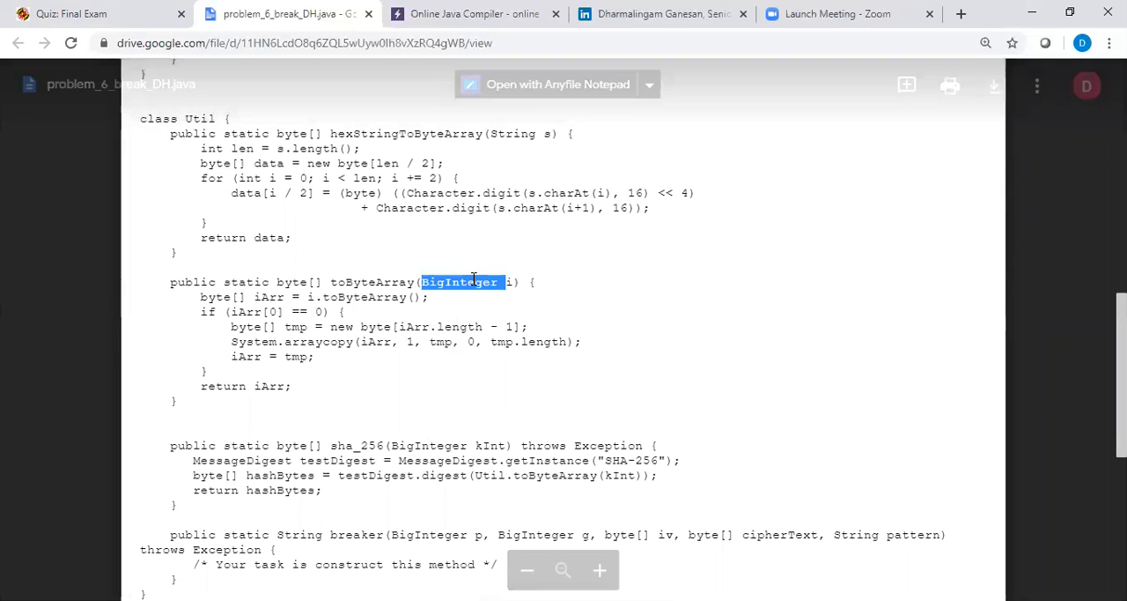
double_click(290, 281)
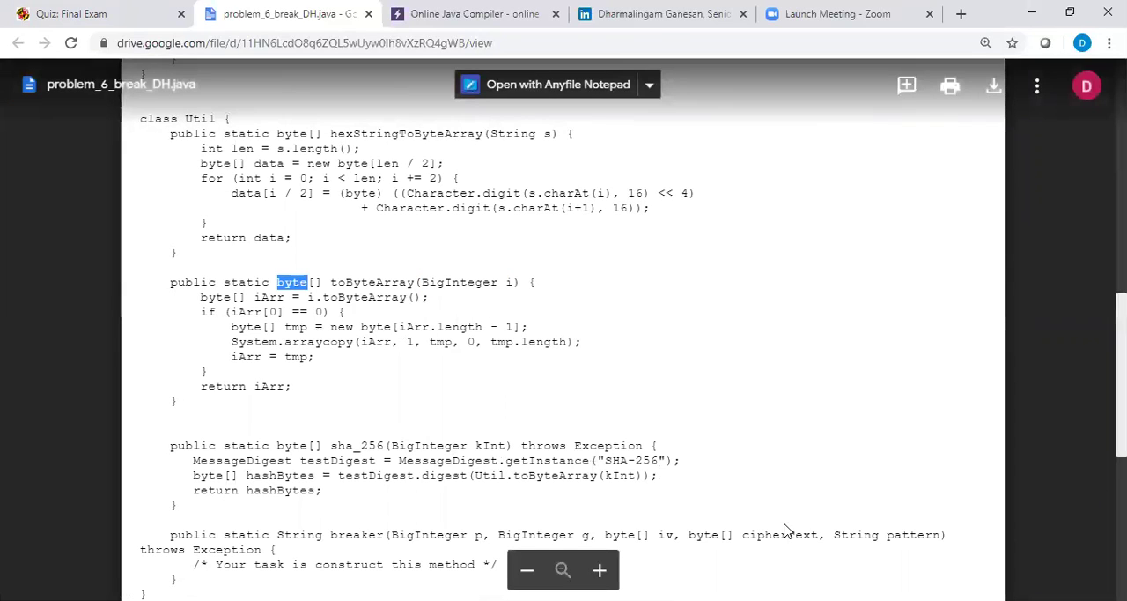
scroll("down", 3)
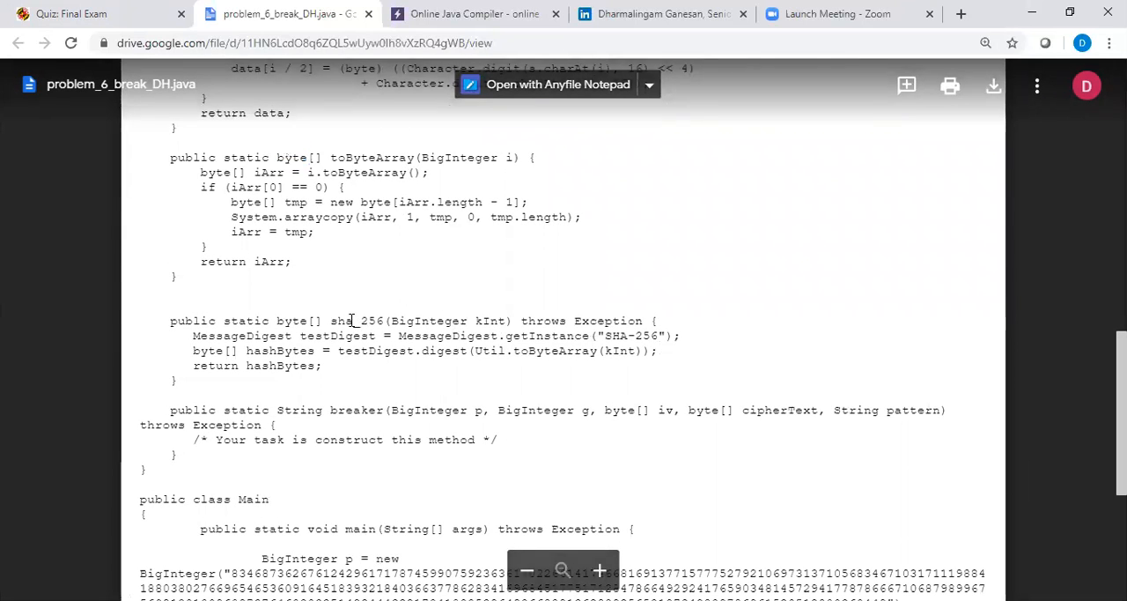
double_click(356, 321)
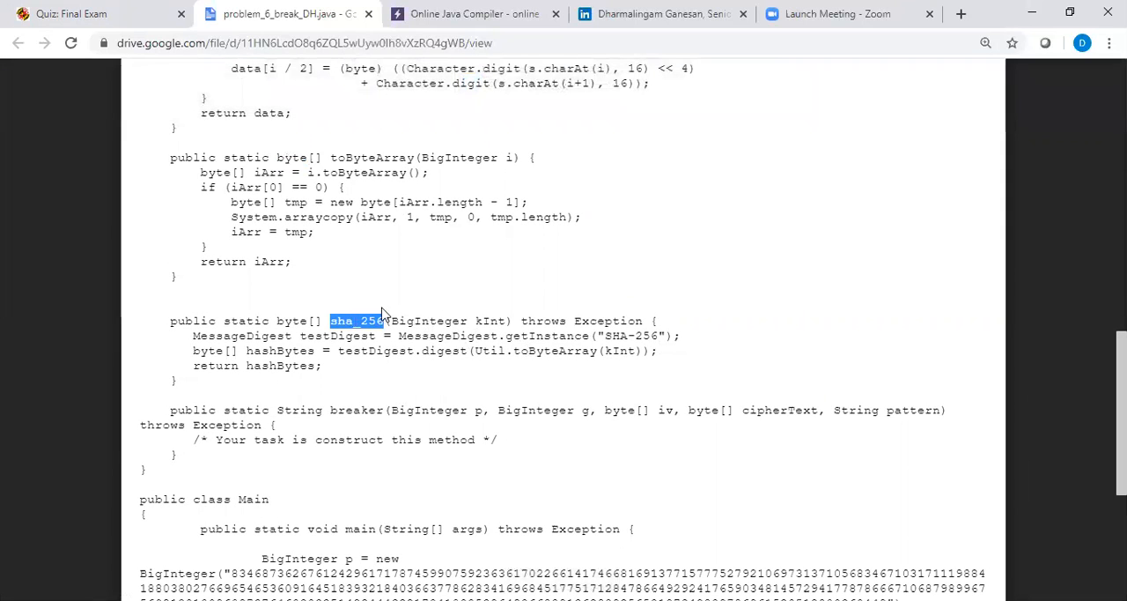
mouse_move(458, 333)
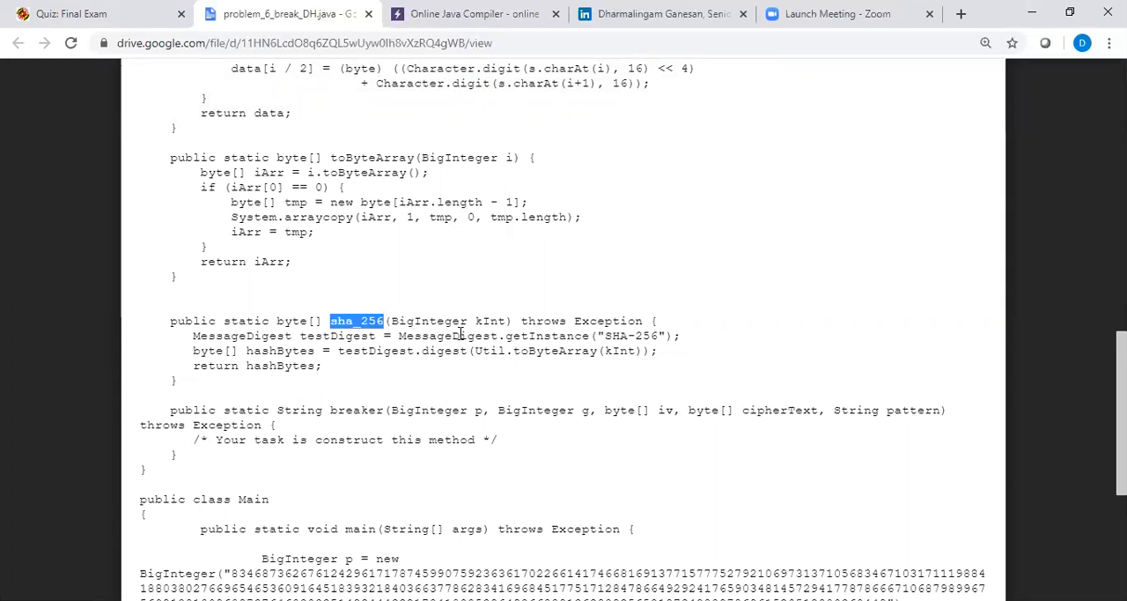
mouse_move(440, 333)
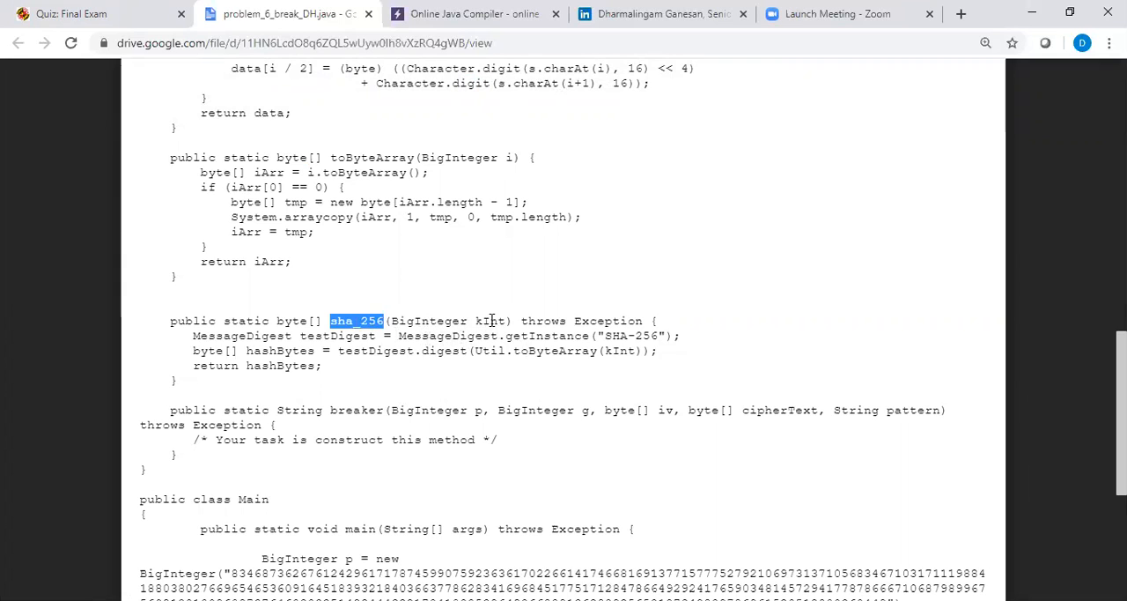
double_click(489, 320)
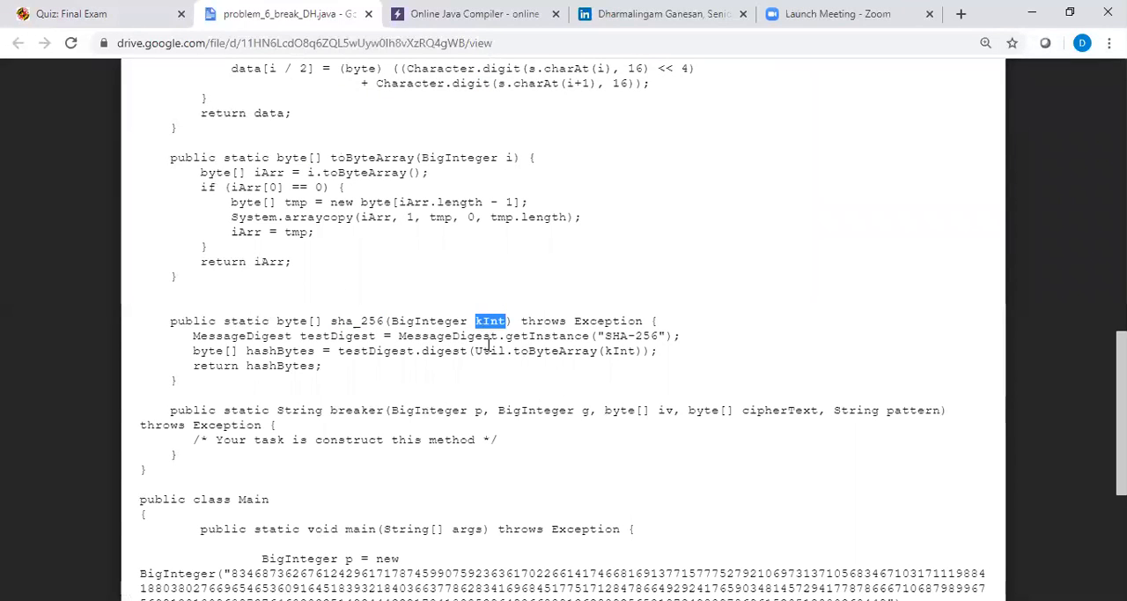
mouse_move(595, 391)
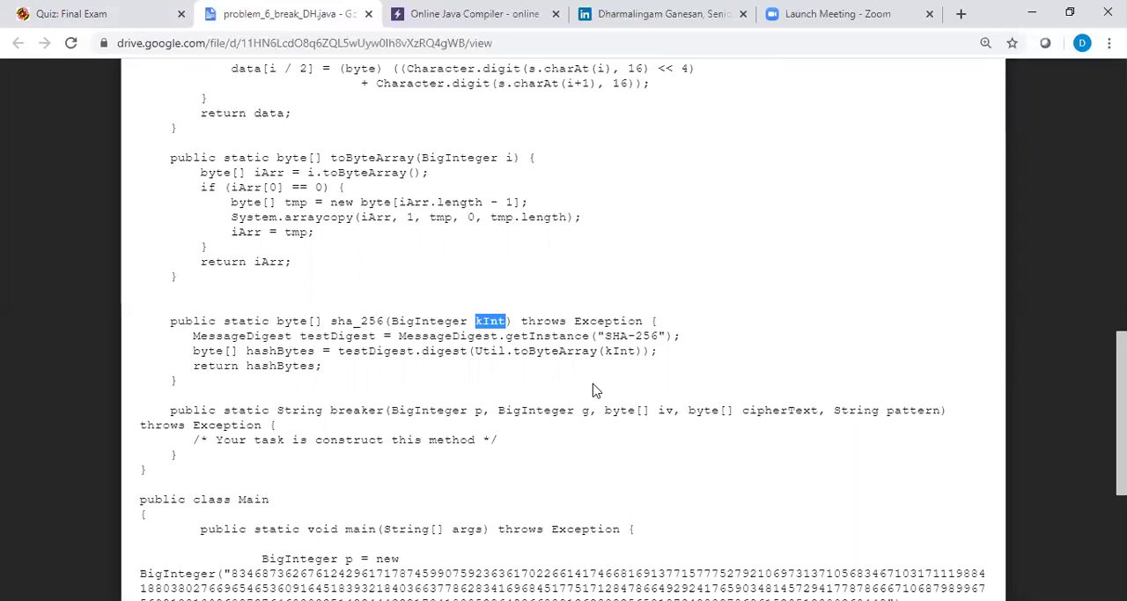
Step: Locate the empty breaker method signature still to be implemented
scroll("down", 3)
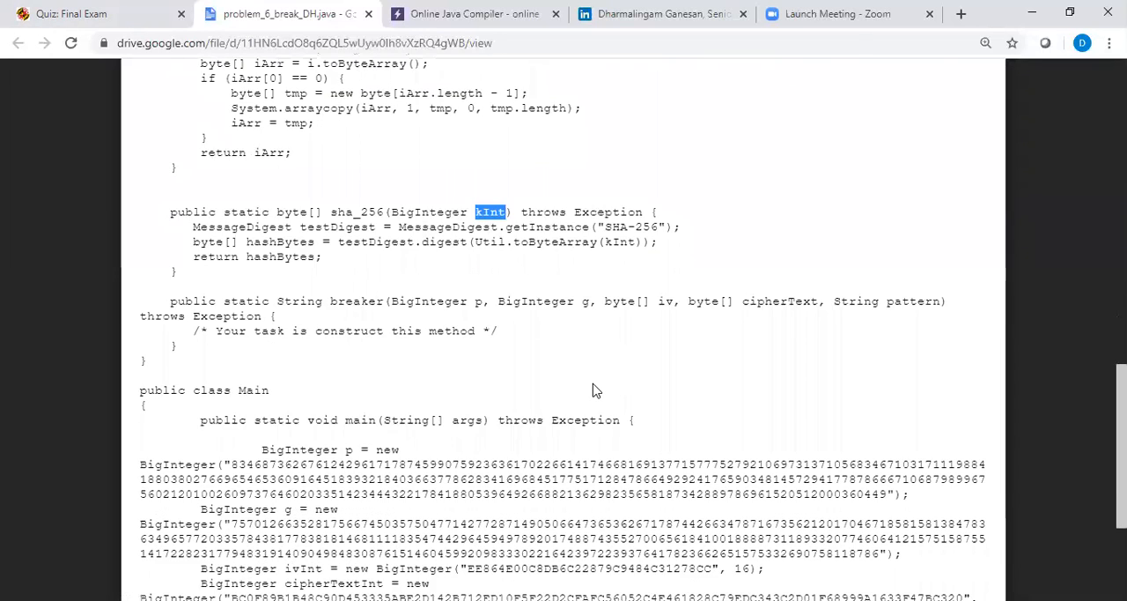
scroll("down", 3)
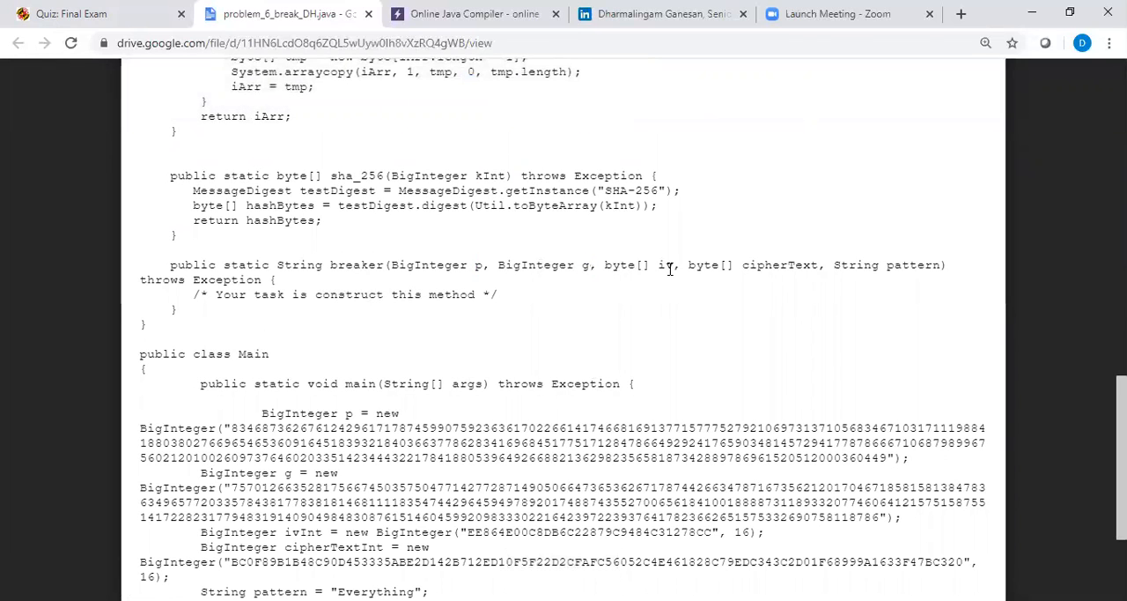
double_click(912, 264)
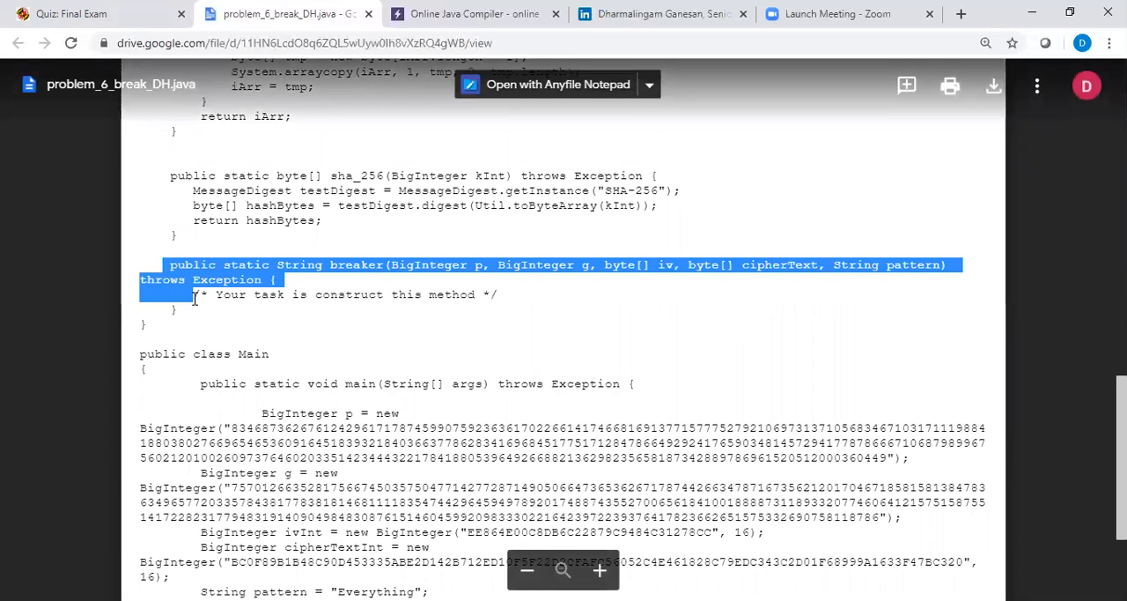
scroll("down", 3)
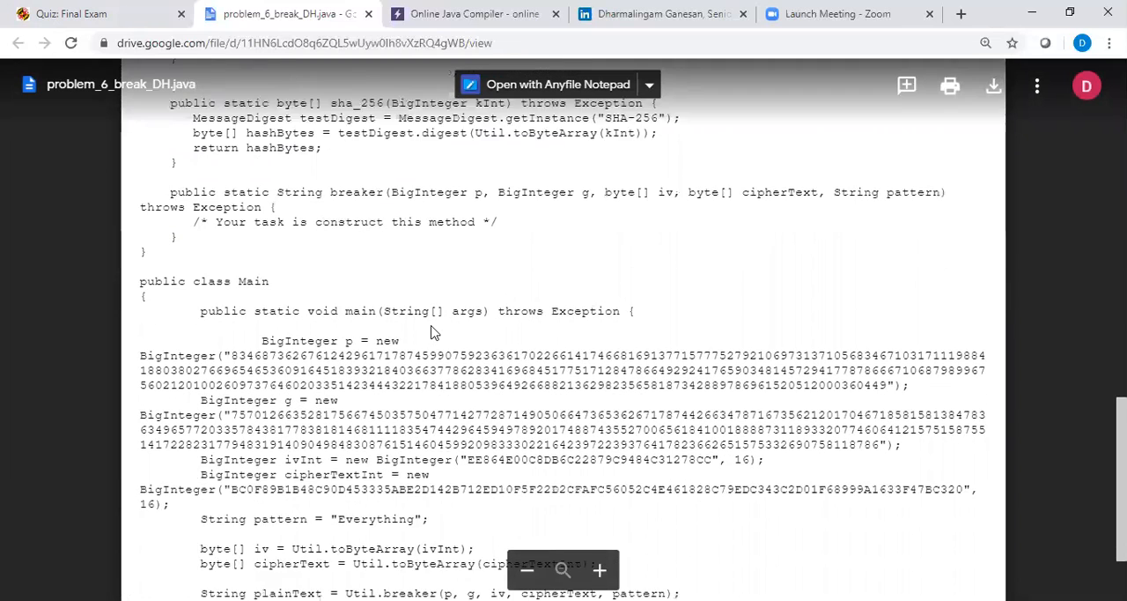
scroll("down", 3)
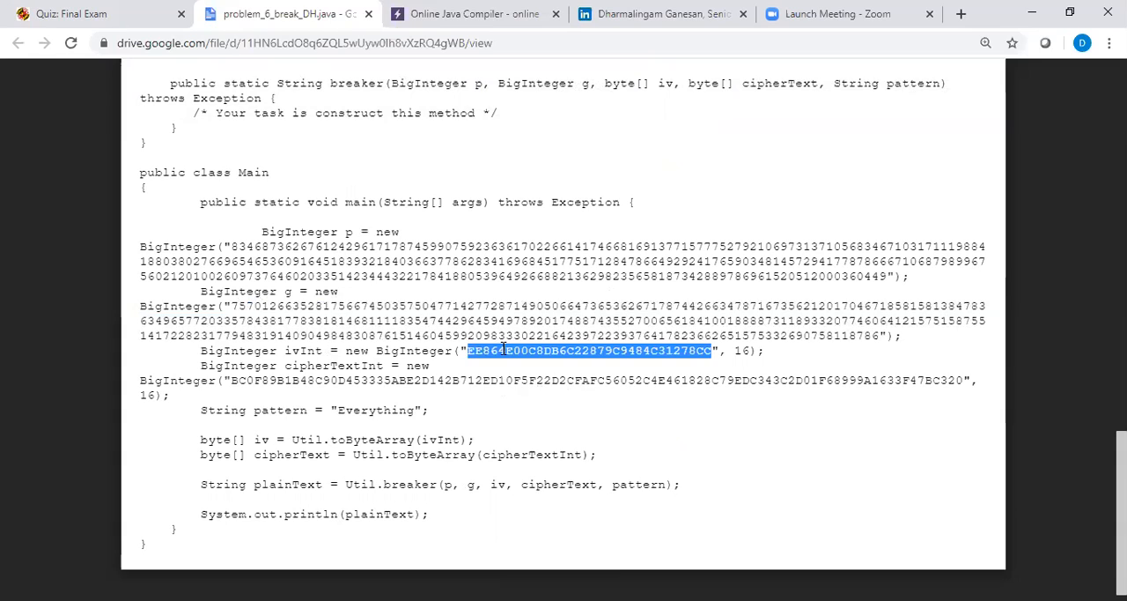
mouse_move(509, 394)
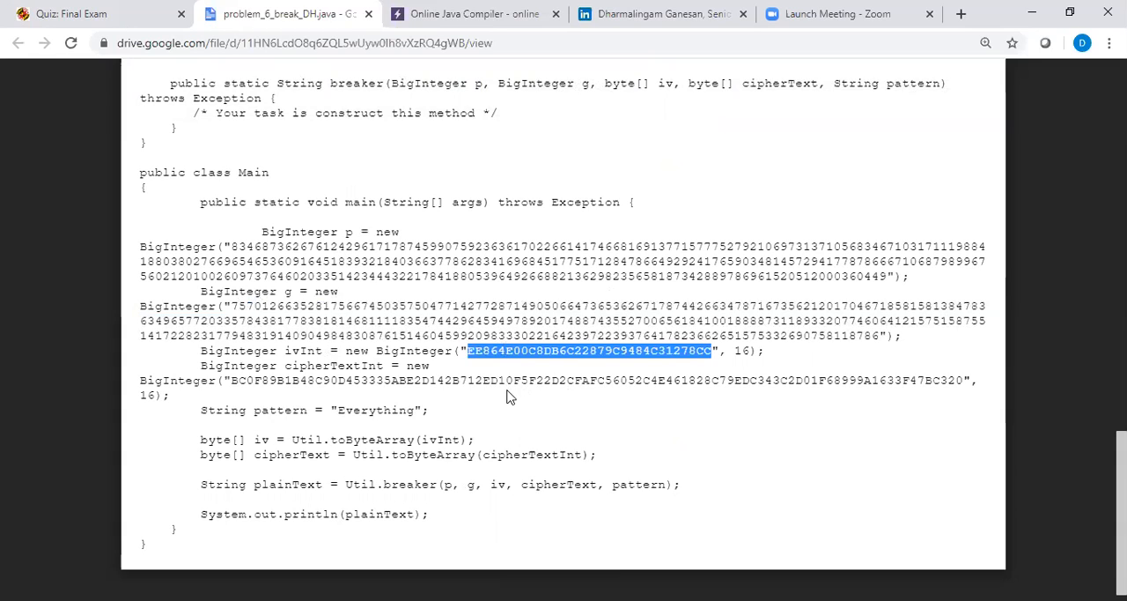
left_click(508, 414)
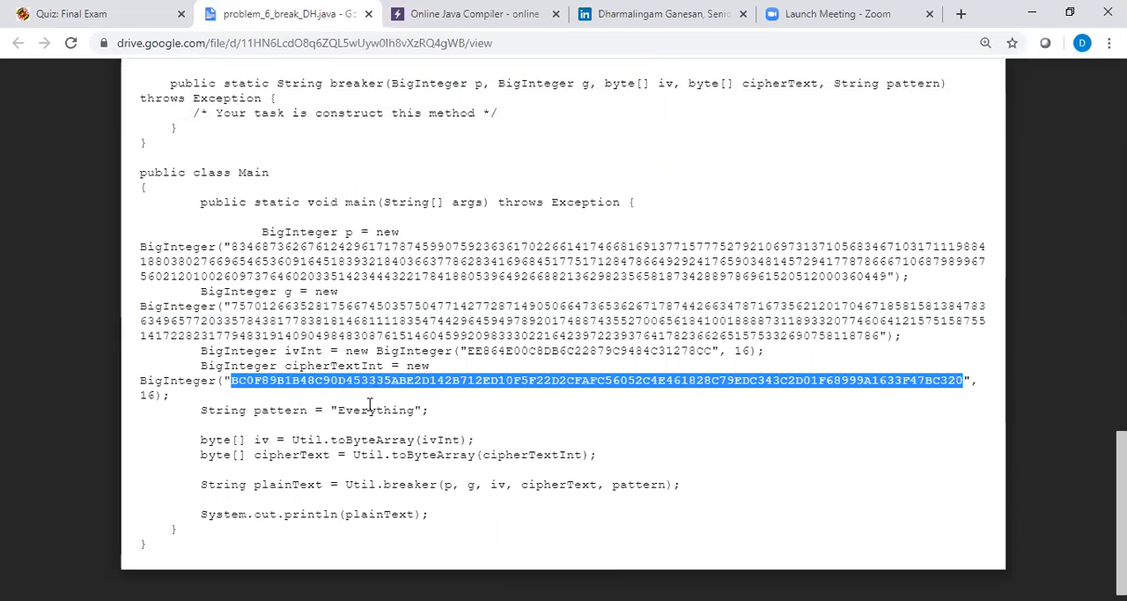
double_click(374, 408)
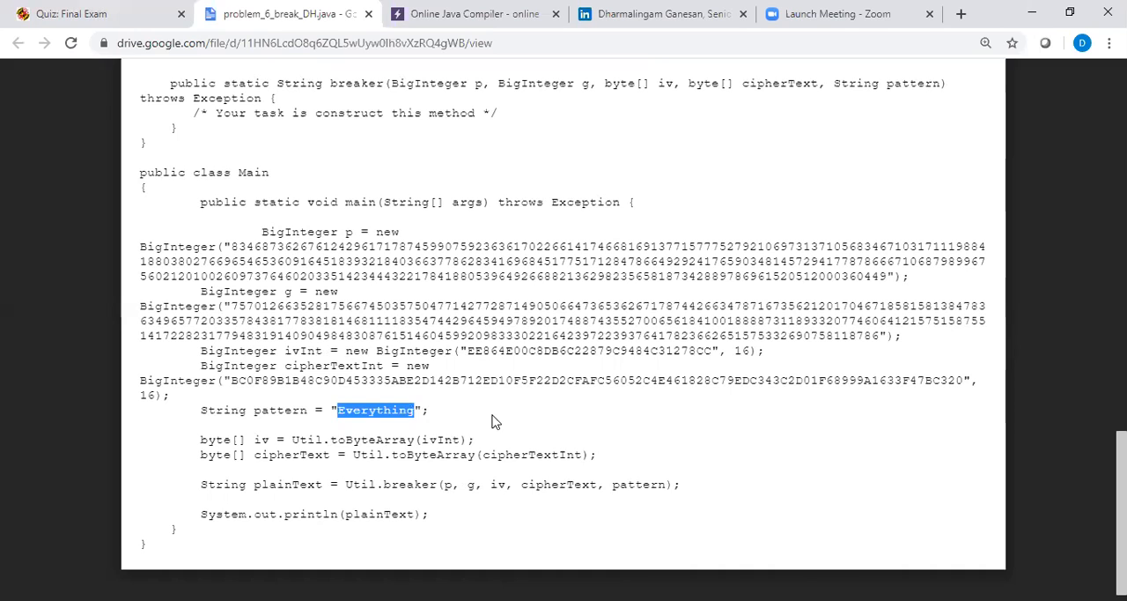
mouse_move(495, 421)
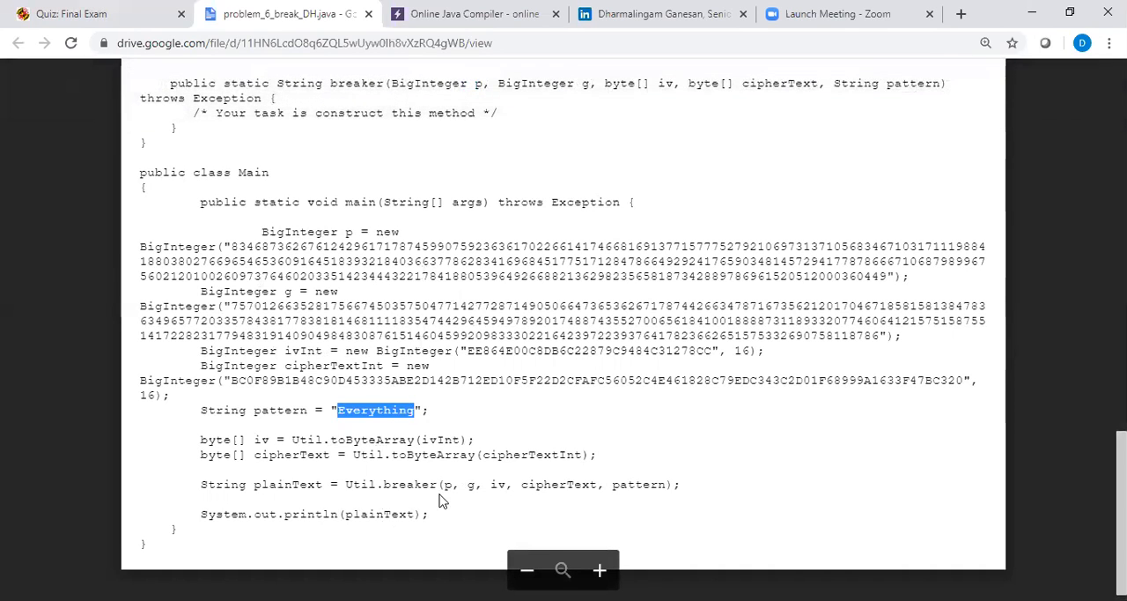
double_click(408, 484)
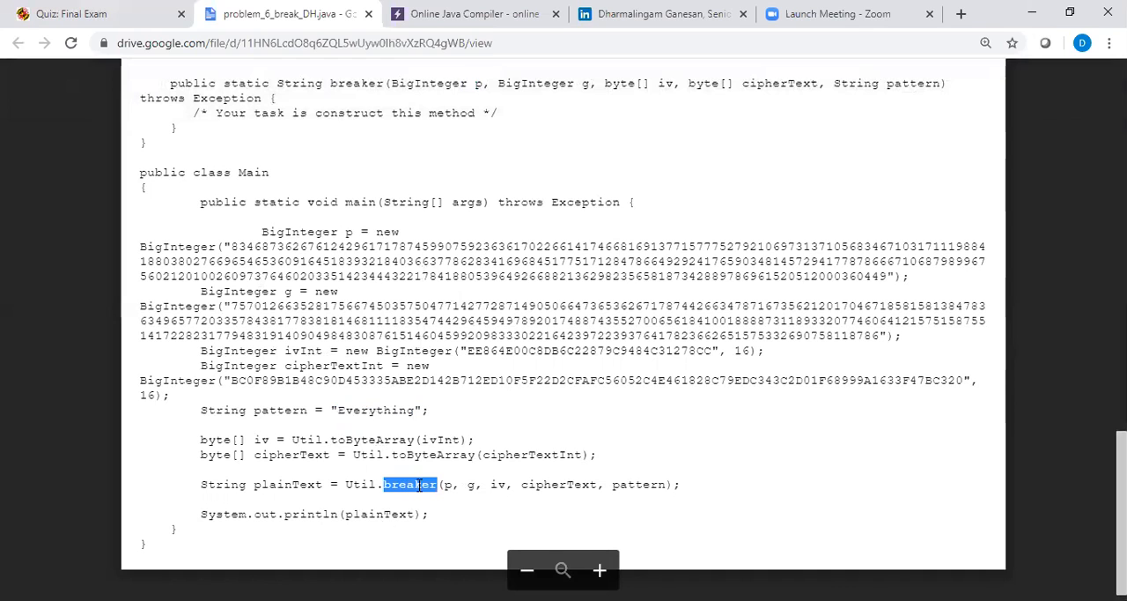
scroll("up", 3)
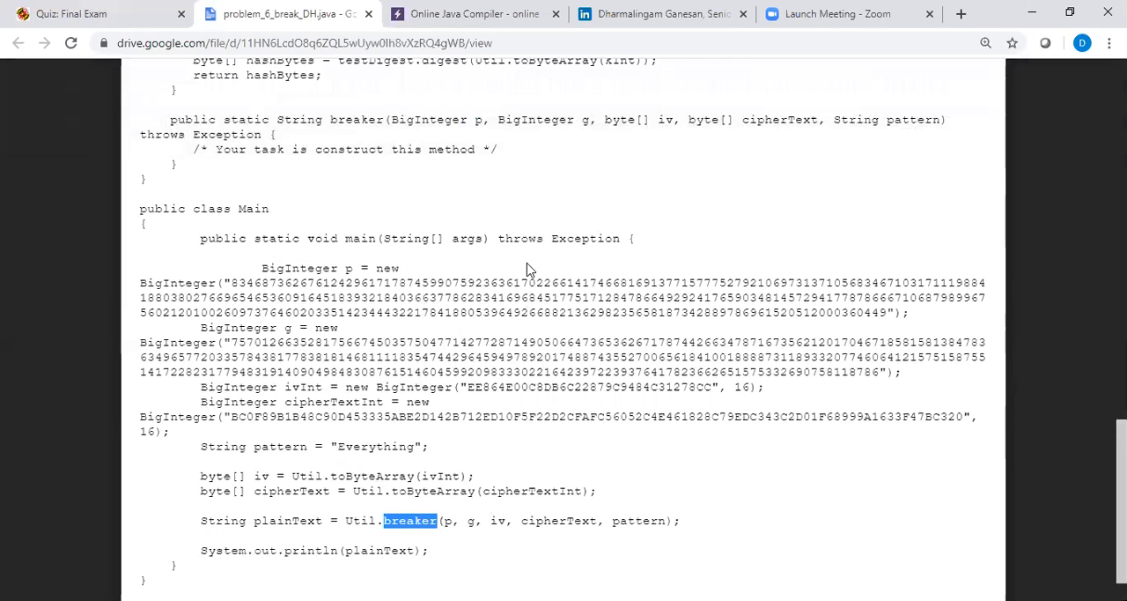
scroll("up", 3)
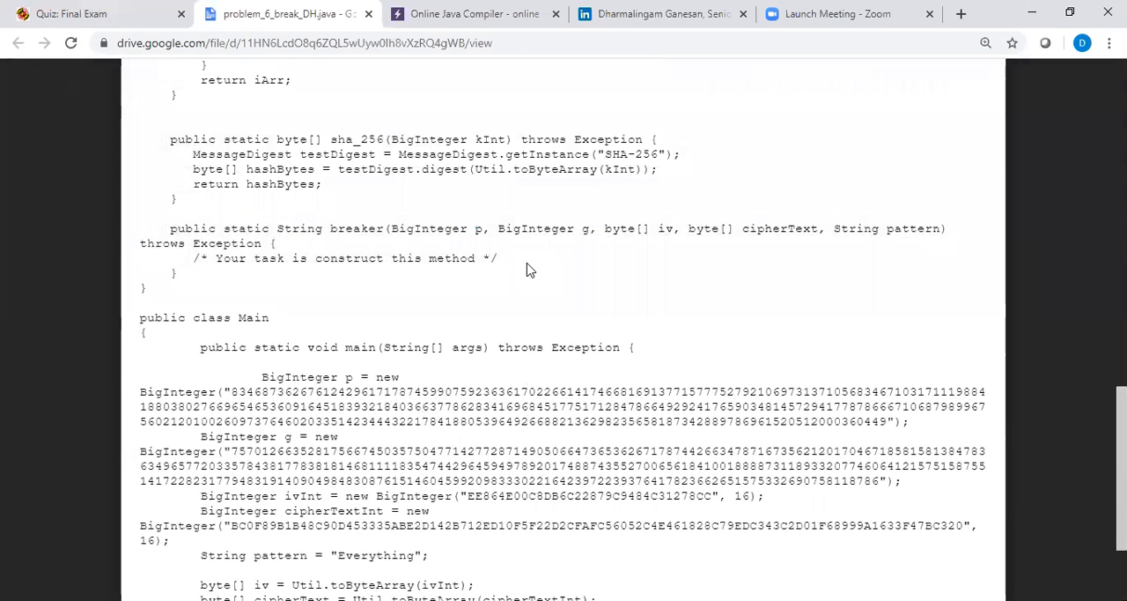
Step: Reread Question 6's Alice–Bob DH key exchange and the aes_key = SHA-256(shared secret) definition
left_click(88, 14)
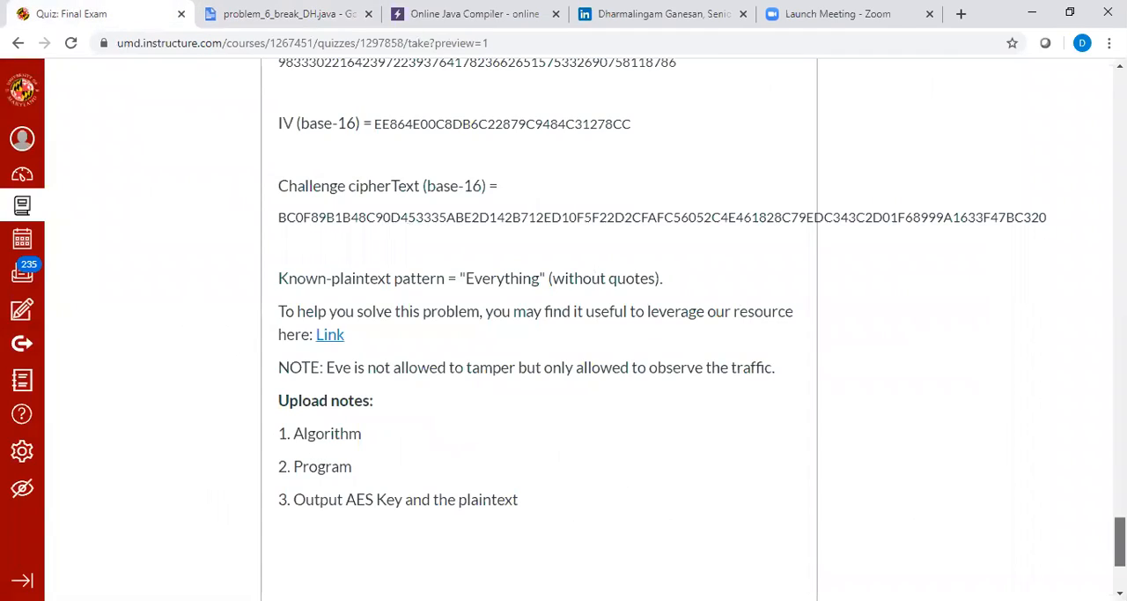
scroll("up", 3)
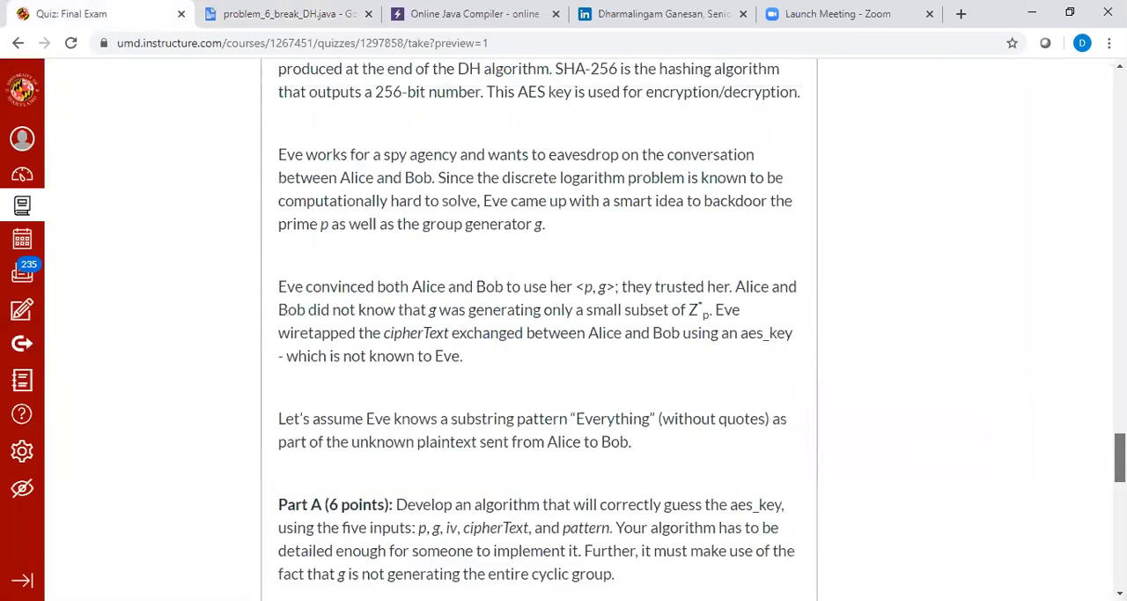
scroll("up", 3)
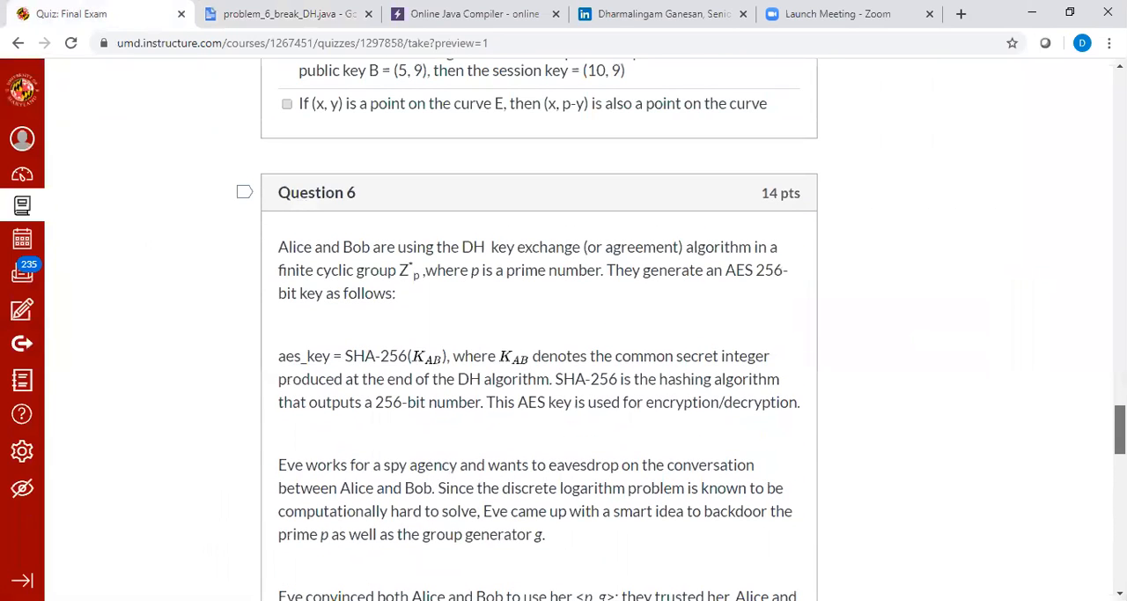
scroll("down", 3)
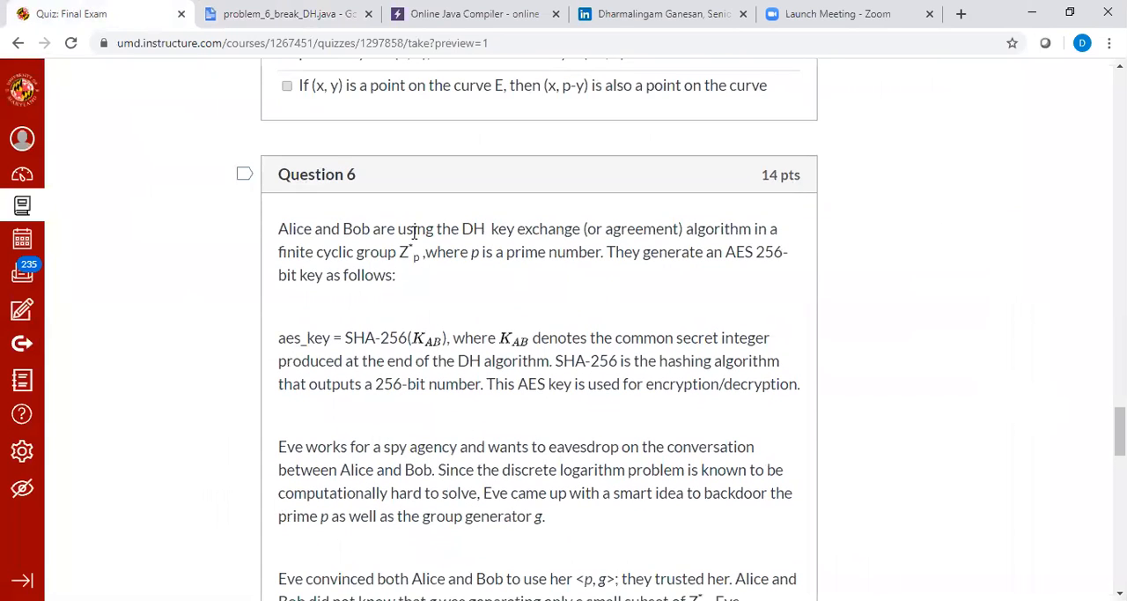
left_click_drag(460, 229, 513, 252)
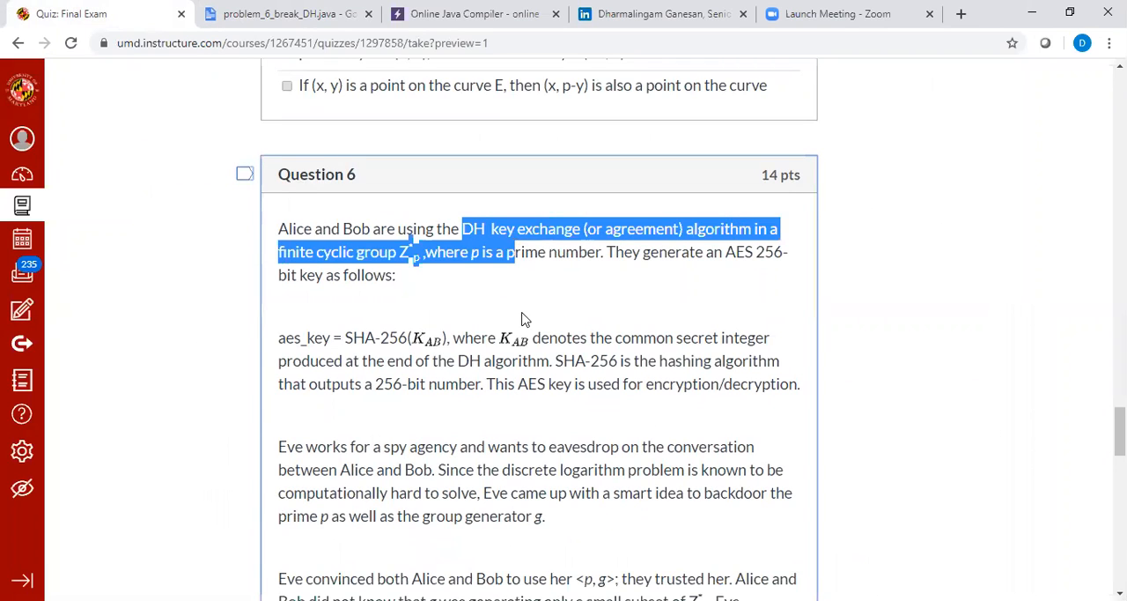
left_click(521, 317)
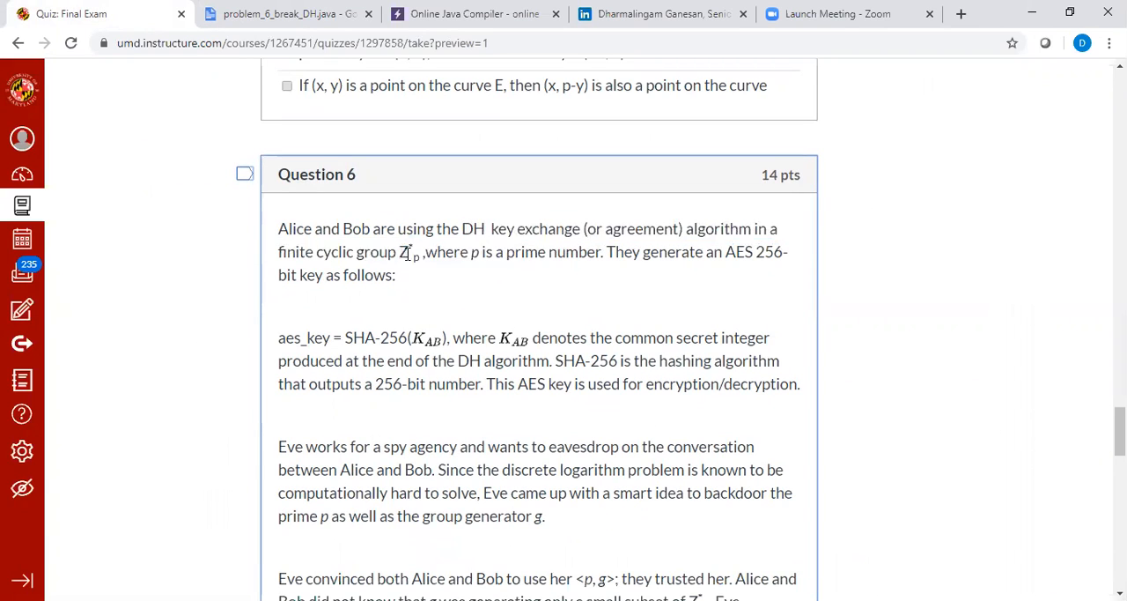
mouse_move(319, 345)
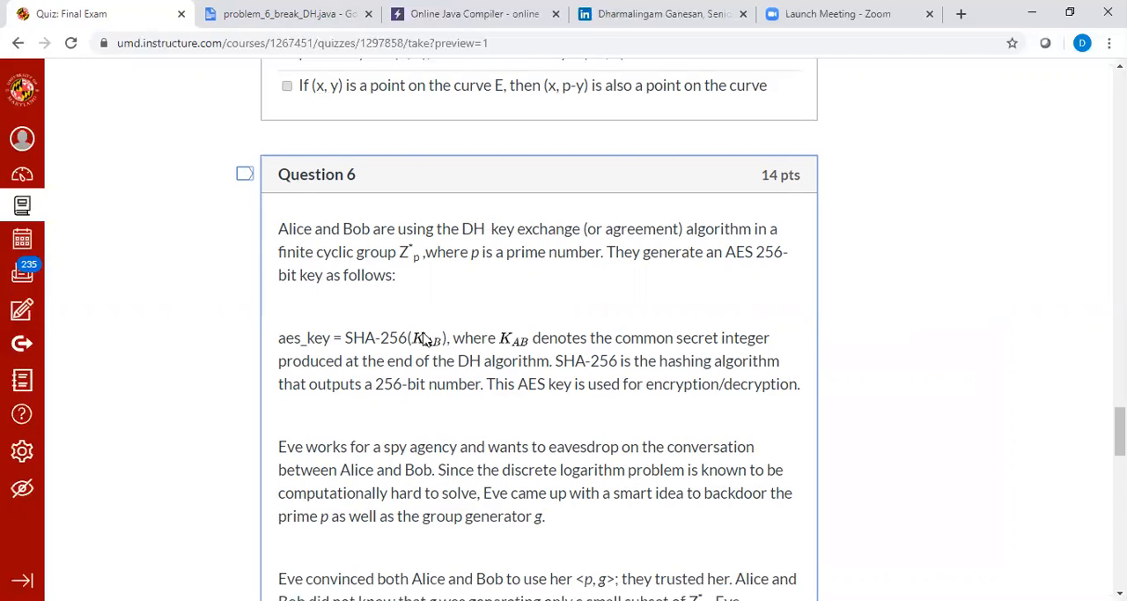
scroll("down", 3)
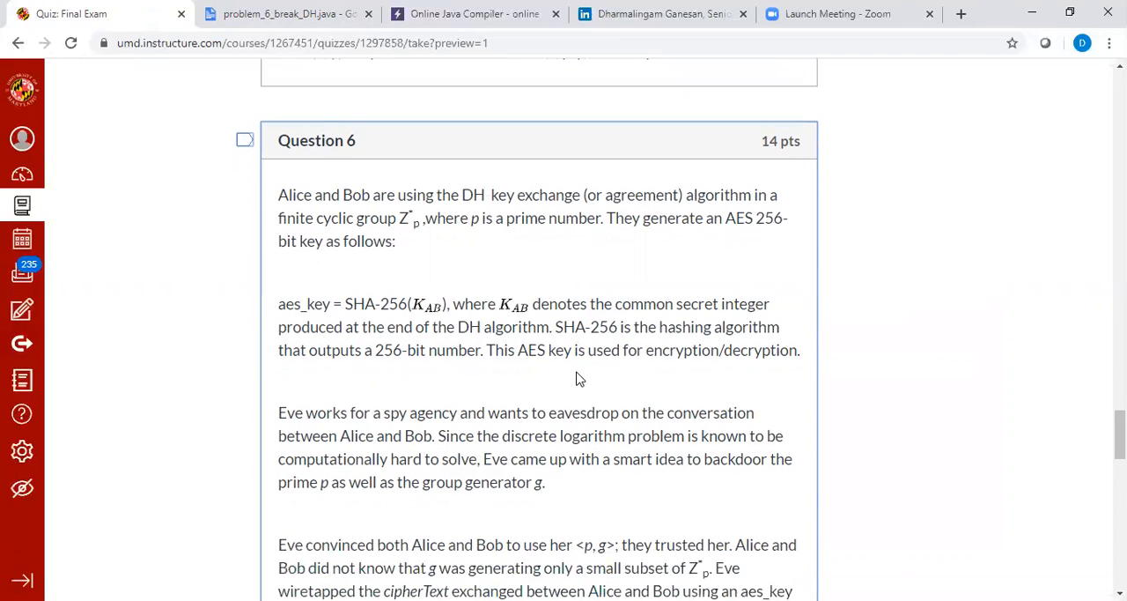
scroll("down", 3)
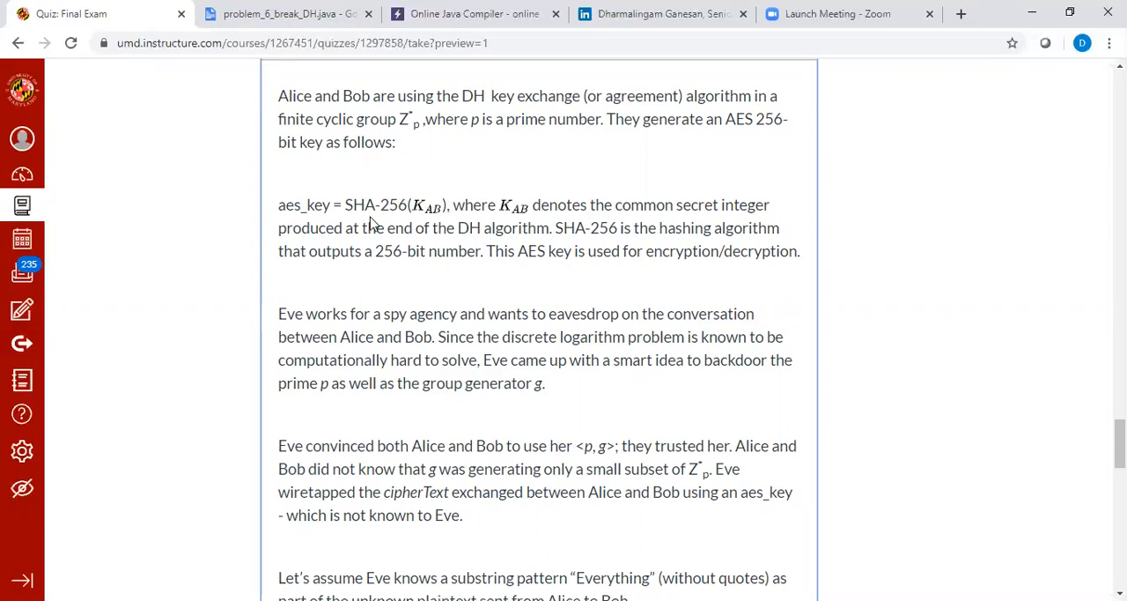
mouse_move(391, 222)
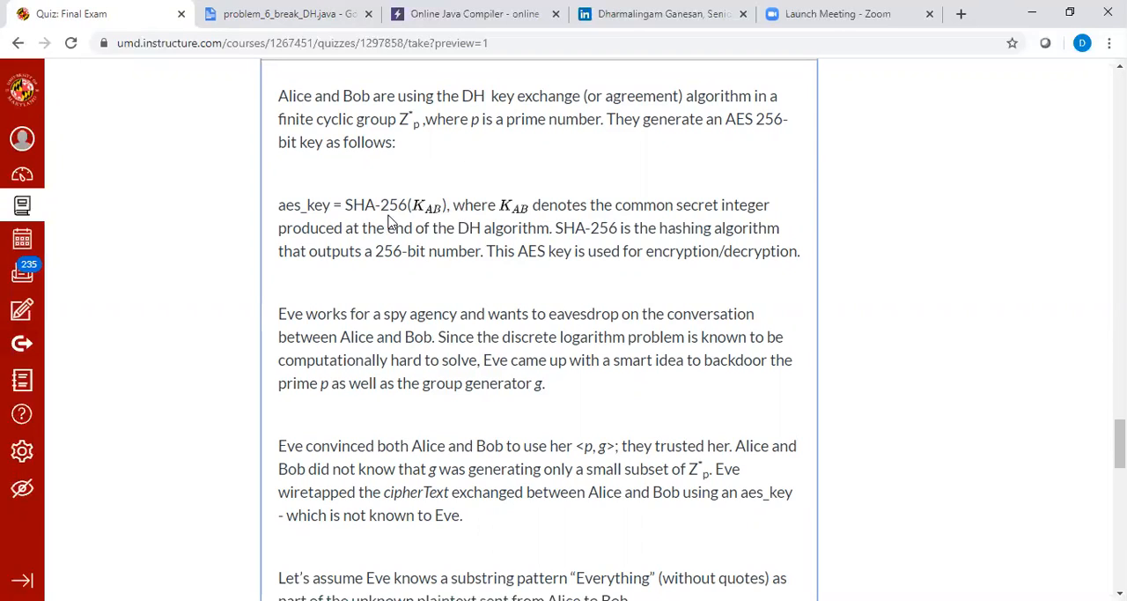
mouse_move(444, 236)
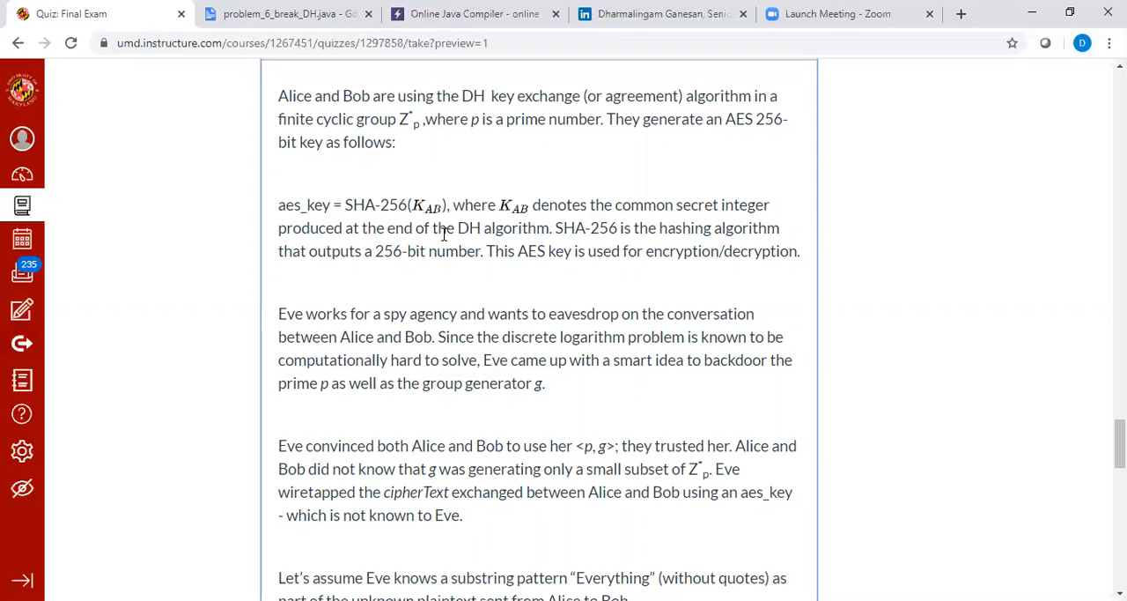
scroll("down", 3)
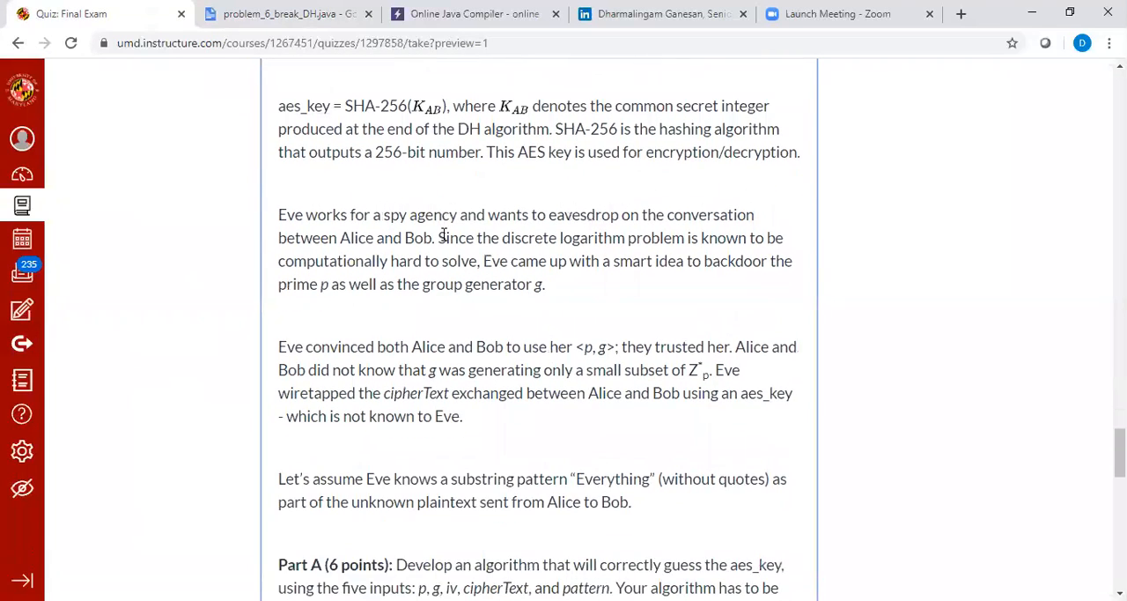
scroll("down", 3)
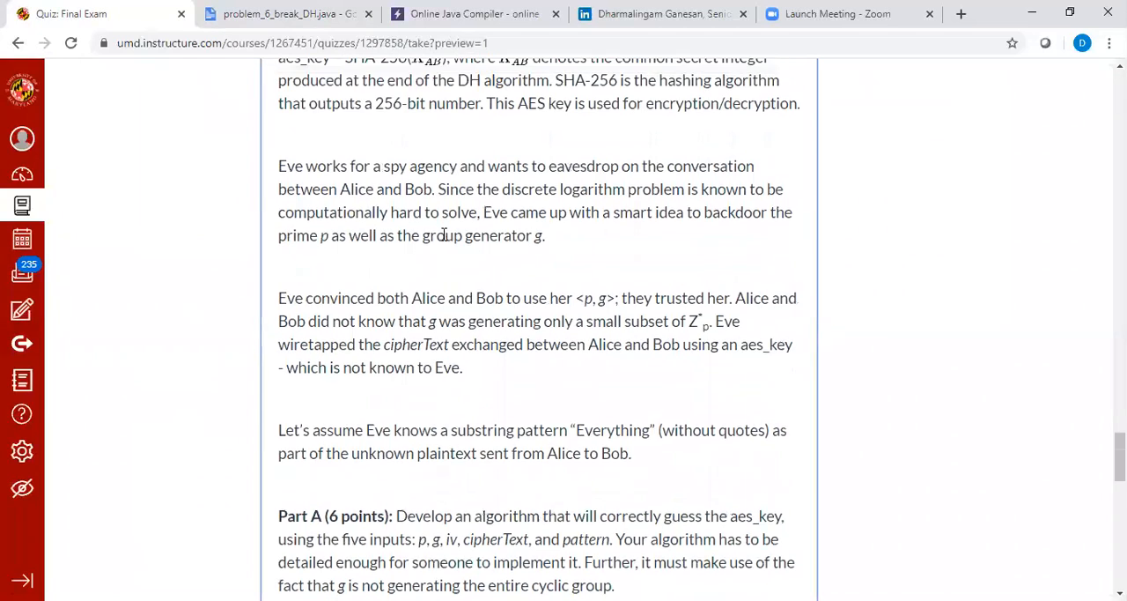
scroll("up", 3)
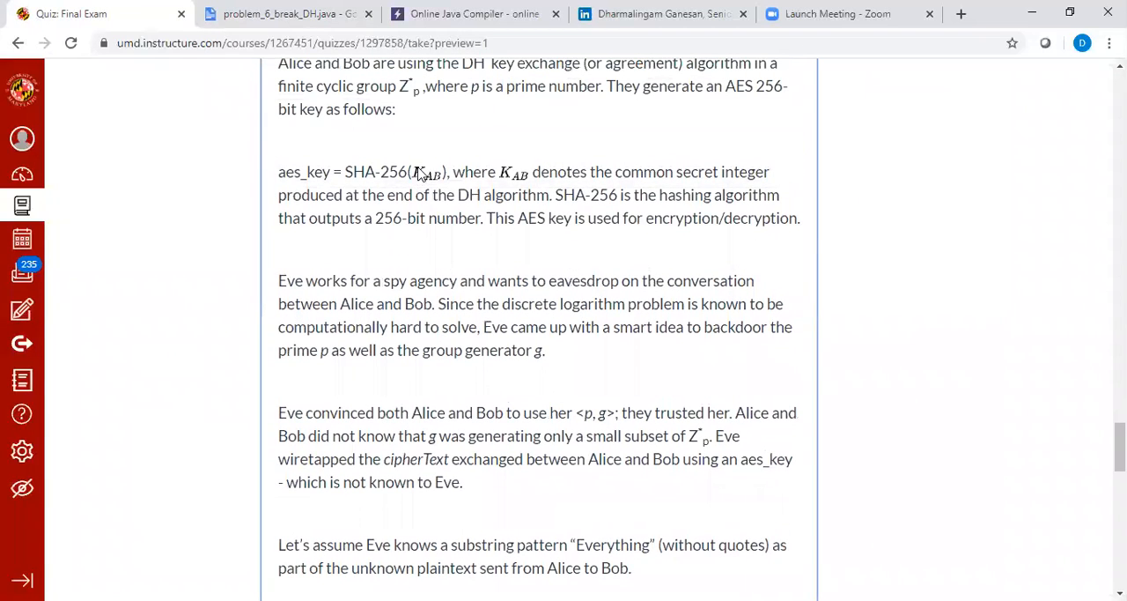
mouse_move(430, 172)
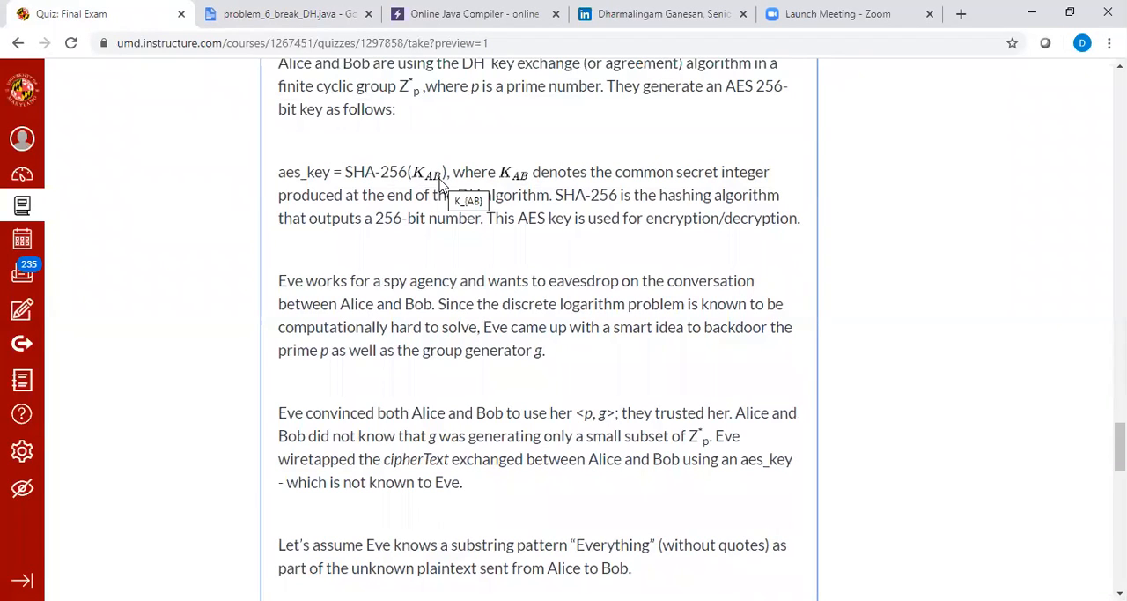
mouse_move(317, 173)
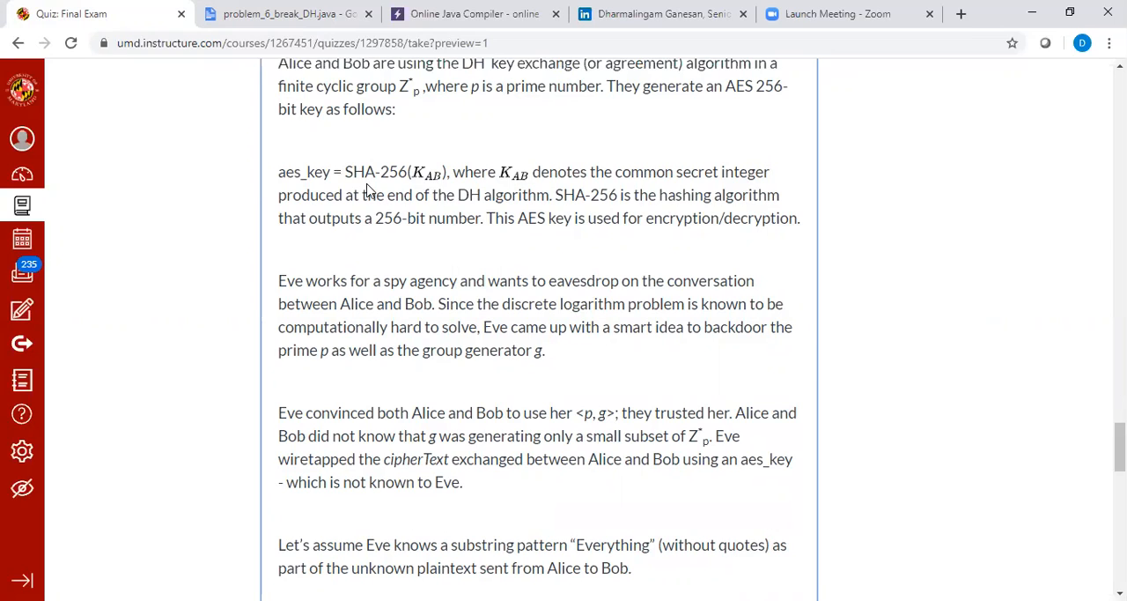
mouse_move(443, 273)
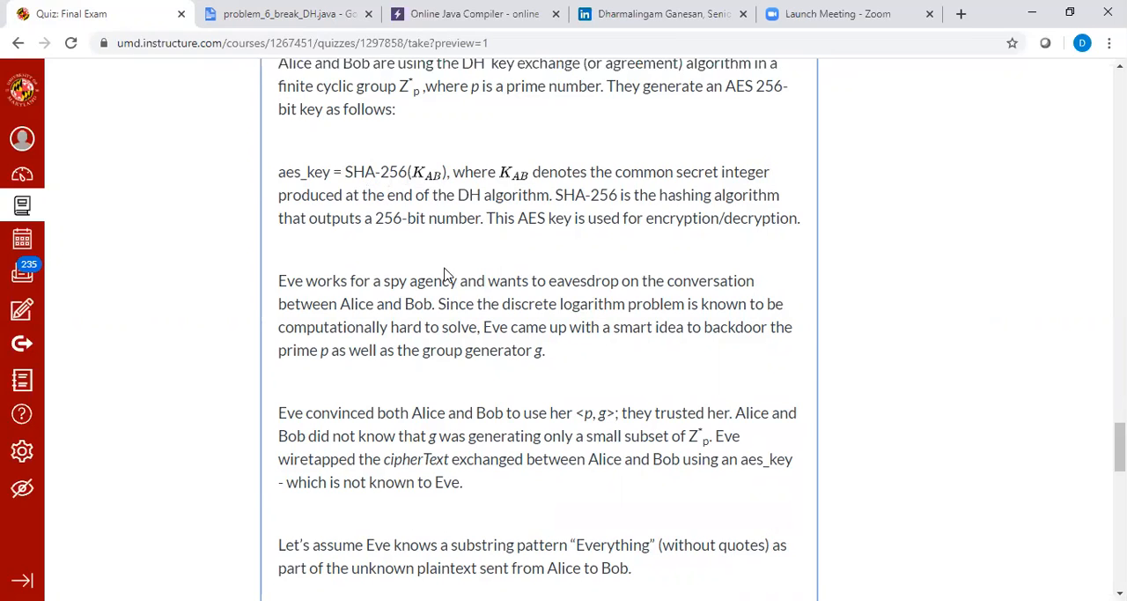
mouse_move(458, 282)
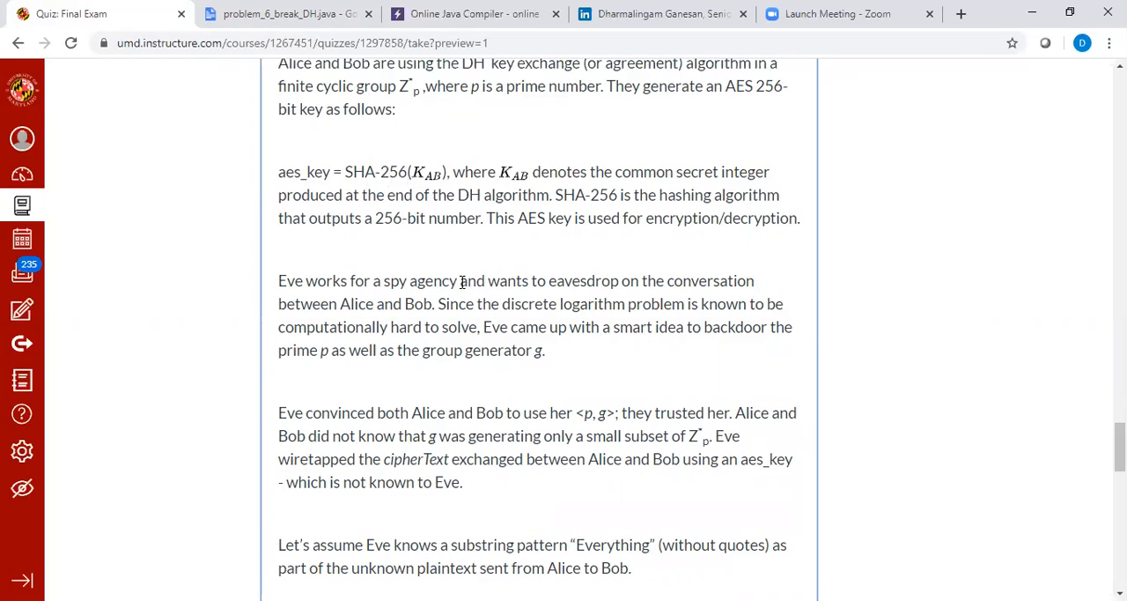
scroll("up", 3)
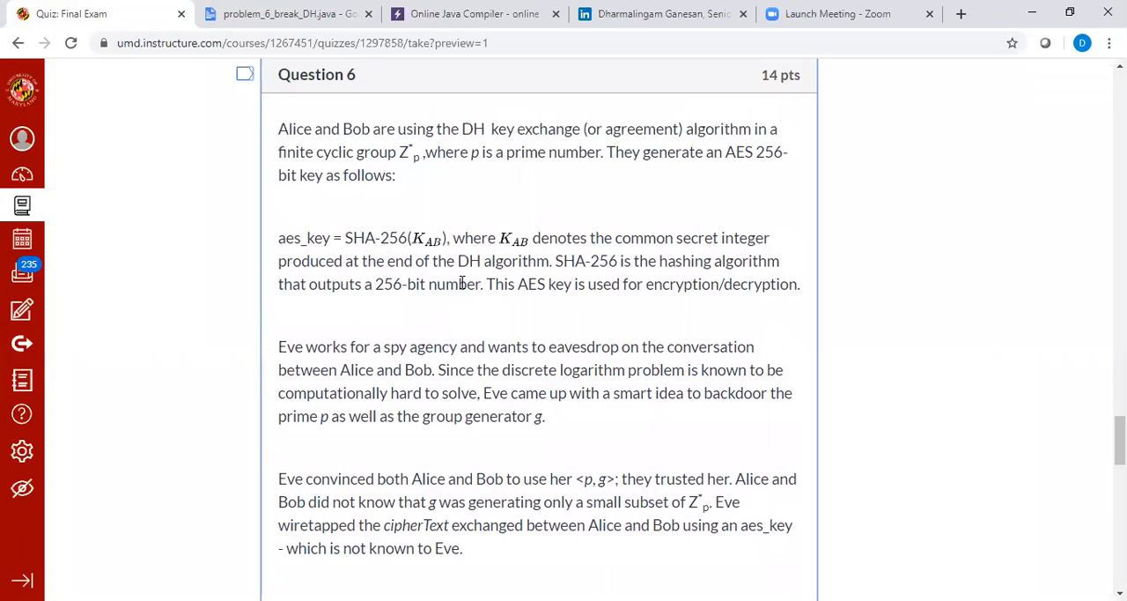
scroll("up", 3)
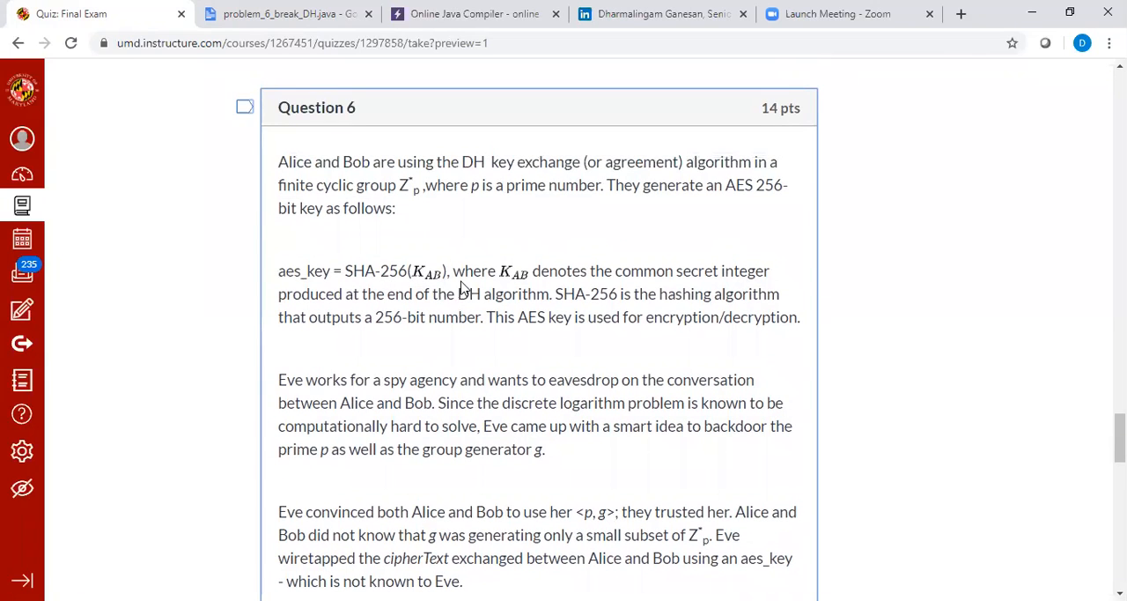
scroll("down", 3)
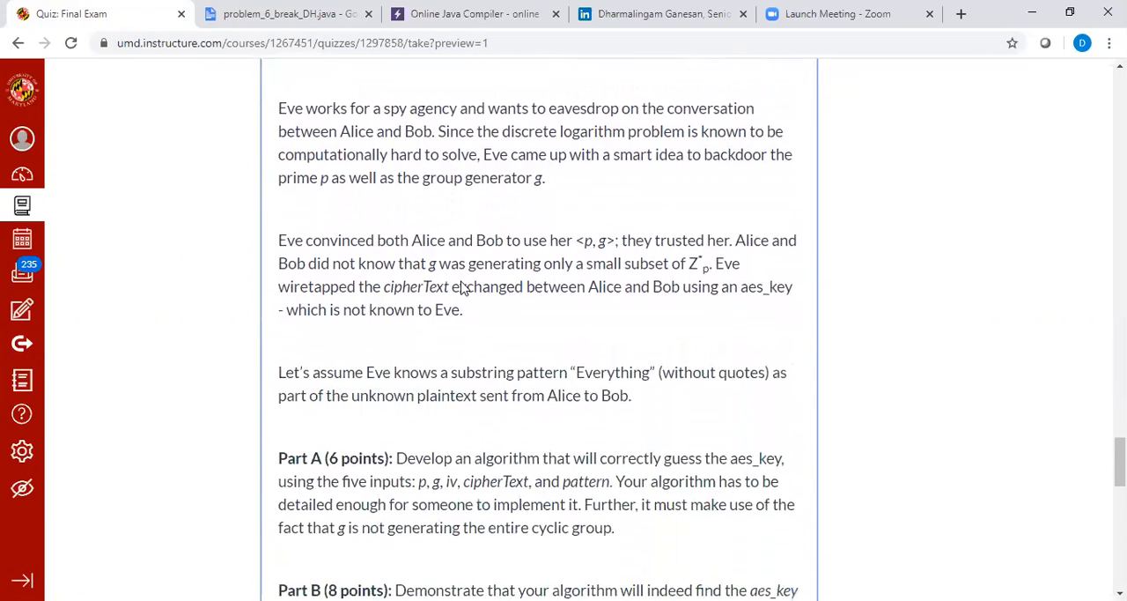
scroll("down", 3)
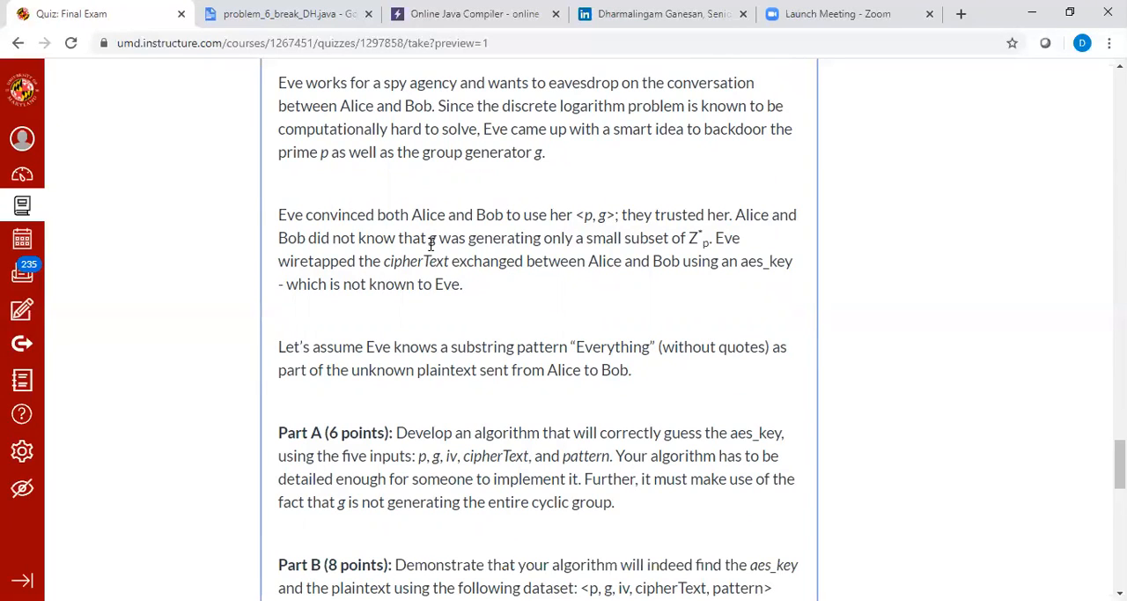
left_click_drag(430, 238, 581, 238)
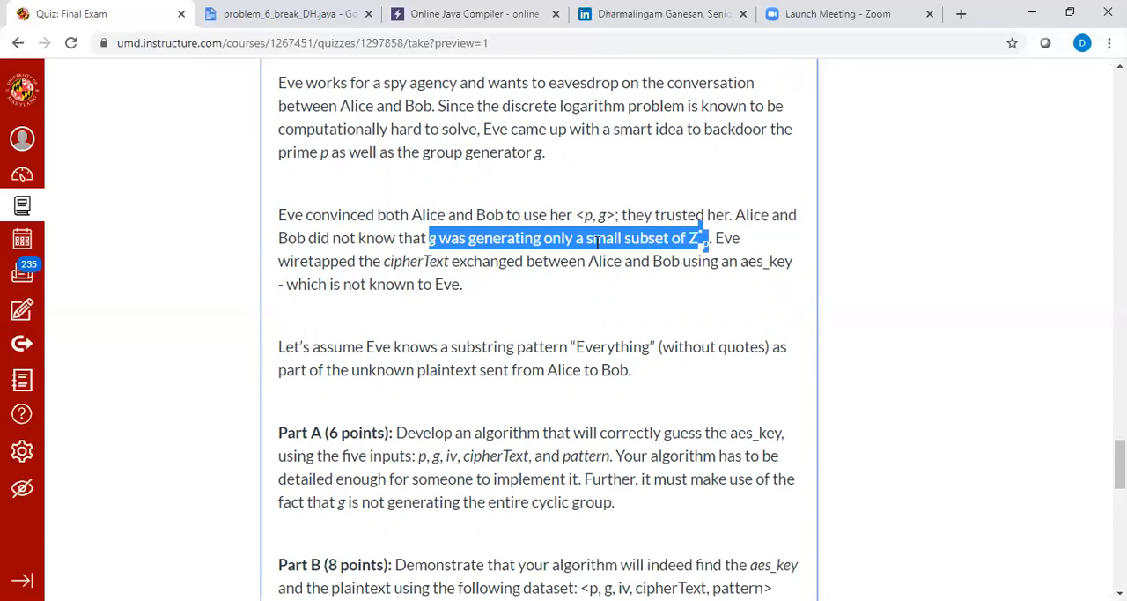
left_click(664, 303)
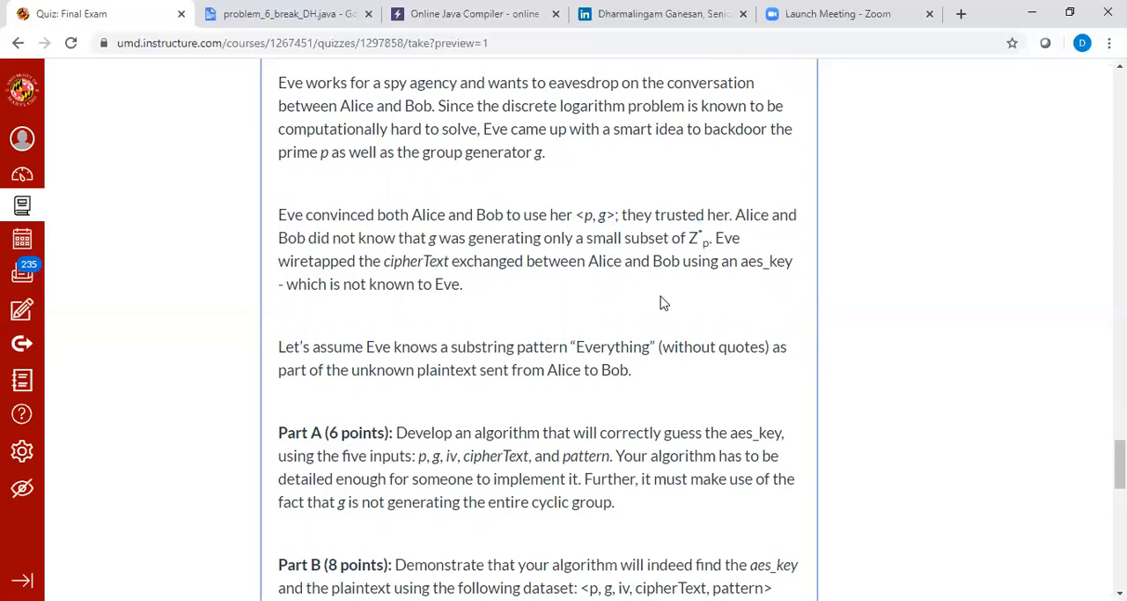
mouse_move(708, 242)
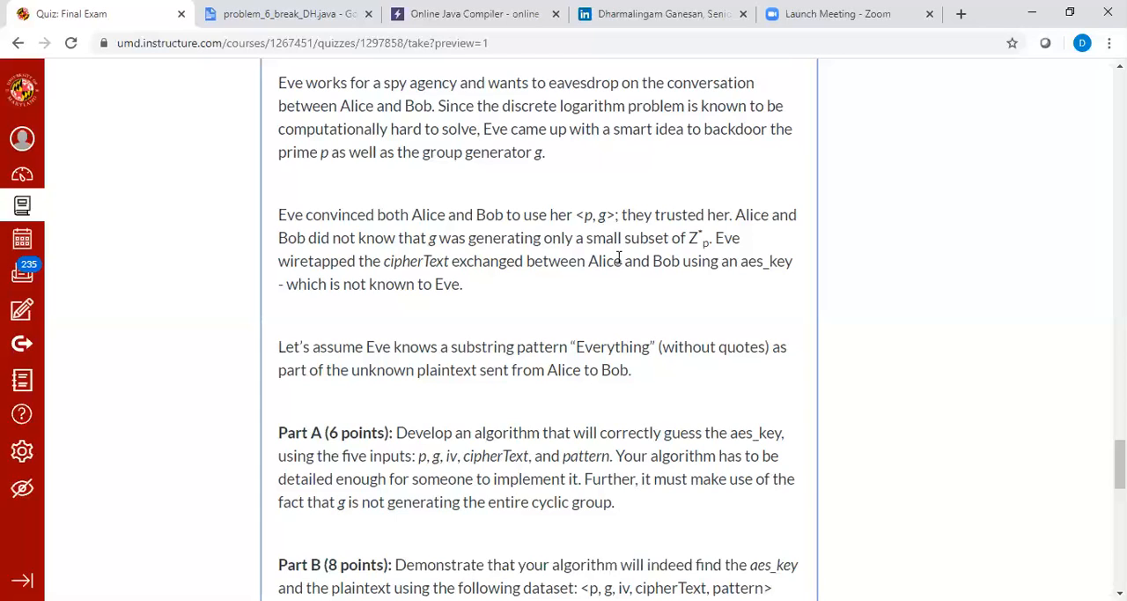
mouse_move(570, 320)
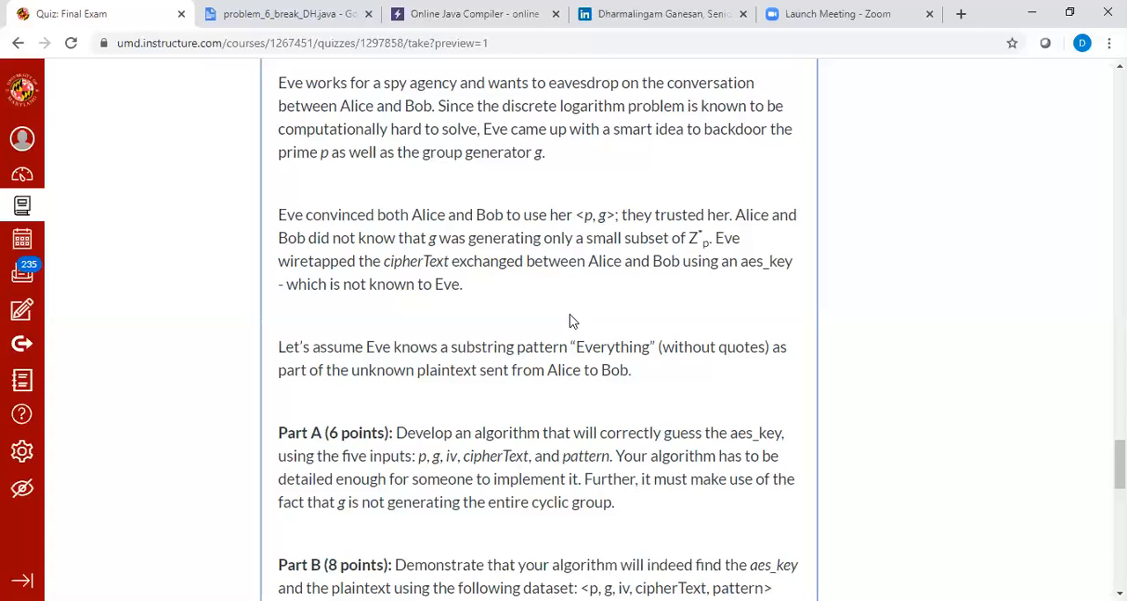
mouse_move(613, 317)
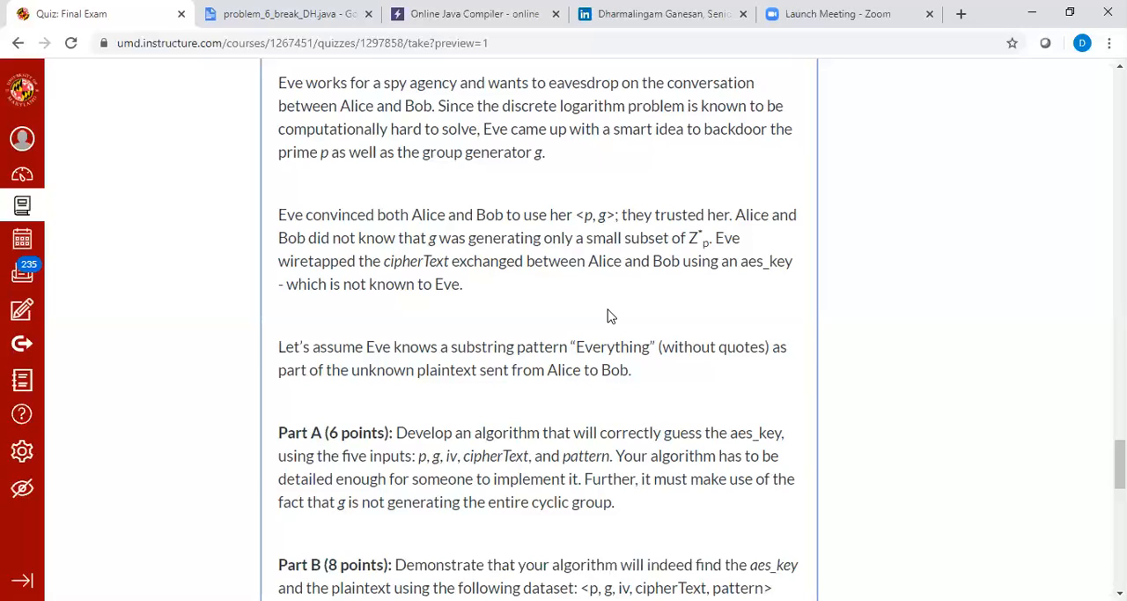
mouse_move(239, 398)
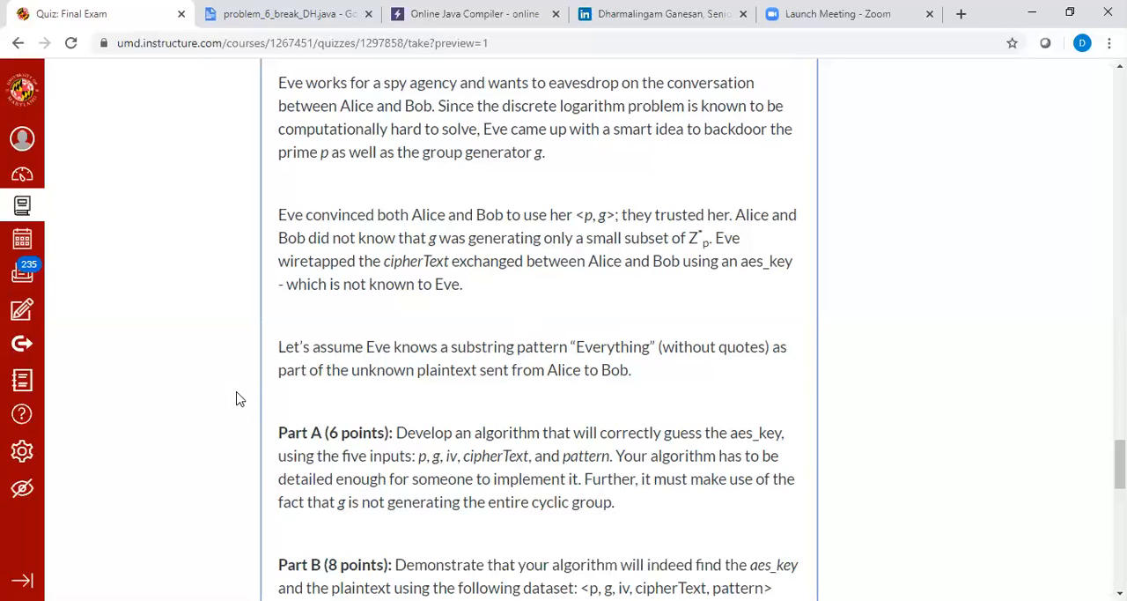
mouse_move(405, 137)
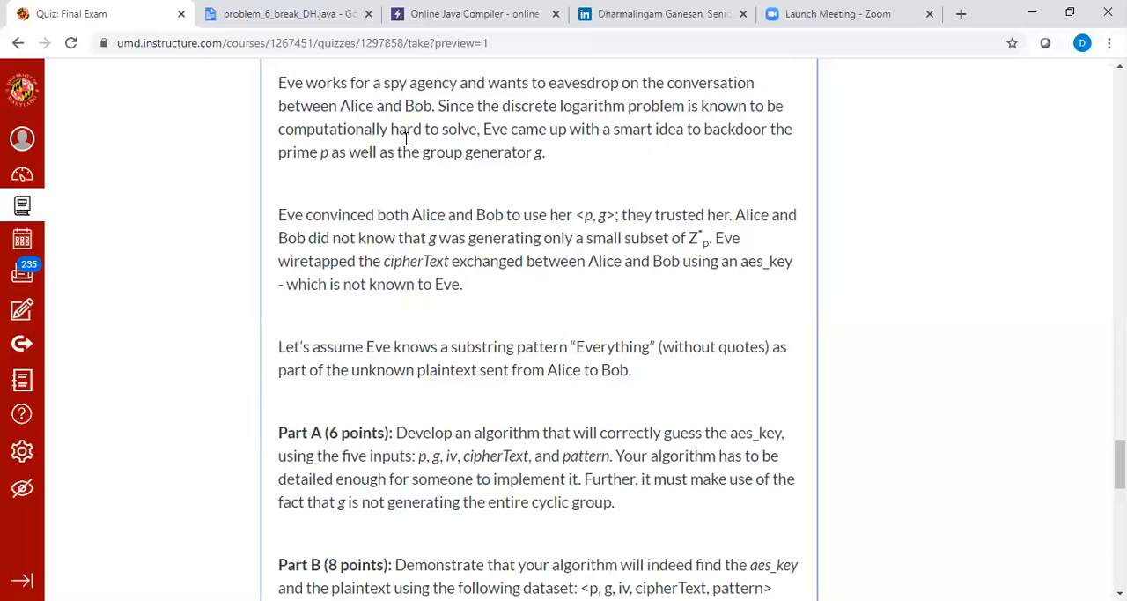
mouse_move(466, 405)
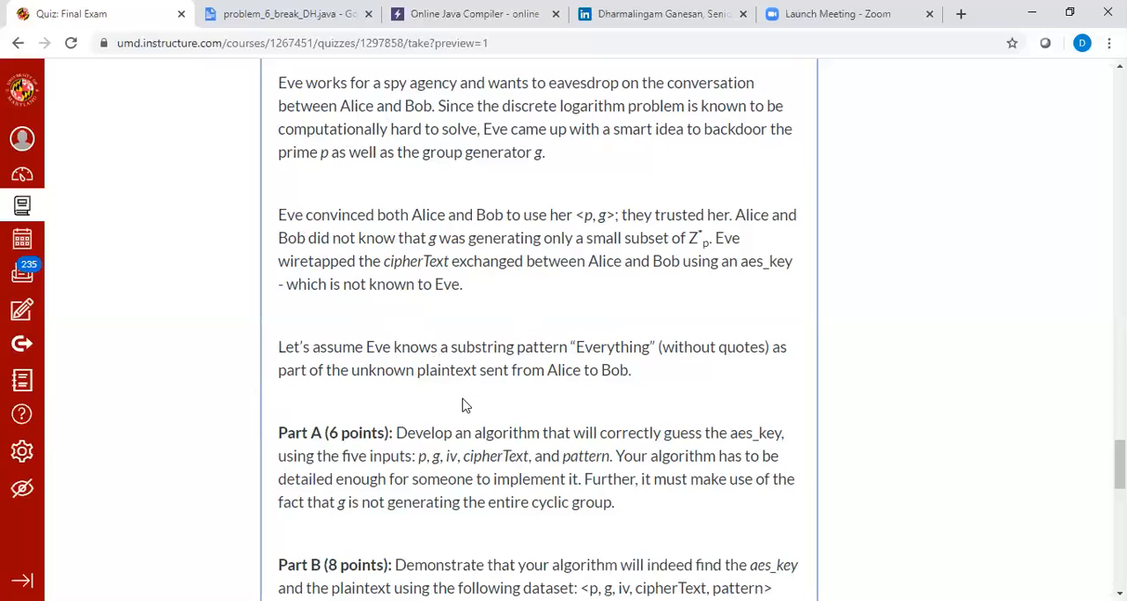
mouse_move(444, 497)
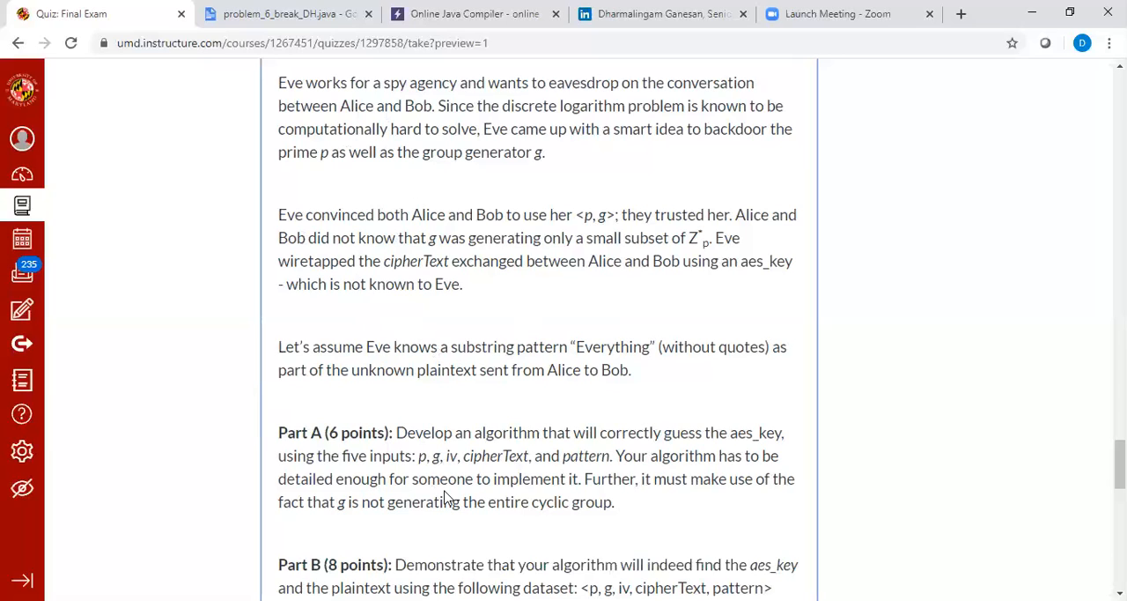
scroll("down", 3)
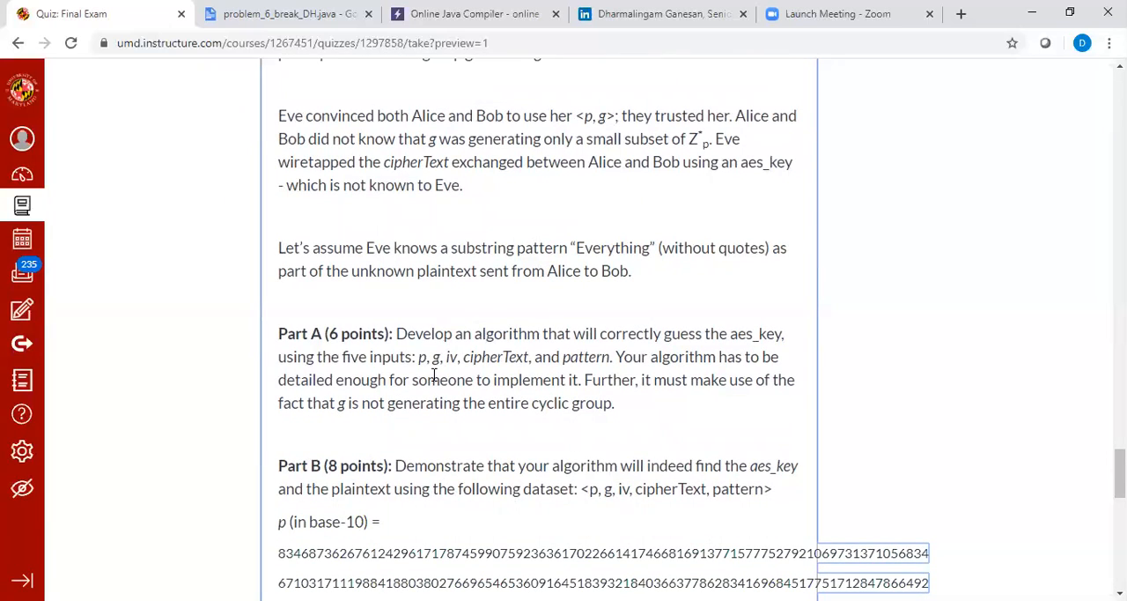
mouse_move(476, 14)
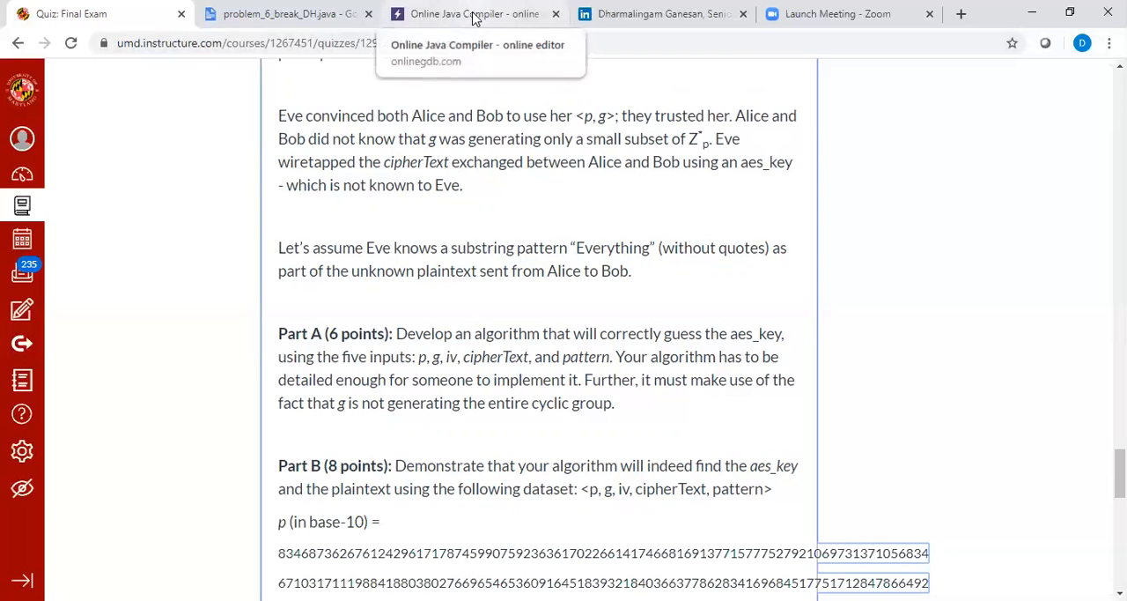
Step: Review the breaker loop deriving SHA-256 keys from g^i mod p until the decryption contains the pattern
left_click(476, 14)
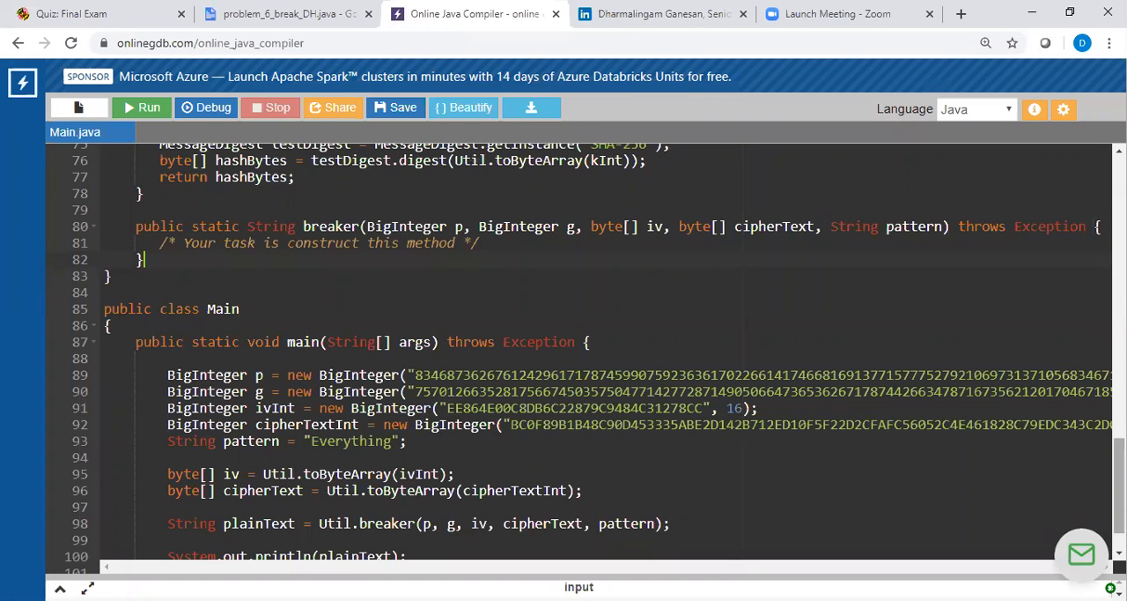
scroll("down", 3)
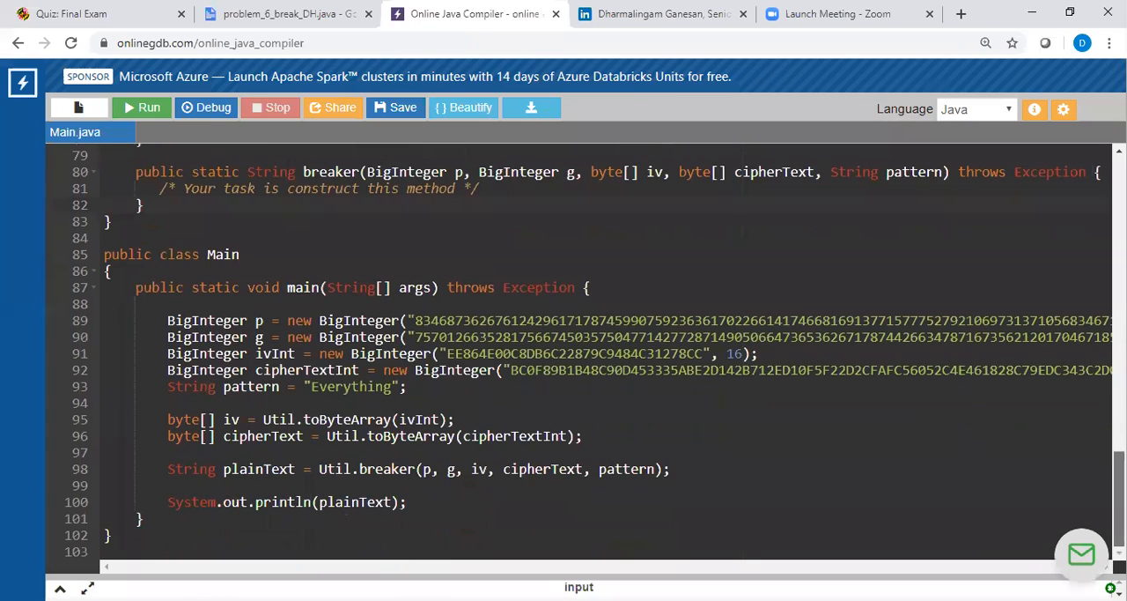
scroll("up", 3)
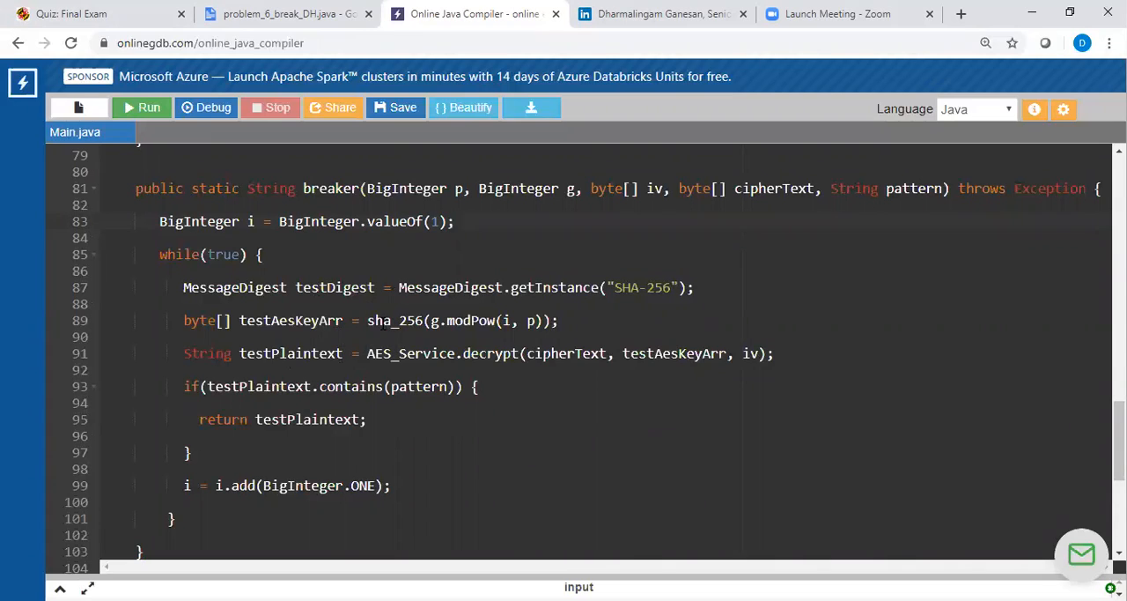
double_click(395, 320)
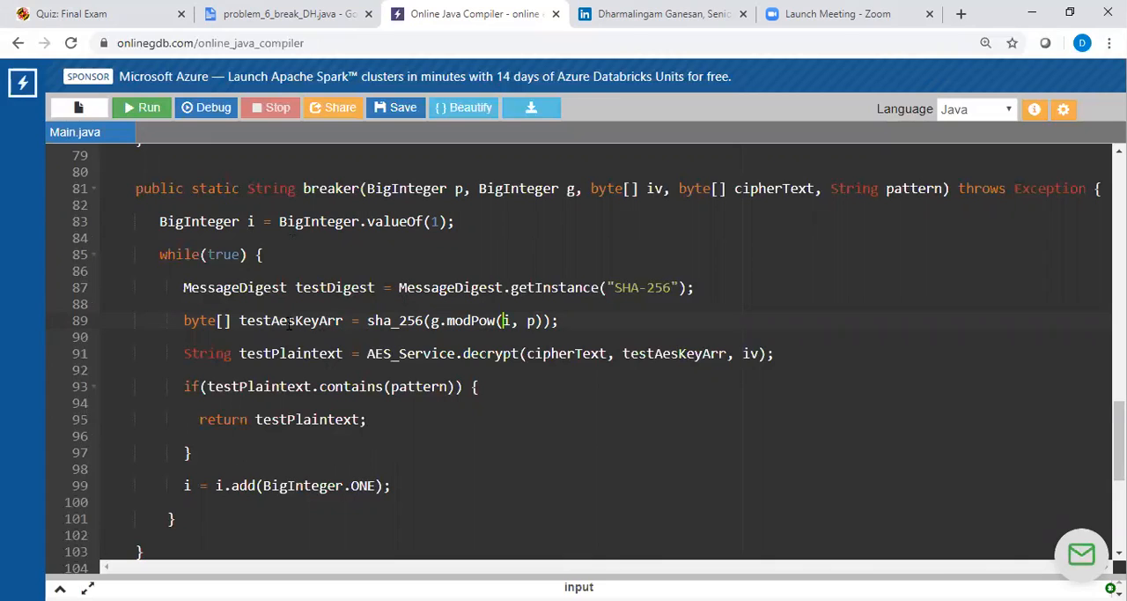
double_click(288, 320)
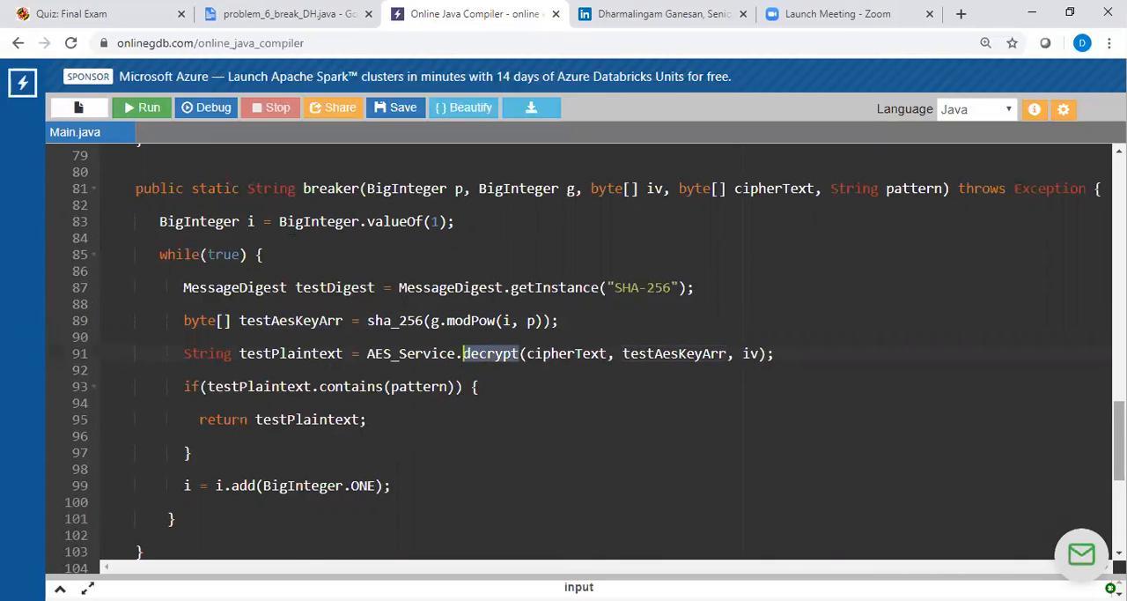
scroll("up", 3)
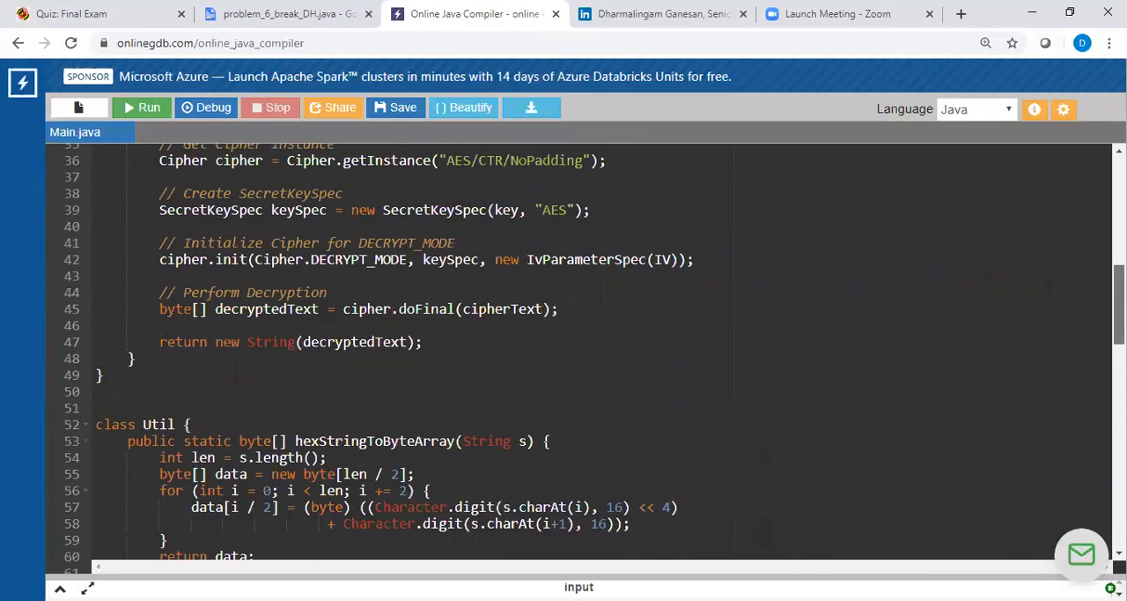
scroll("up", 3)
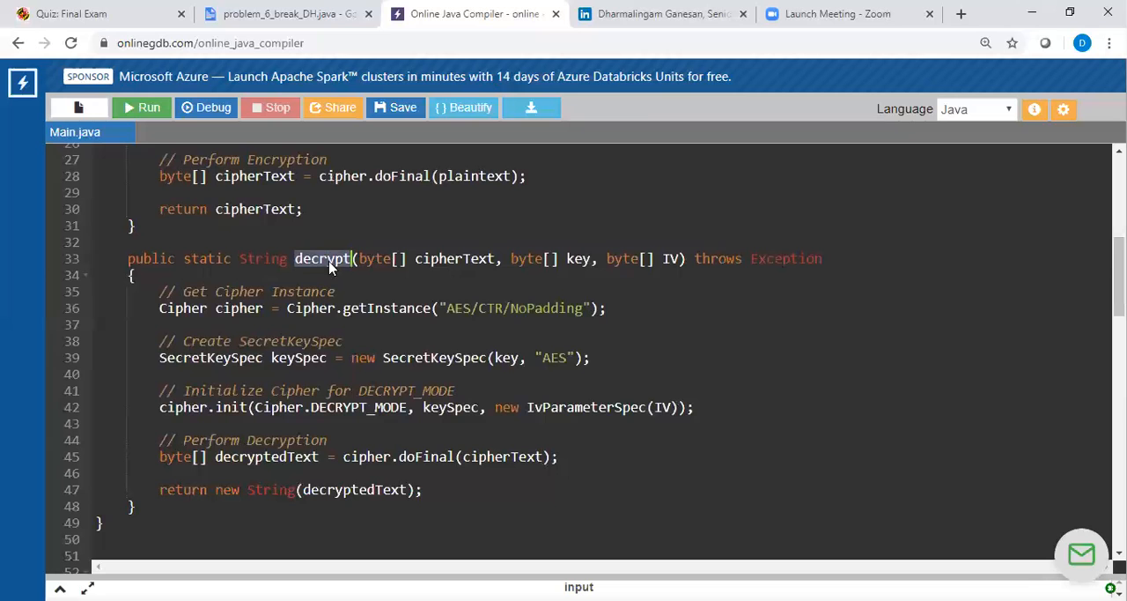
scroll("down", 3)
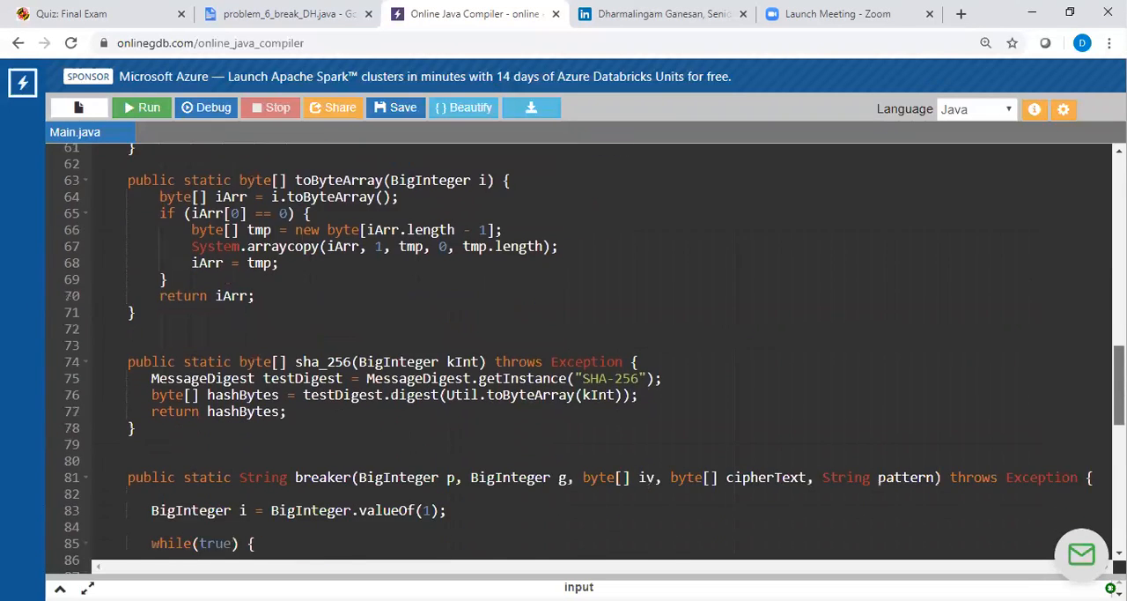
scroll("down", 3)
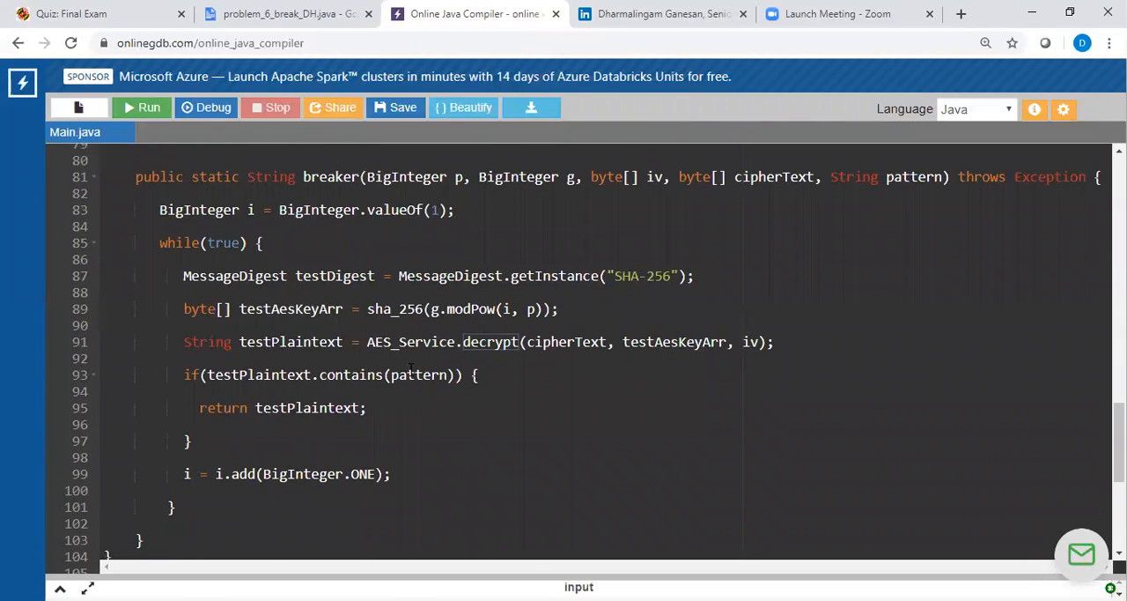
mouse_move(588, 349)
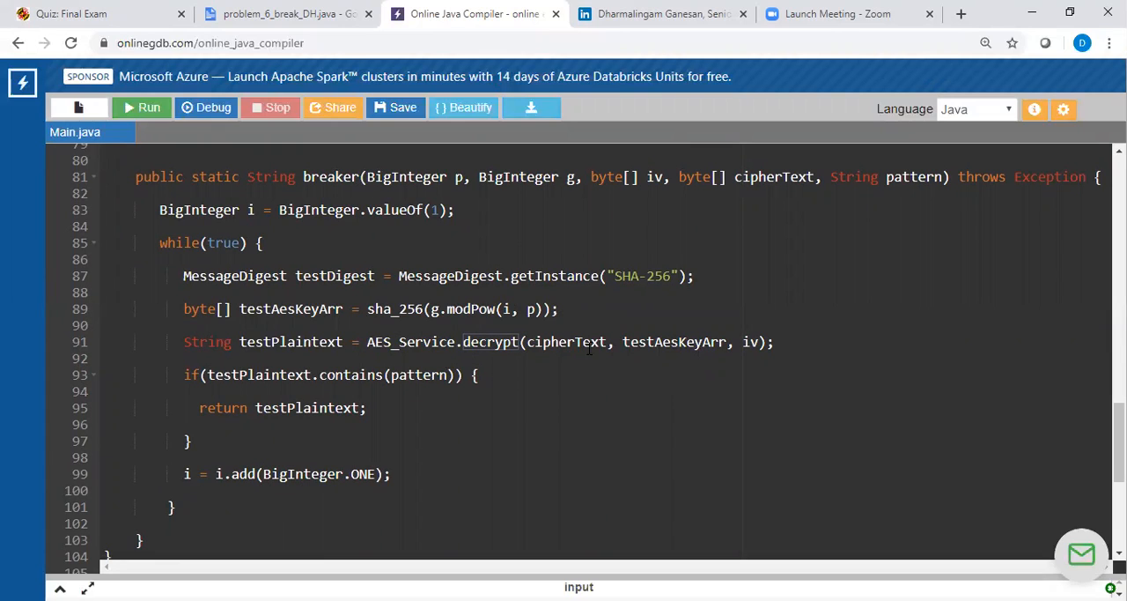
double_click(289, 341)
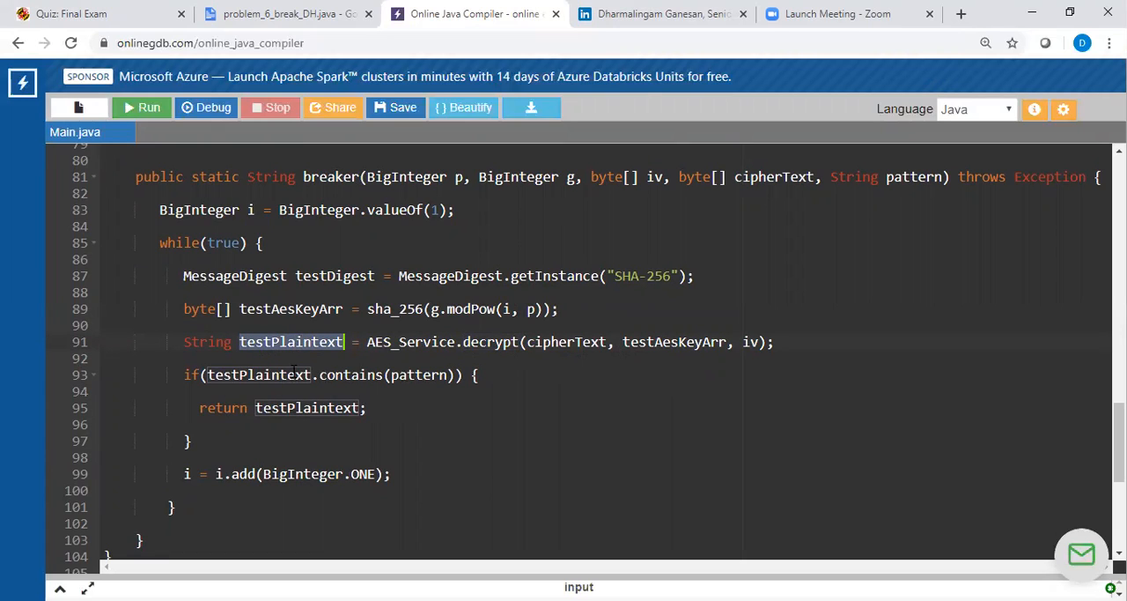
double_click(419, 374)
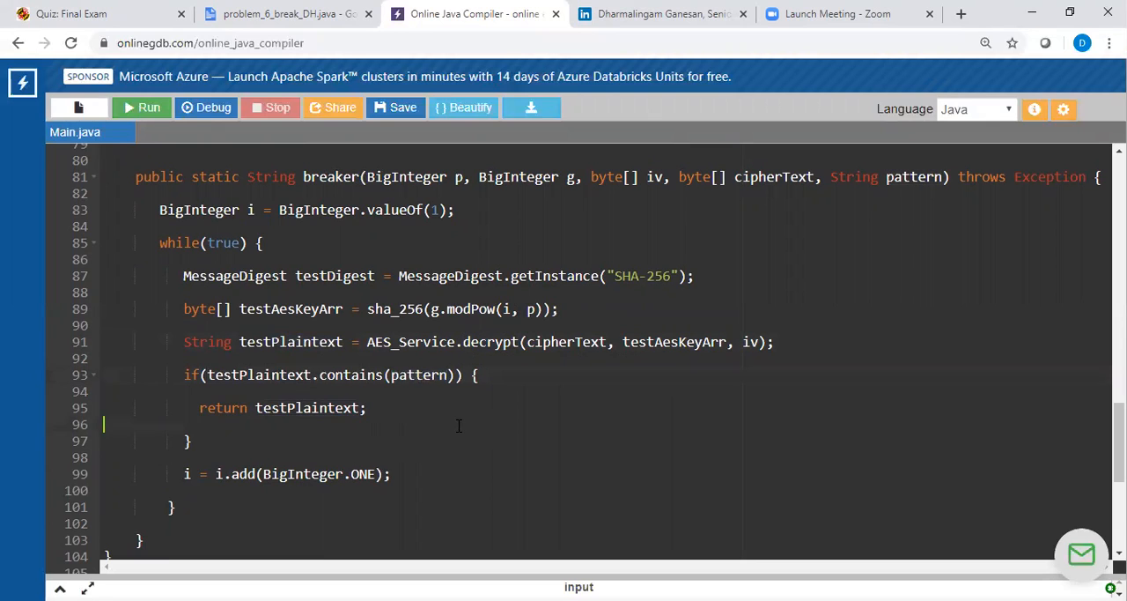
left_click(329, 363)
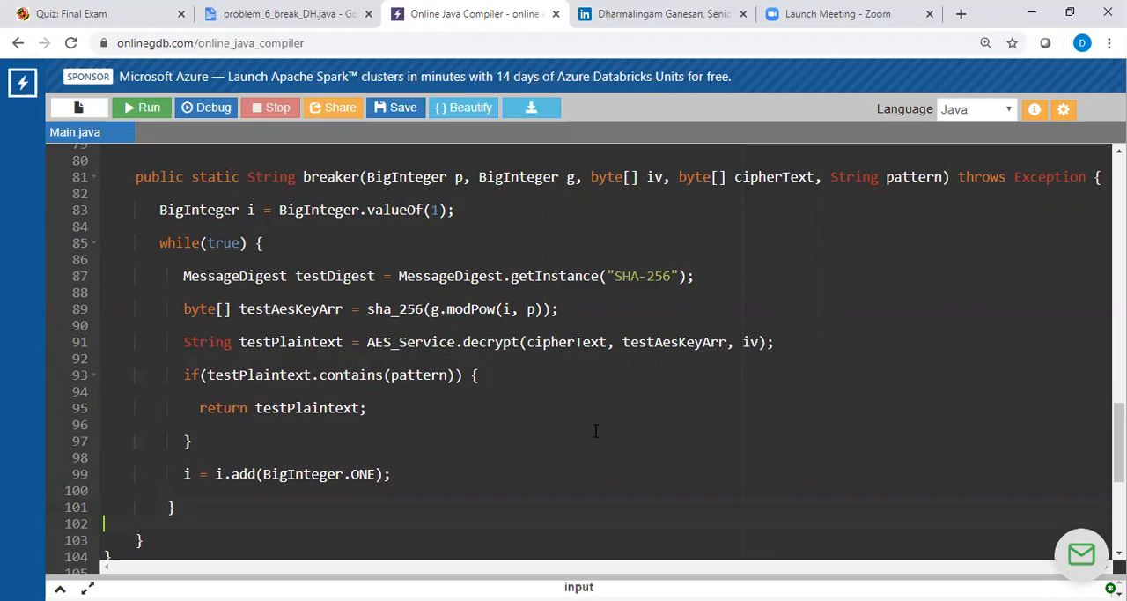
scroll("down", 3)
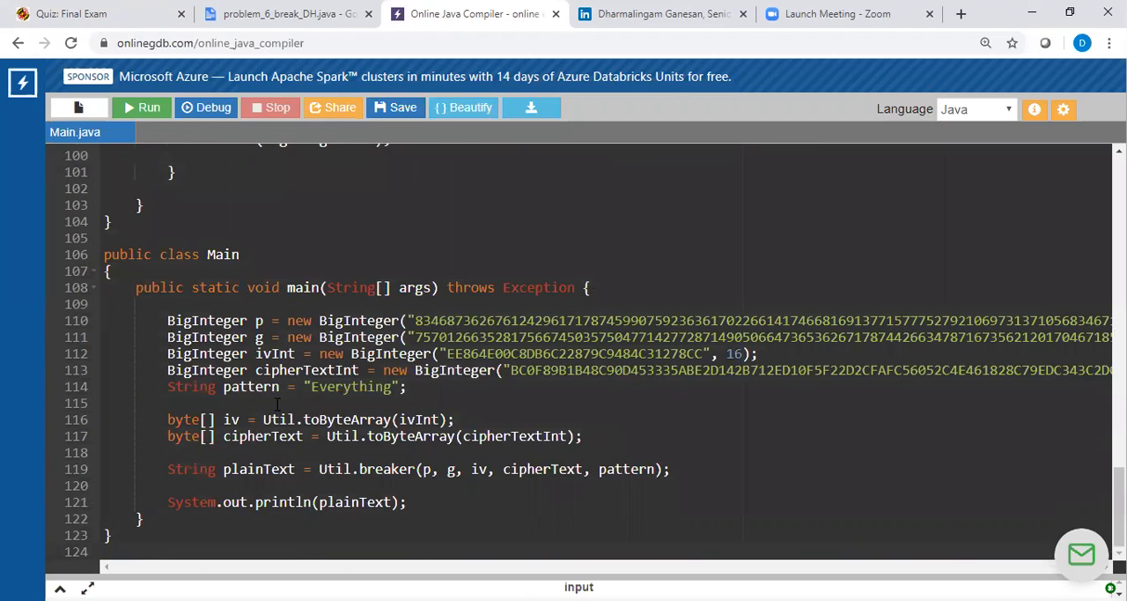
Step: Run Main.java, printing "Everything has beauty, but not everyone can see." with exit code 0
left_click(141, 106)
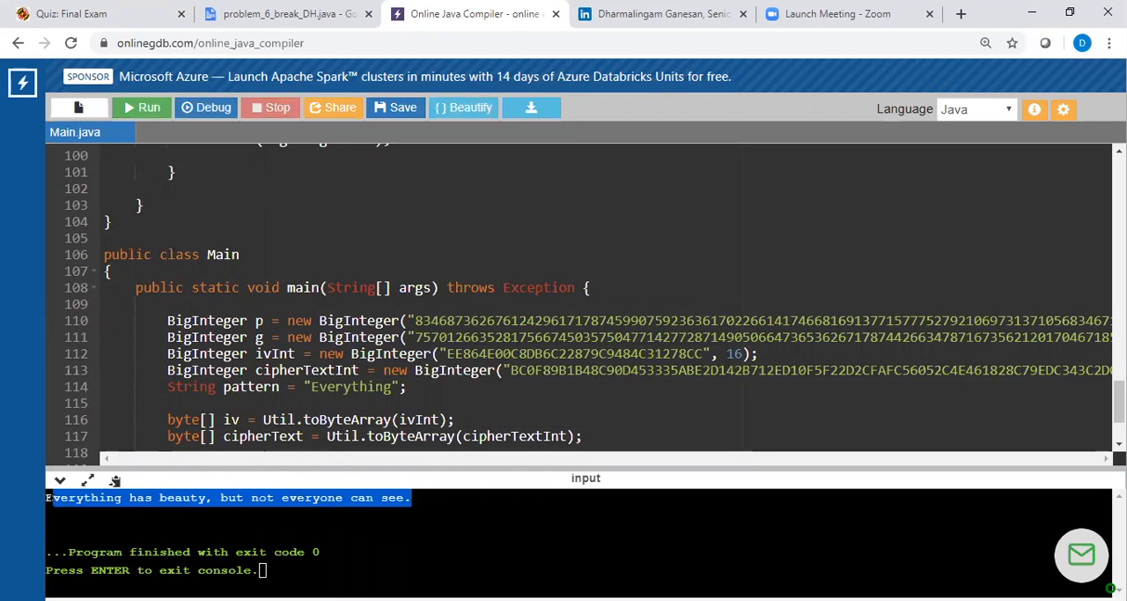
scroll("down", 3)
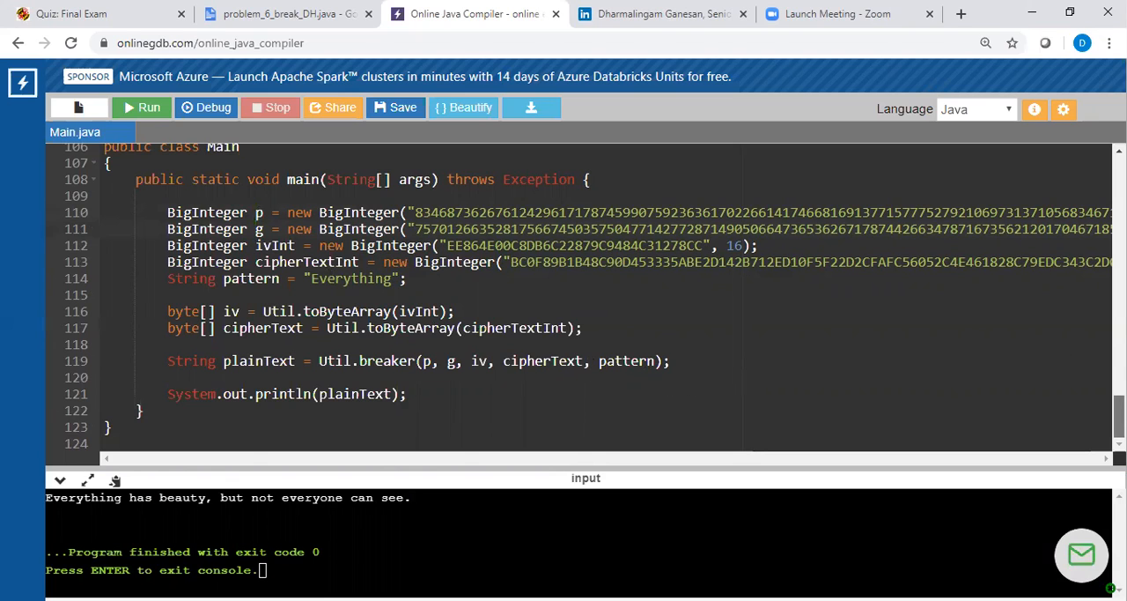
scroll("up", 3)
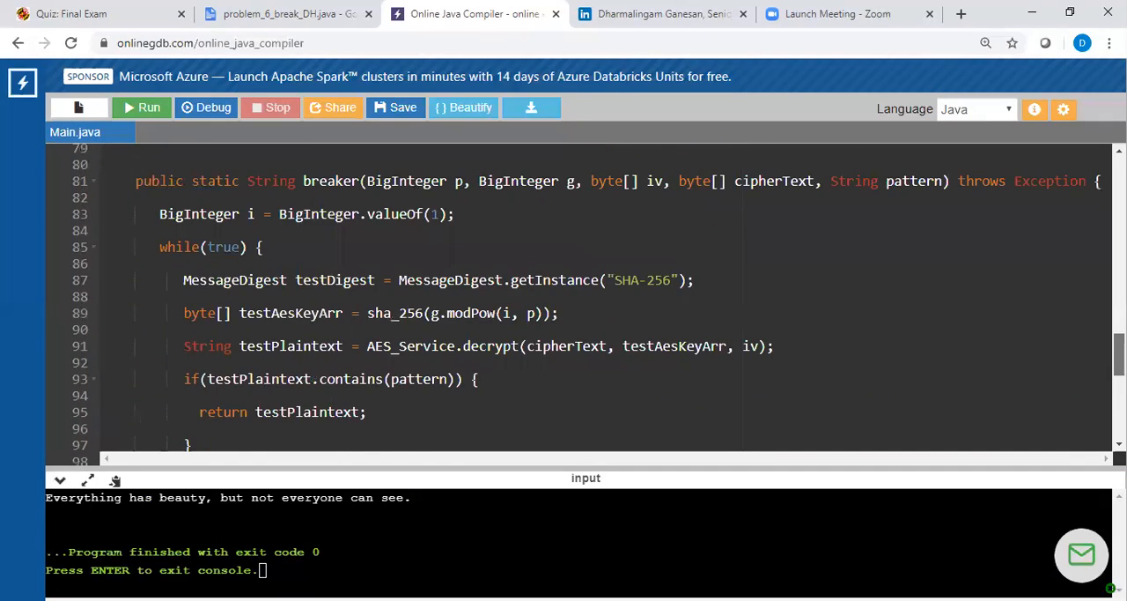
scroll("down", 3)
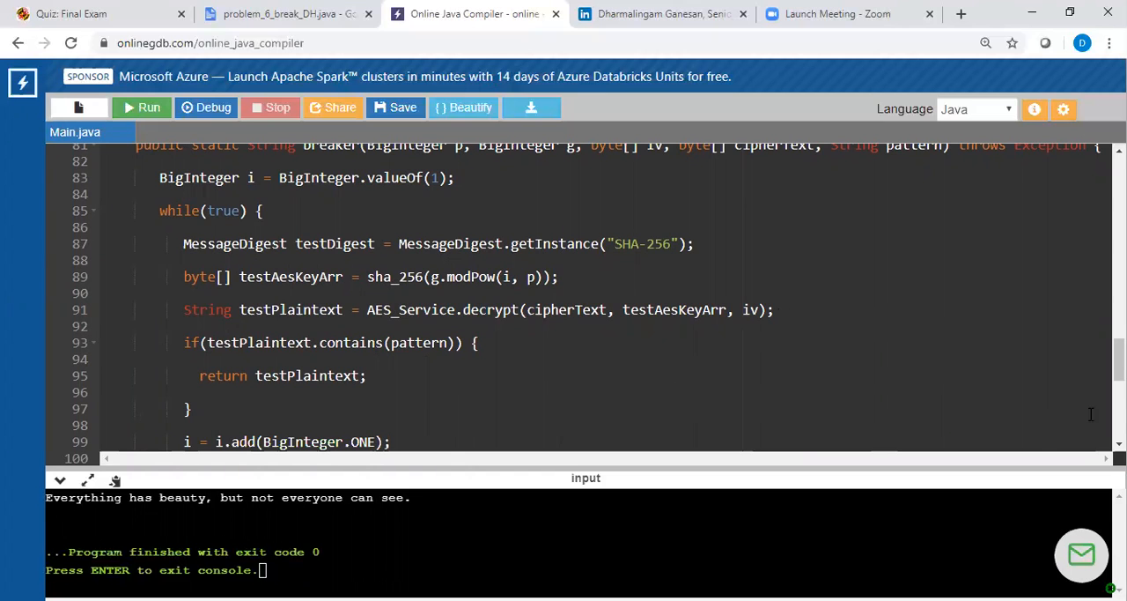
scroll("down", 3)
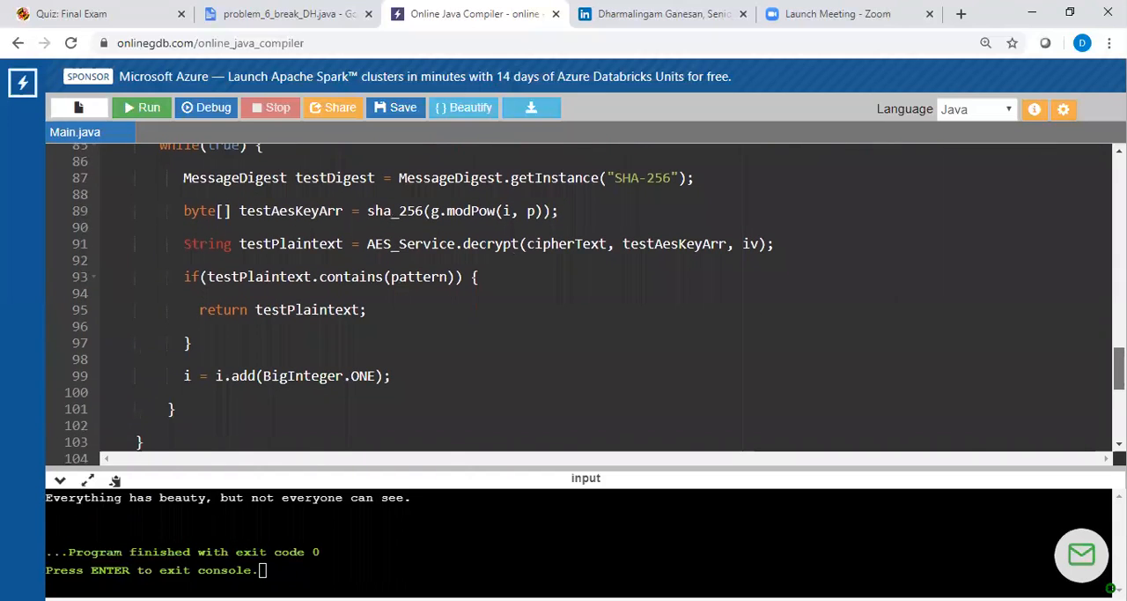
scroll("down", 3)
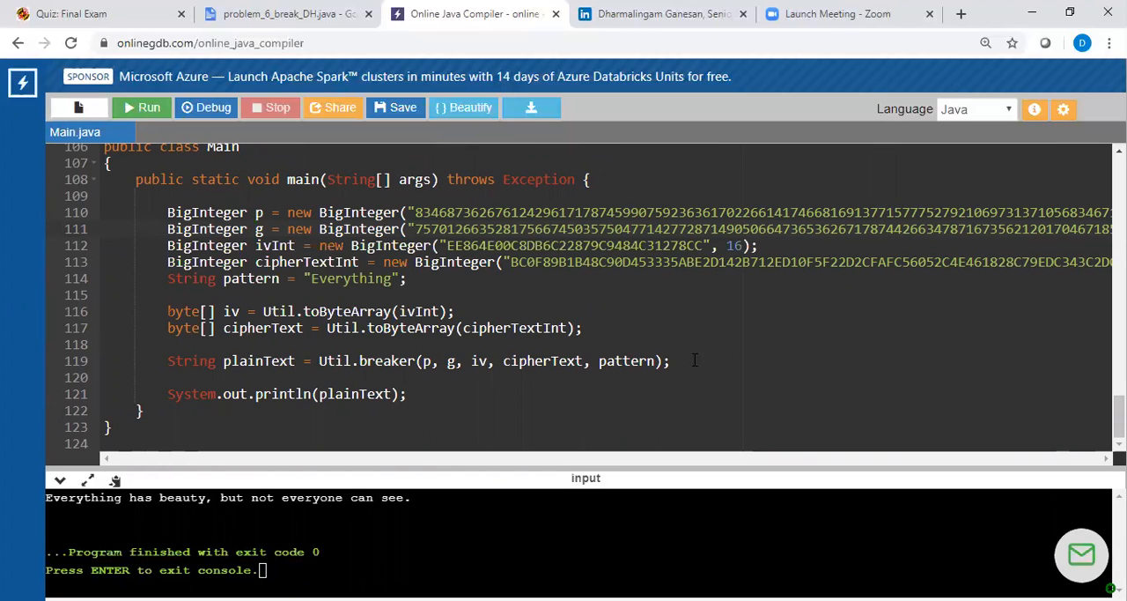
mouse_move(556, 165)
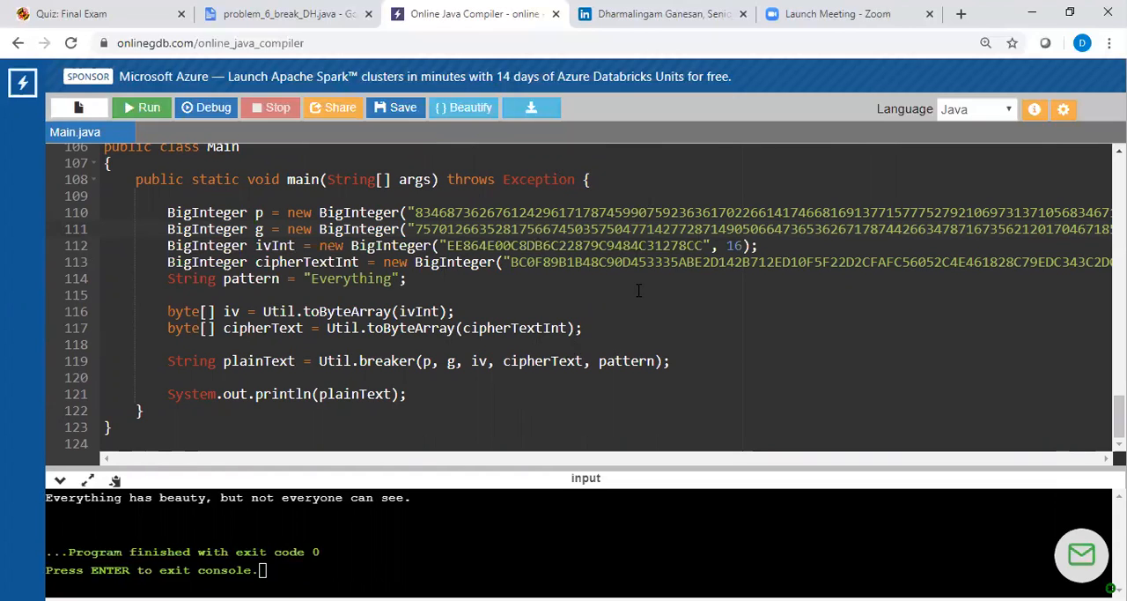
mouse_move(648, 14)
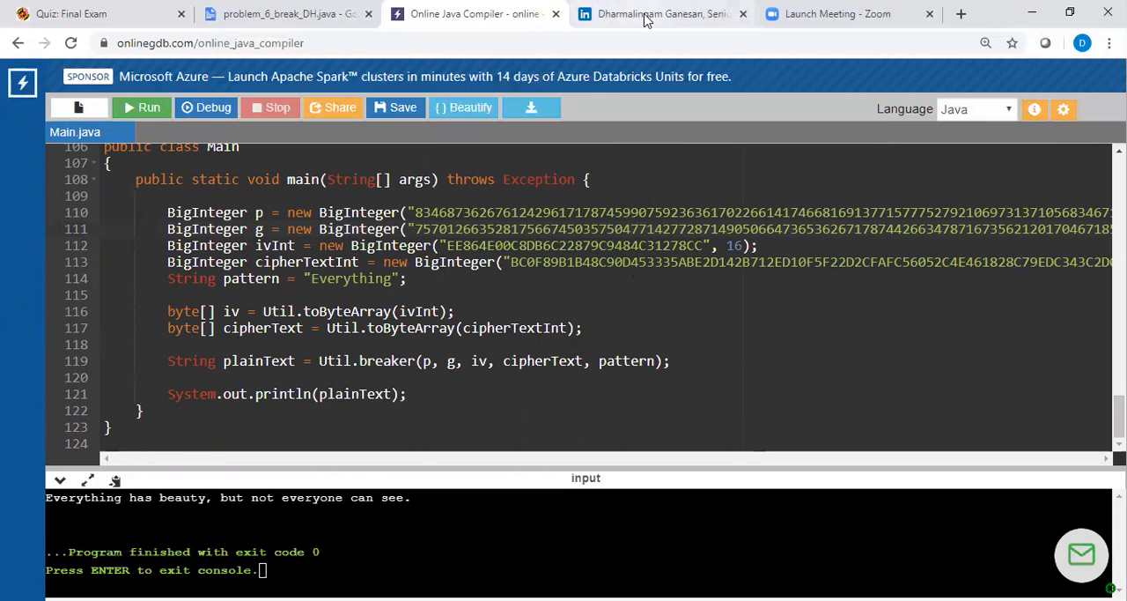
mouse_move(655, 14)
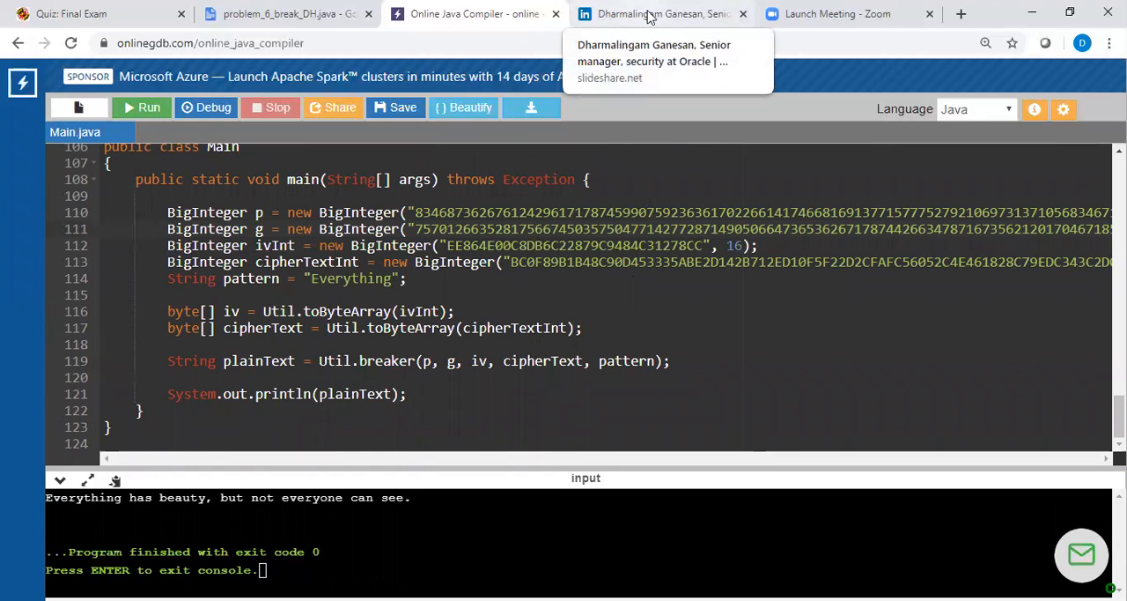
Step: View Dharmalingam Ganesan's SlideShare profile with the "How do computers exchange secrets" presentation
left_click(656, 14)
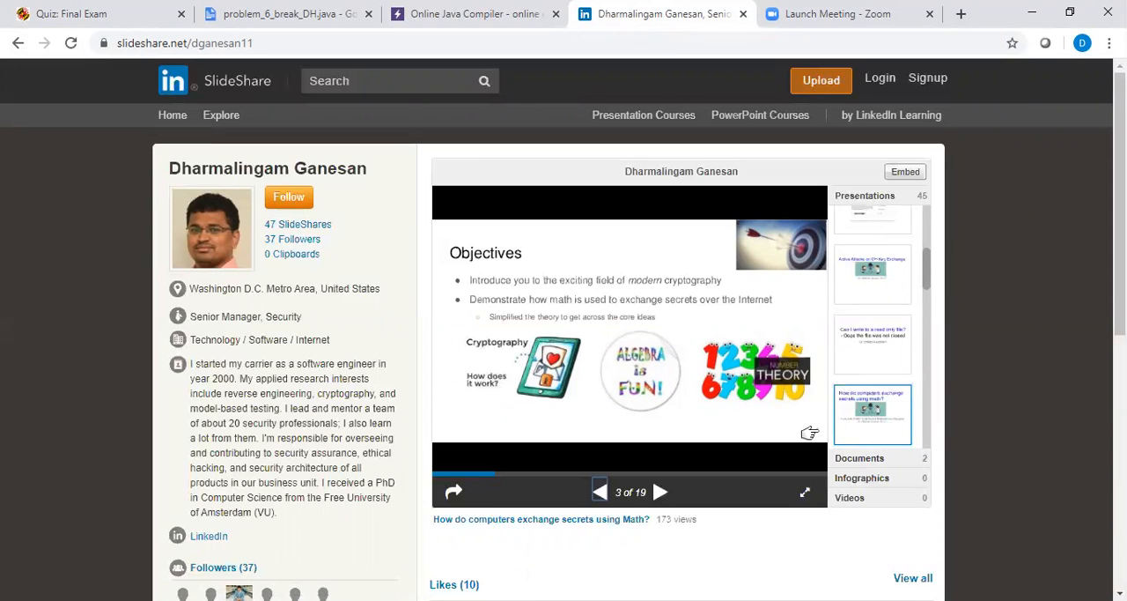
mouse_move(746, 353)
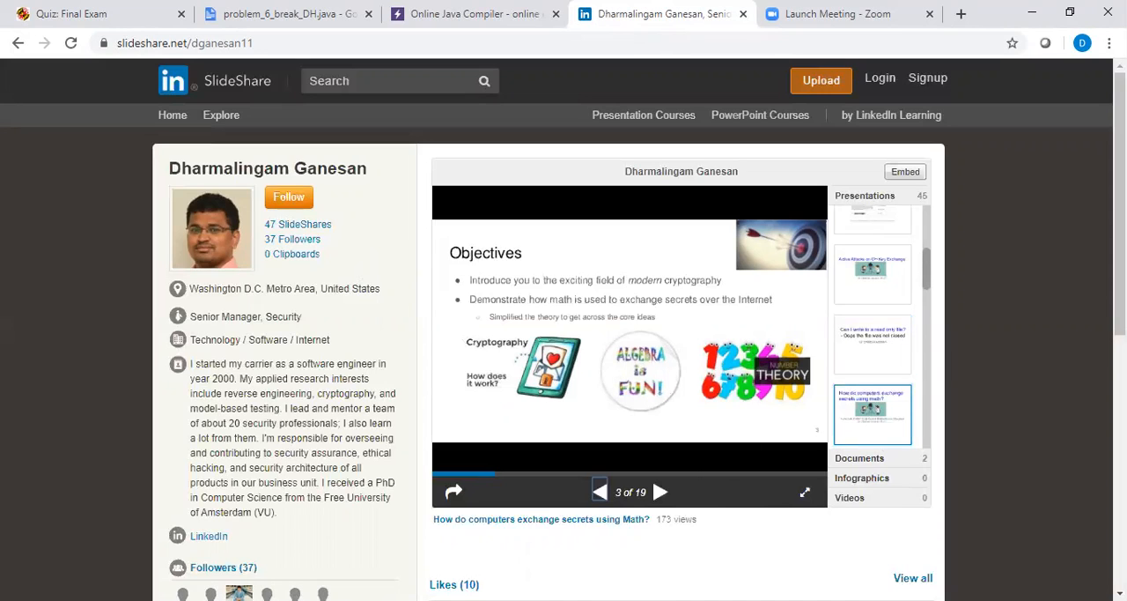
mouse_move(589, 571)
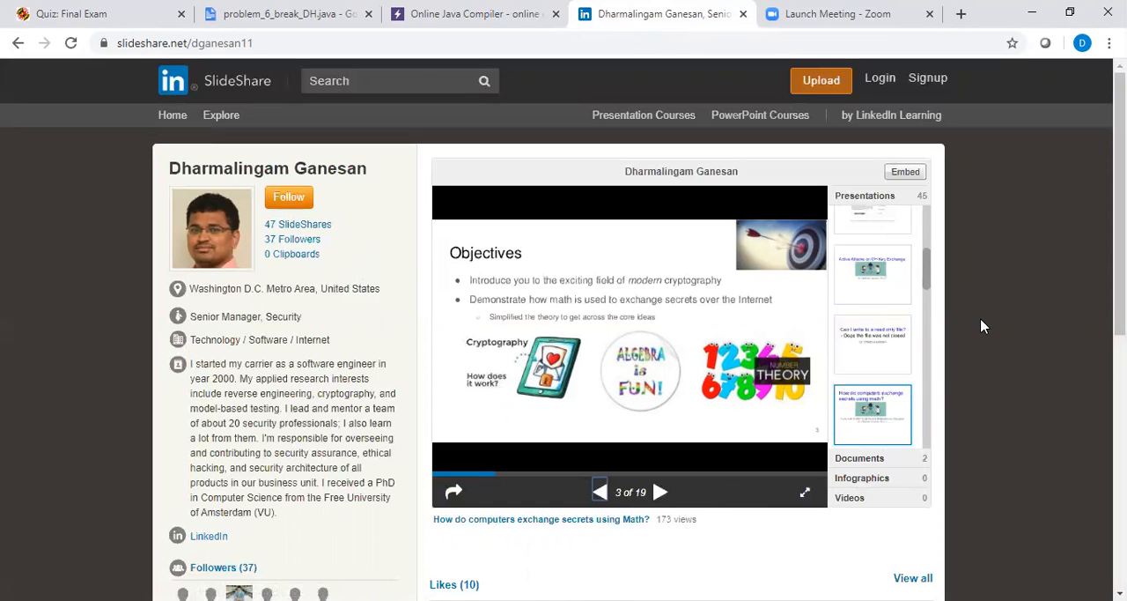
mouse_move(606, 512)
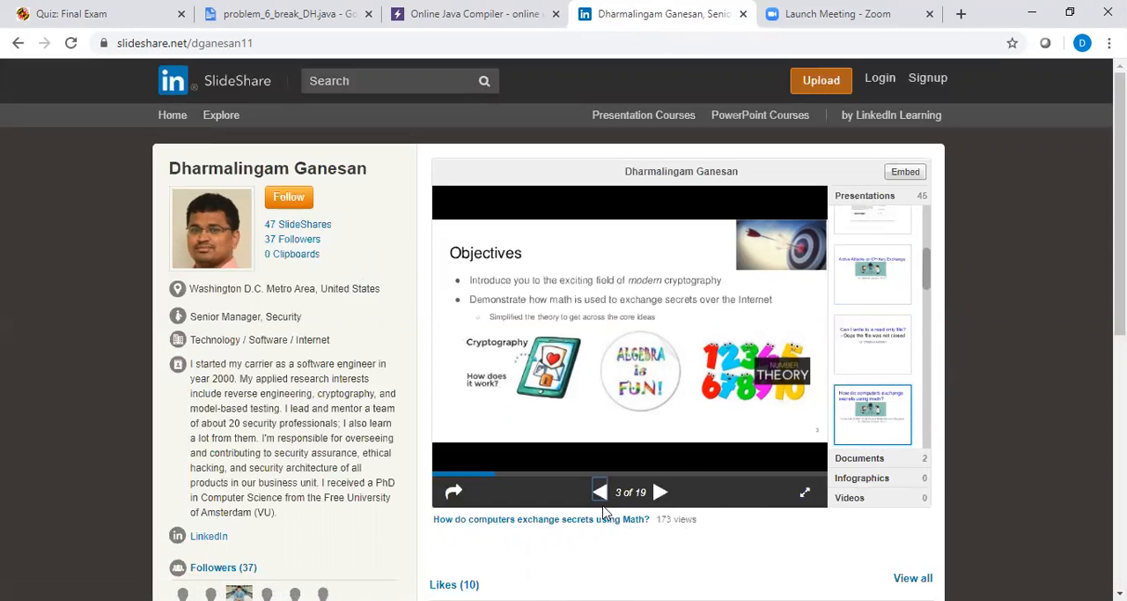
mouse_move(722, 414)
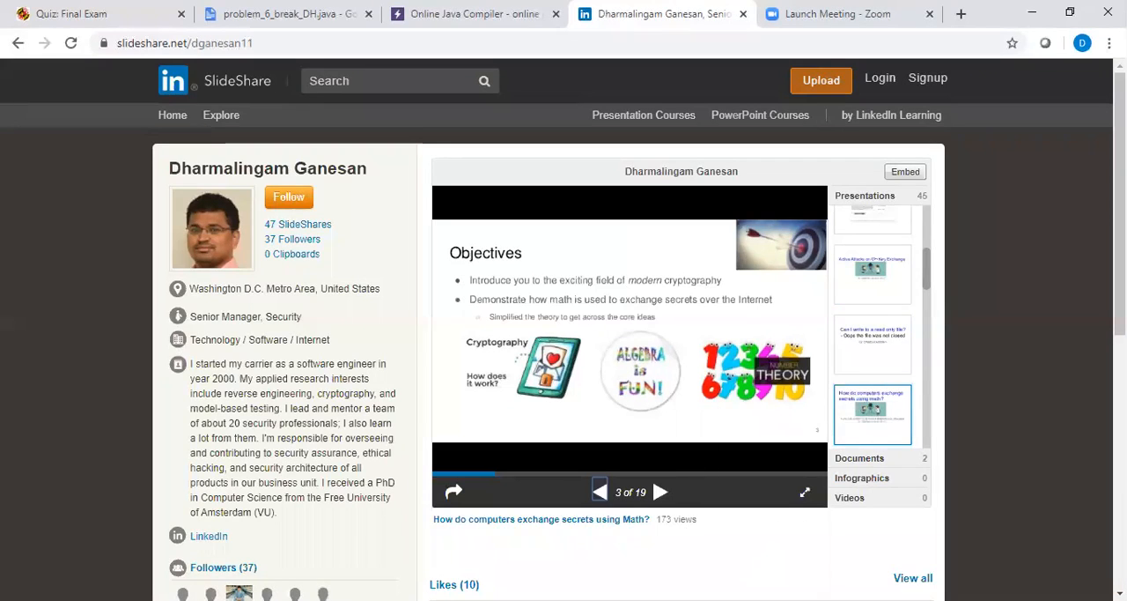
mouse_move(782, 539)
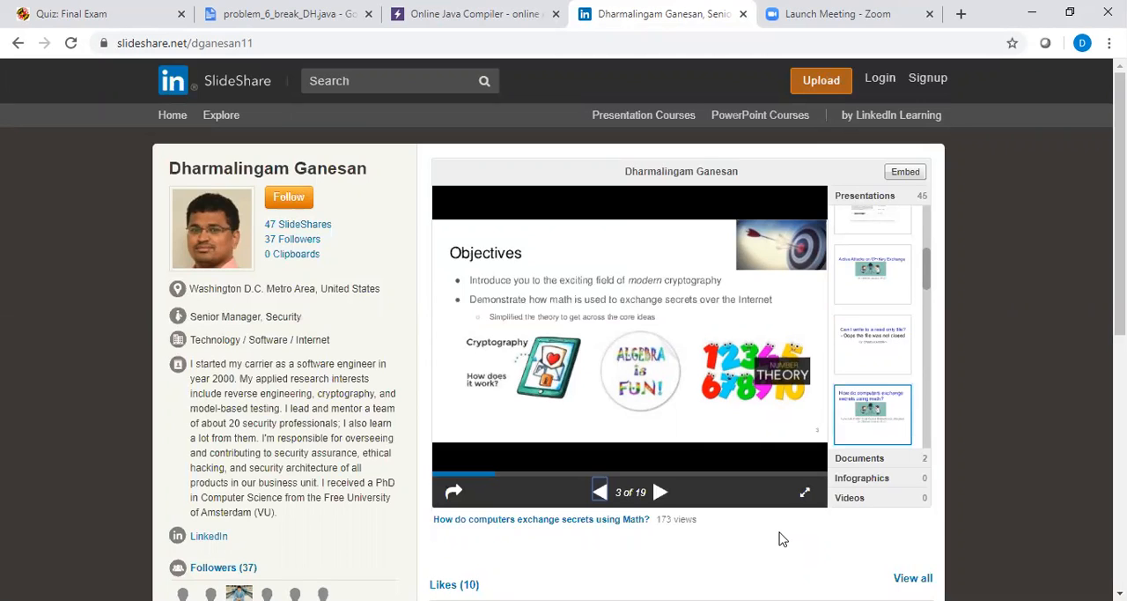
mouse_move(630, 356)
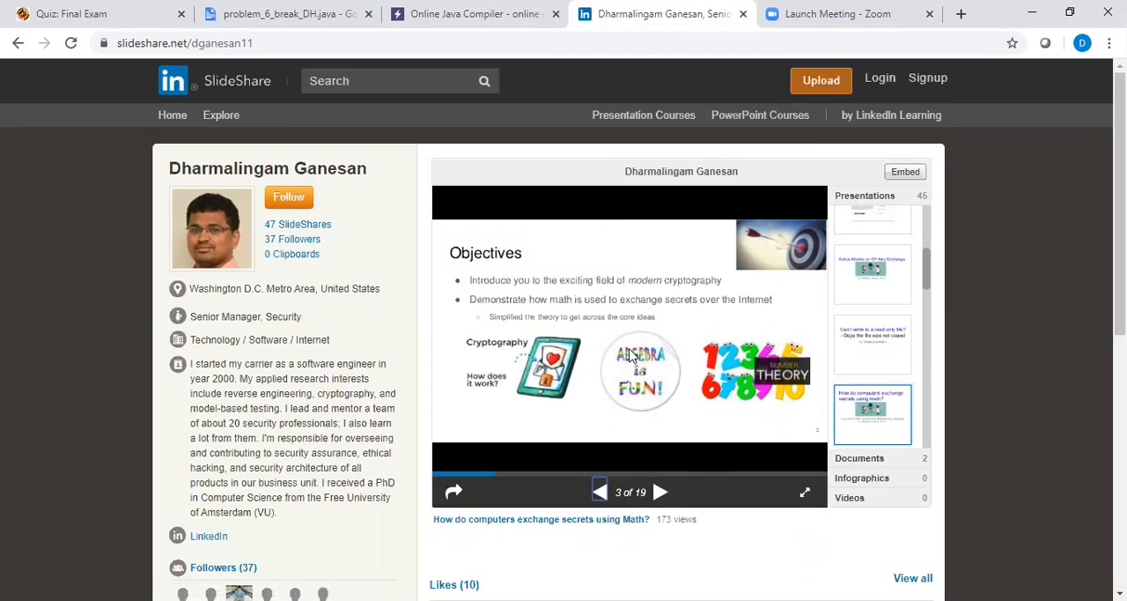
mouse_move(678, 274)
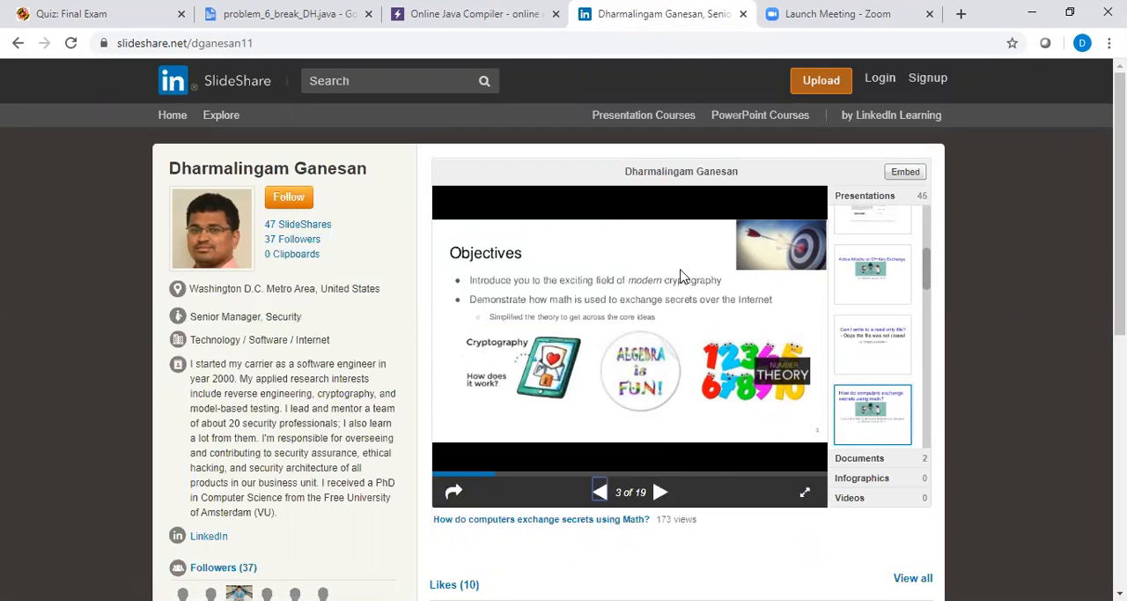